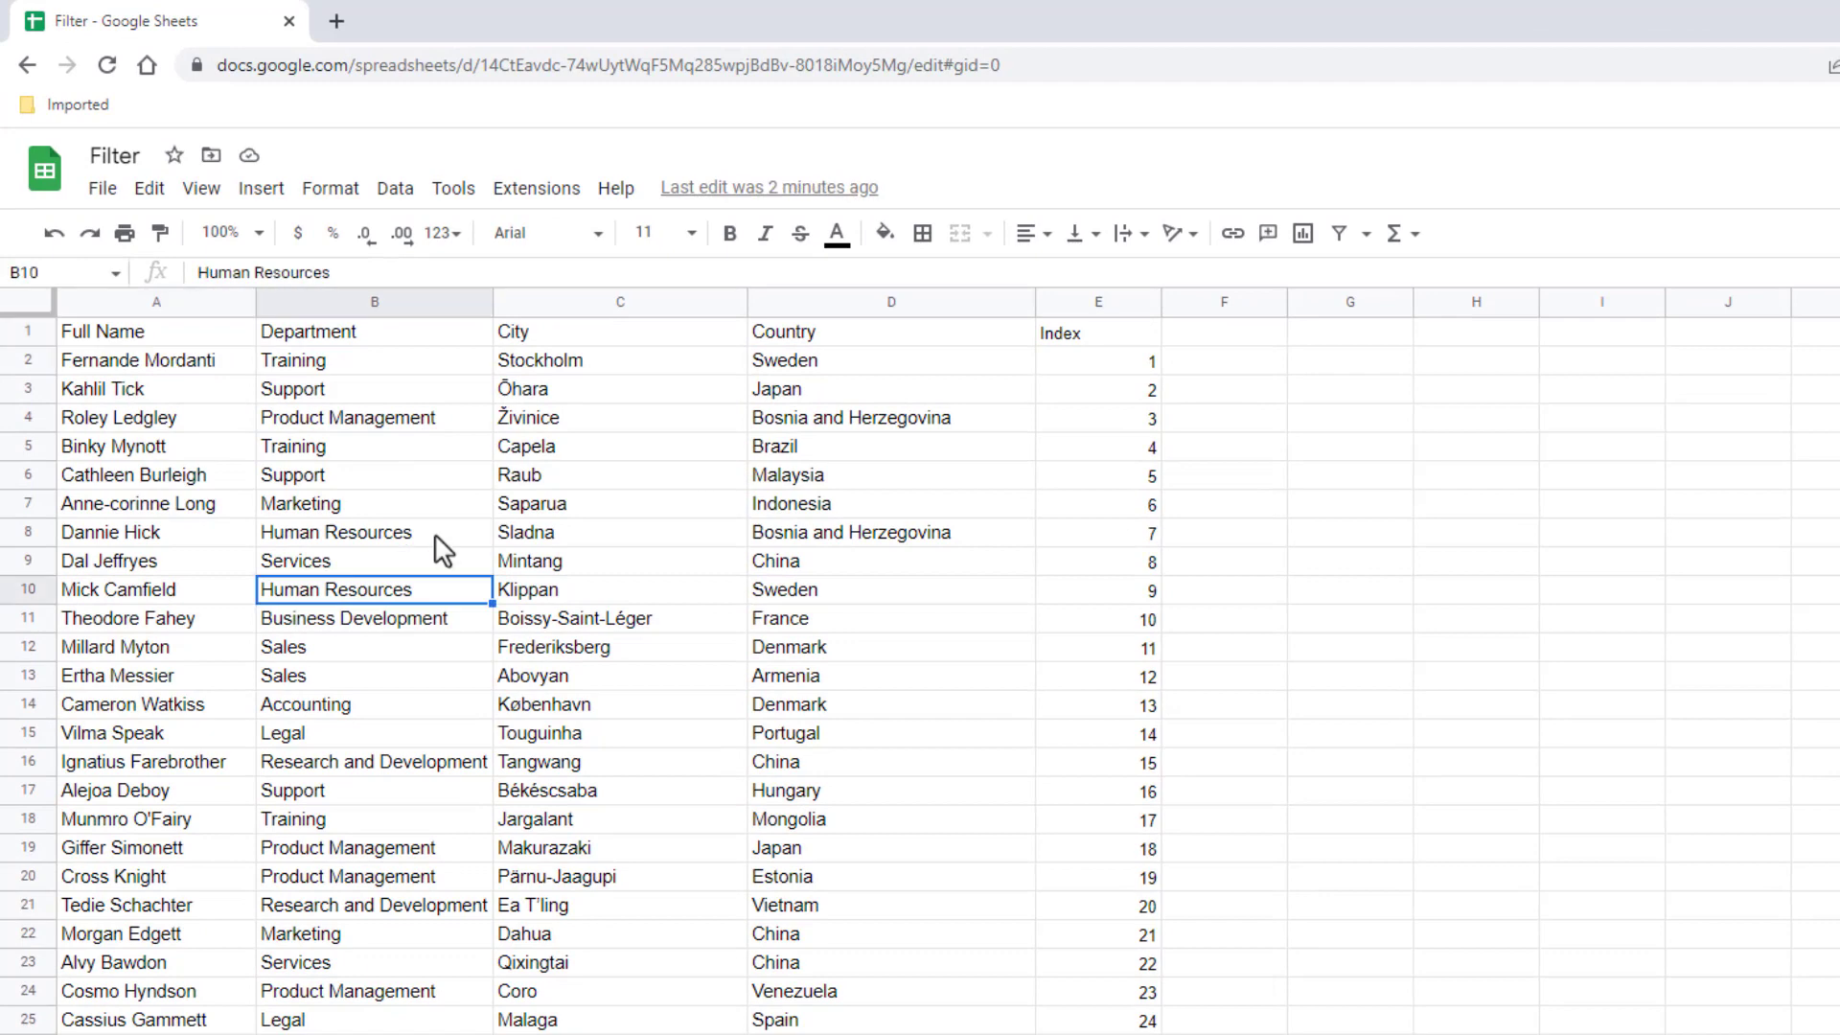
pyautogui.moveTo(458, 536)
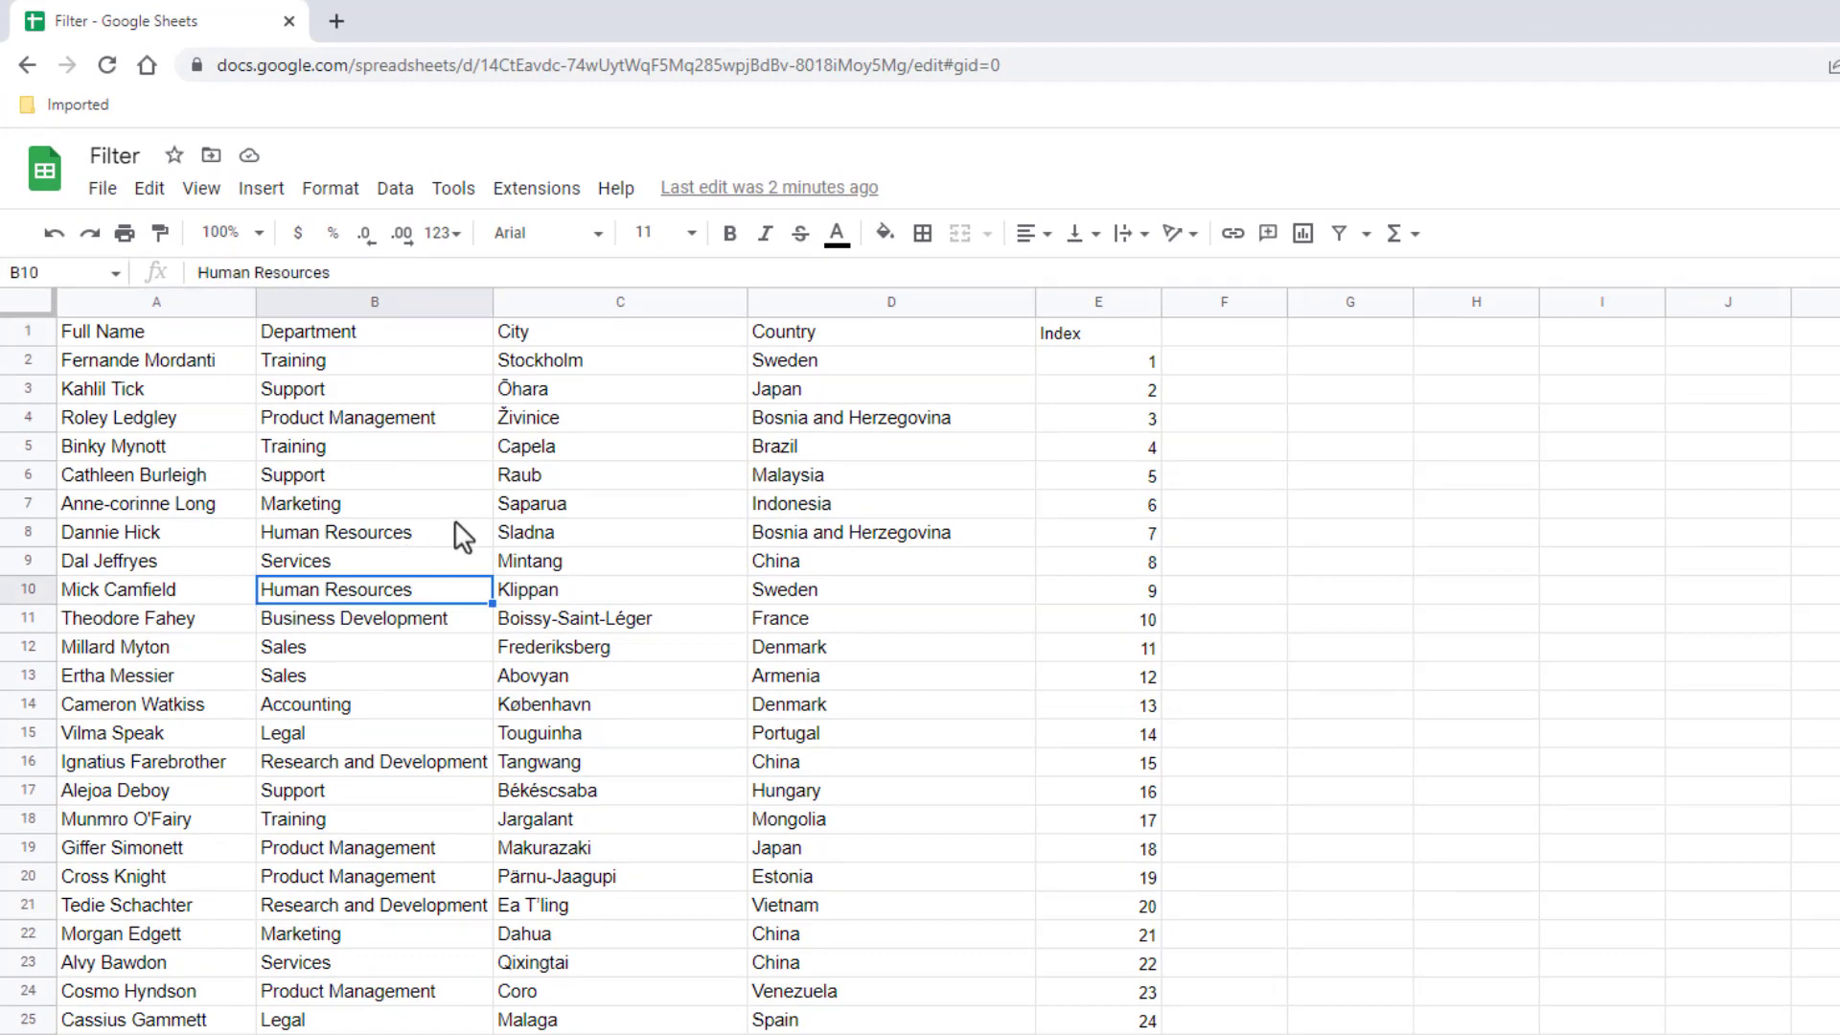
pyautogui.moveTo(393, 621)
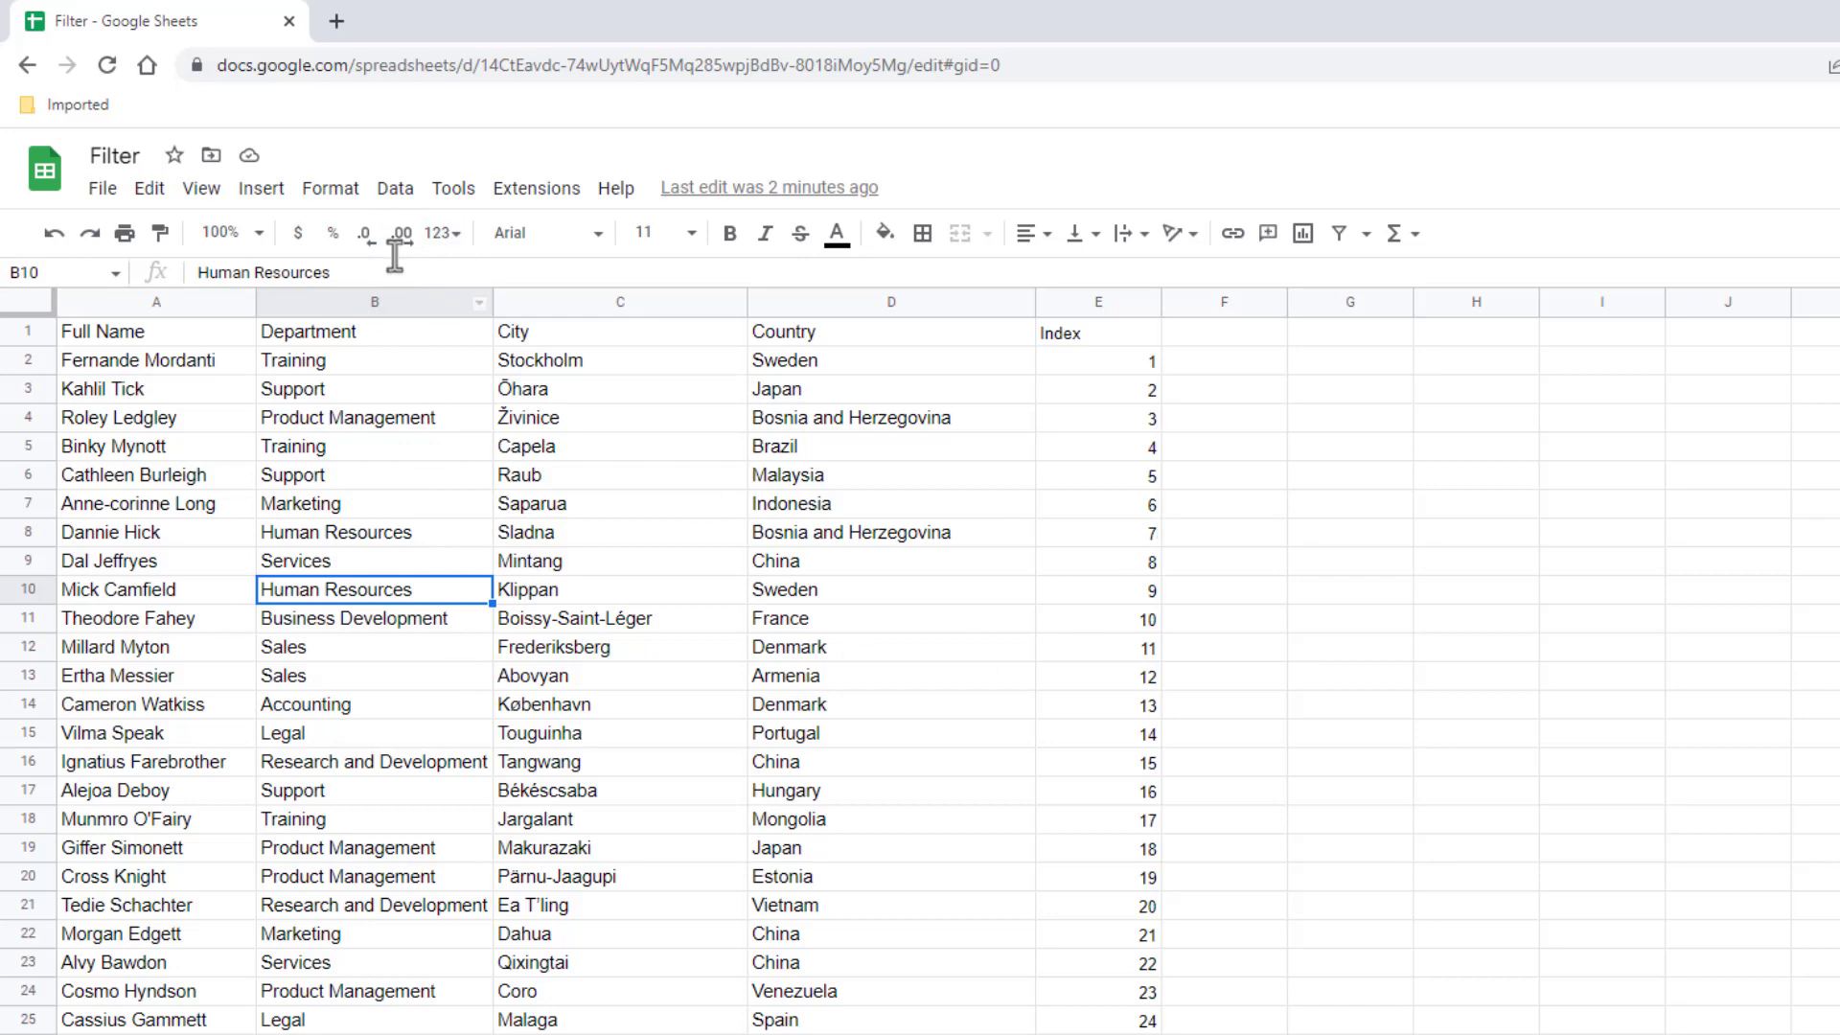
# Add a filter to the employee table, undo it, and retry from empty cell I13.
pyautogui.click(395, 188)
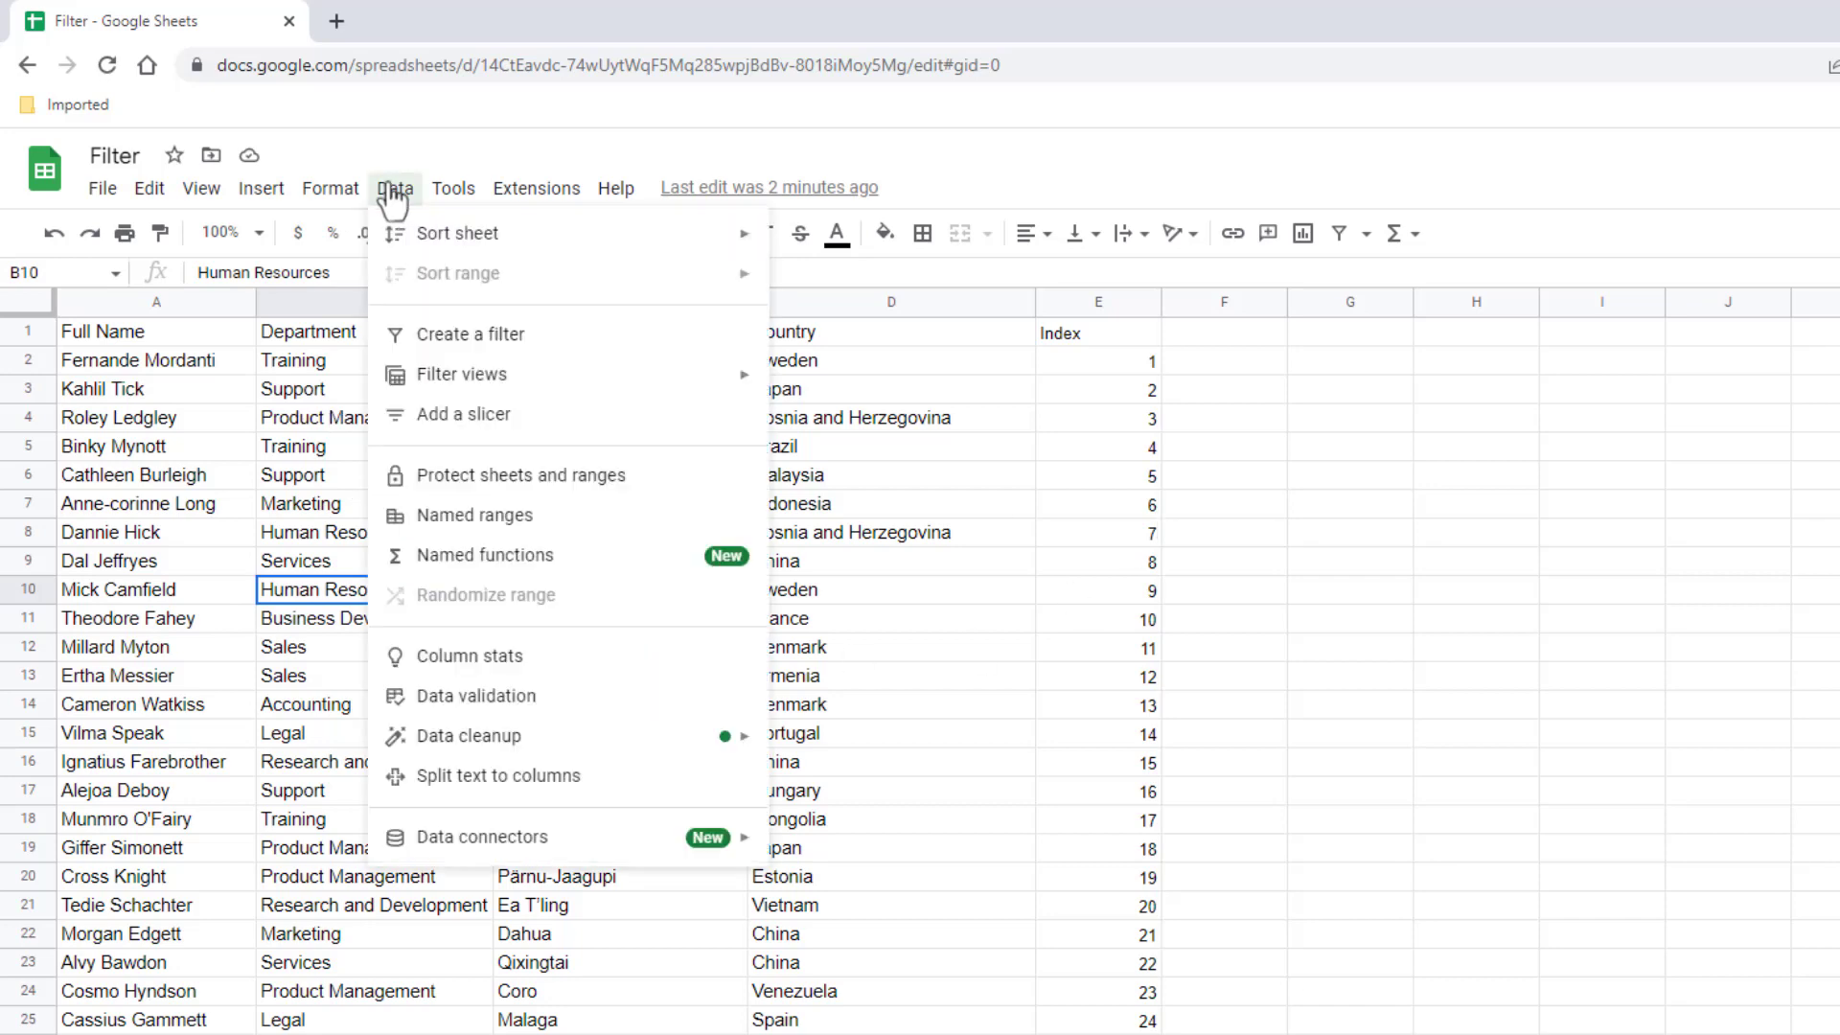
pyautogui.click(470, 334)
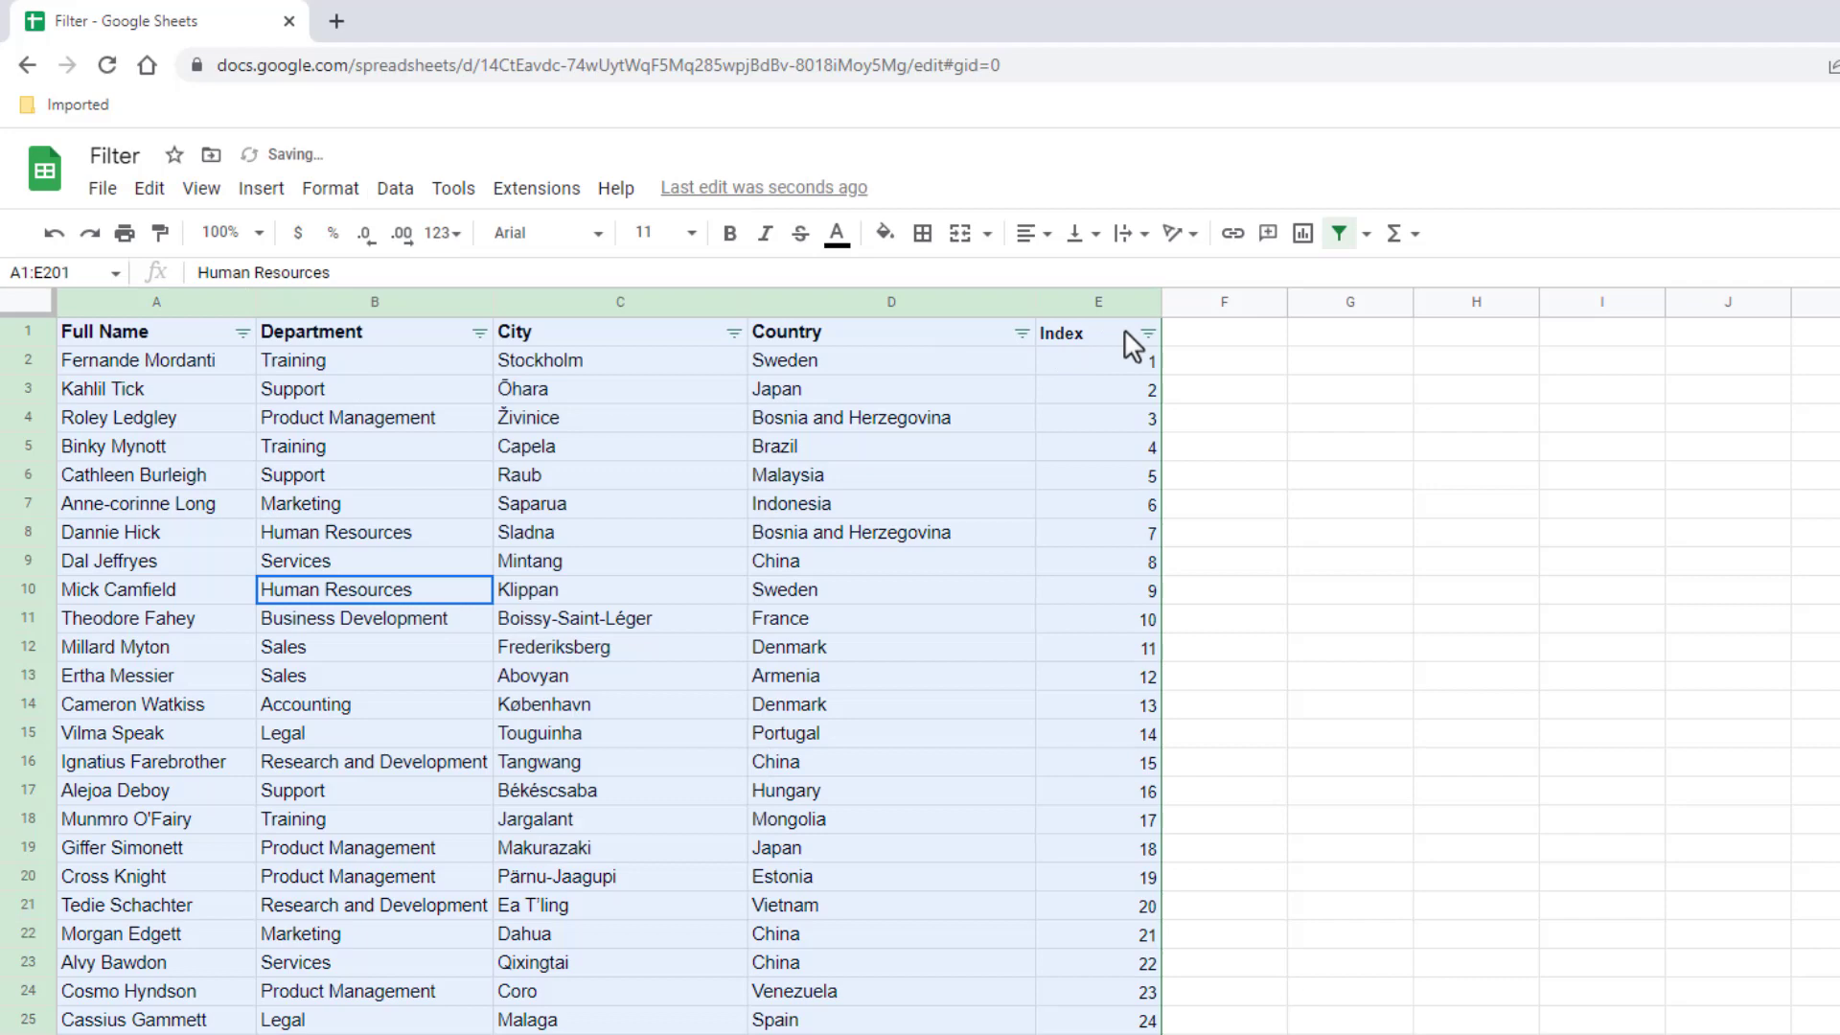
pyautogui.moveTo(713, 353)
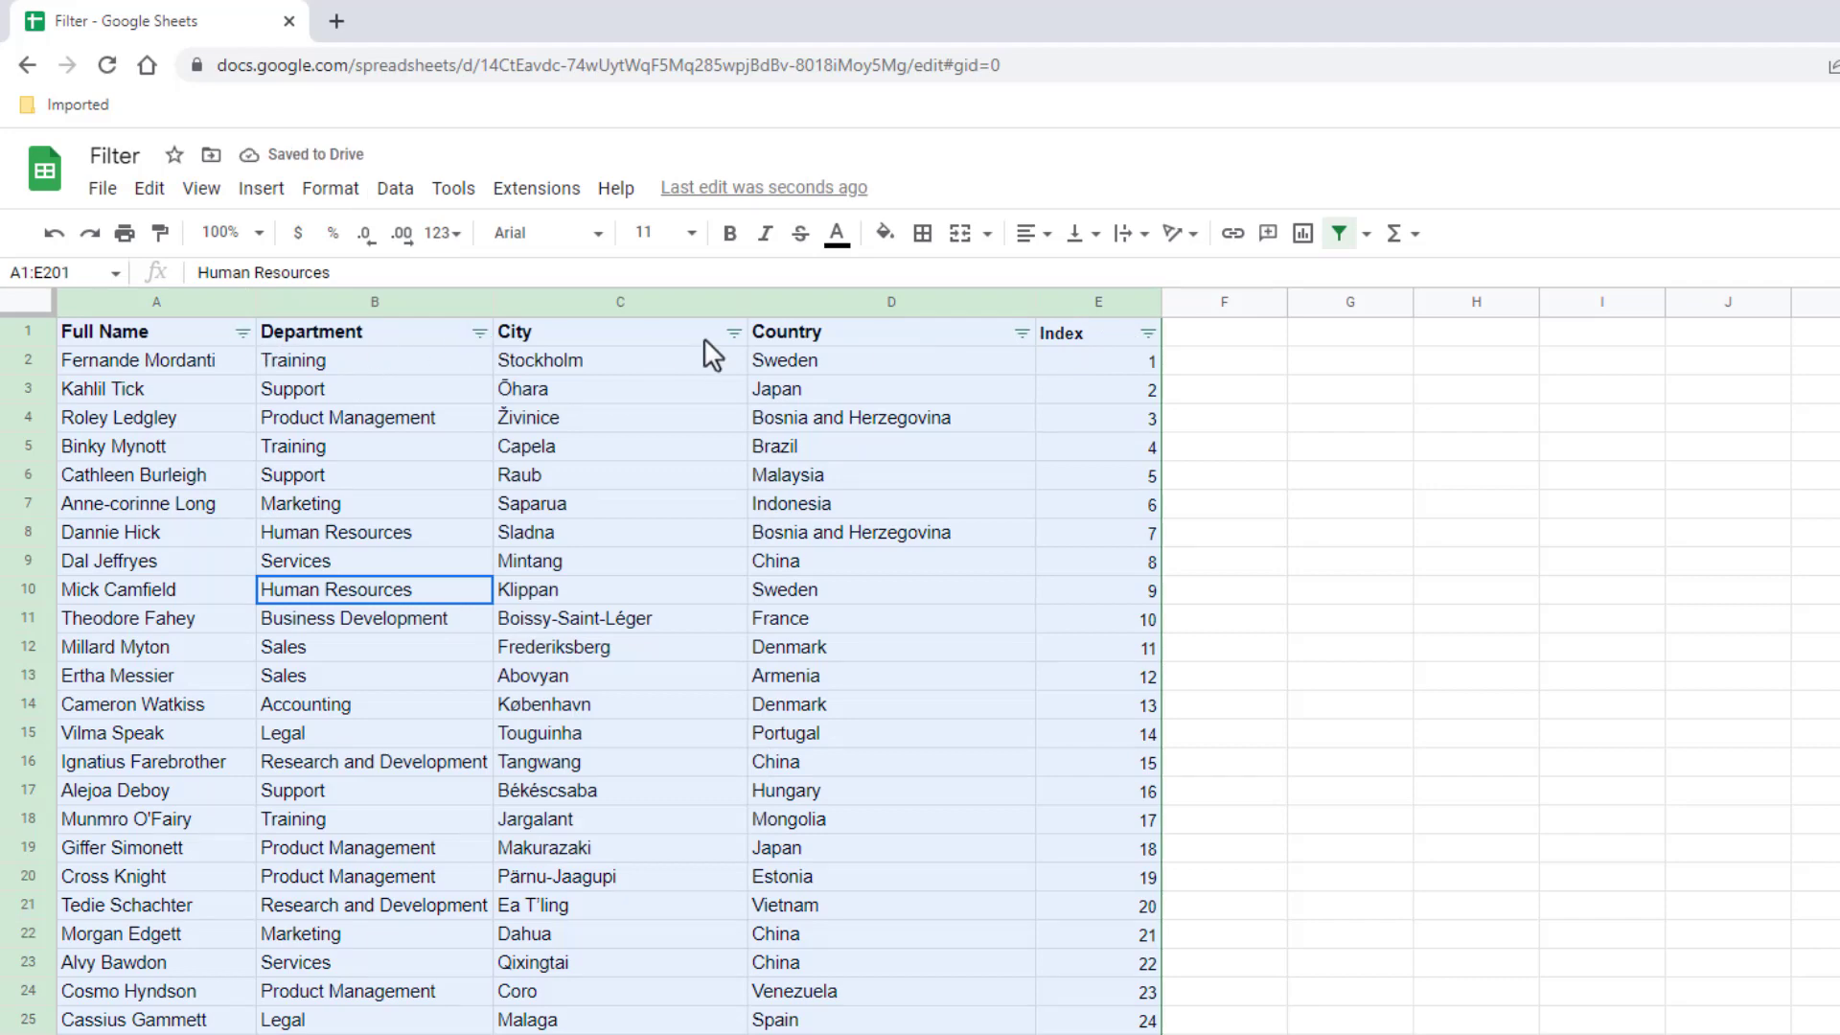
pyautogui.press('ctrl+z')
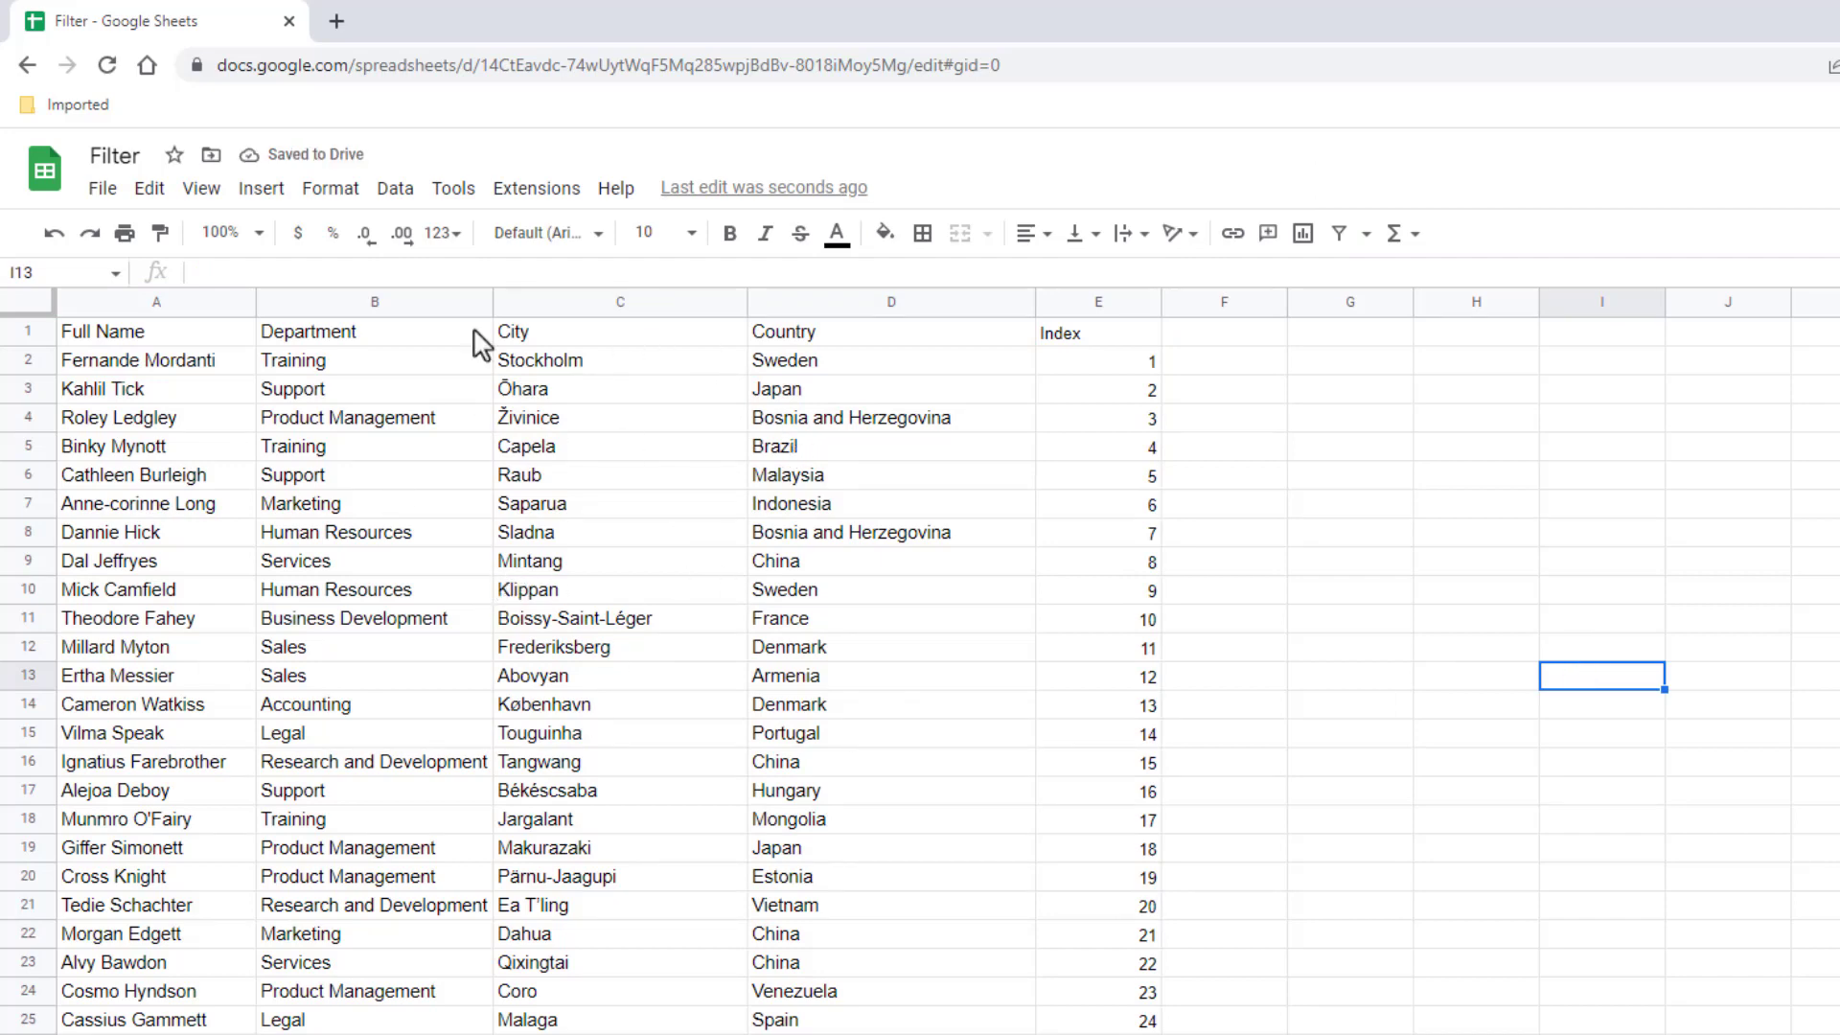
pyautogui.click(395, 188)
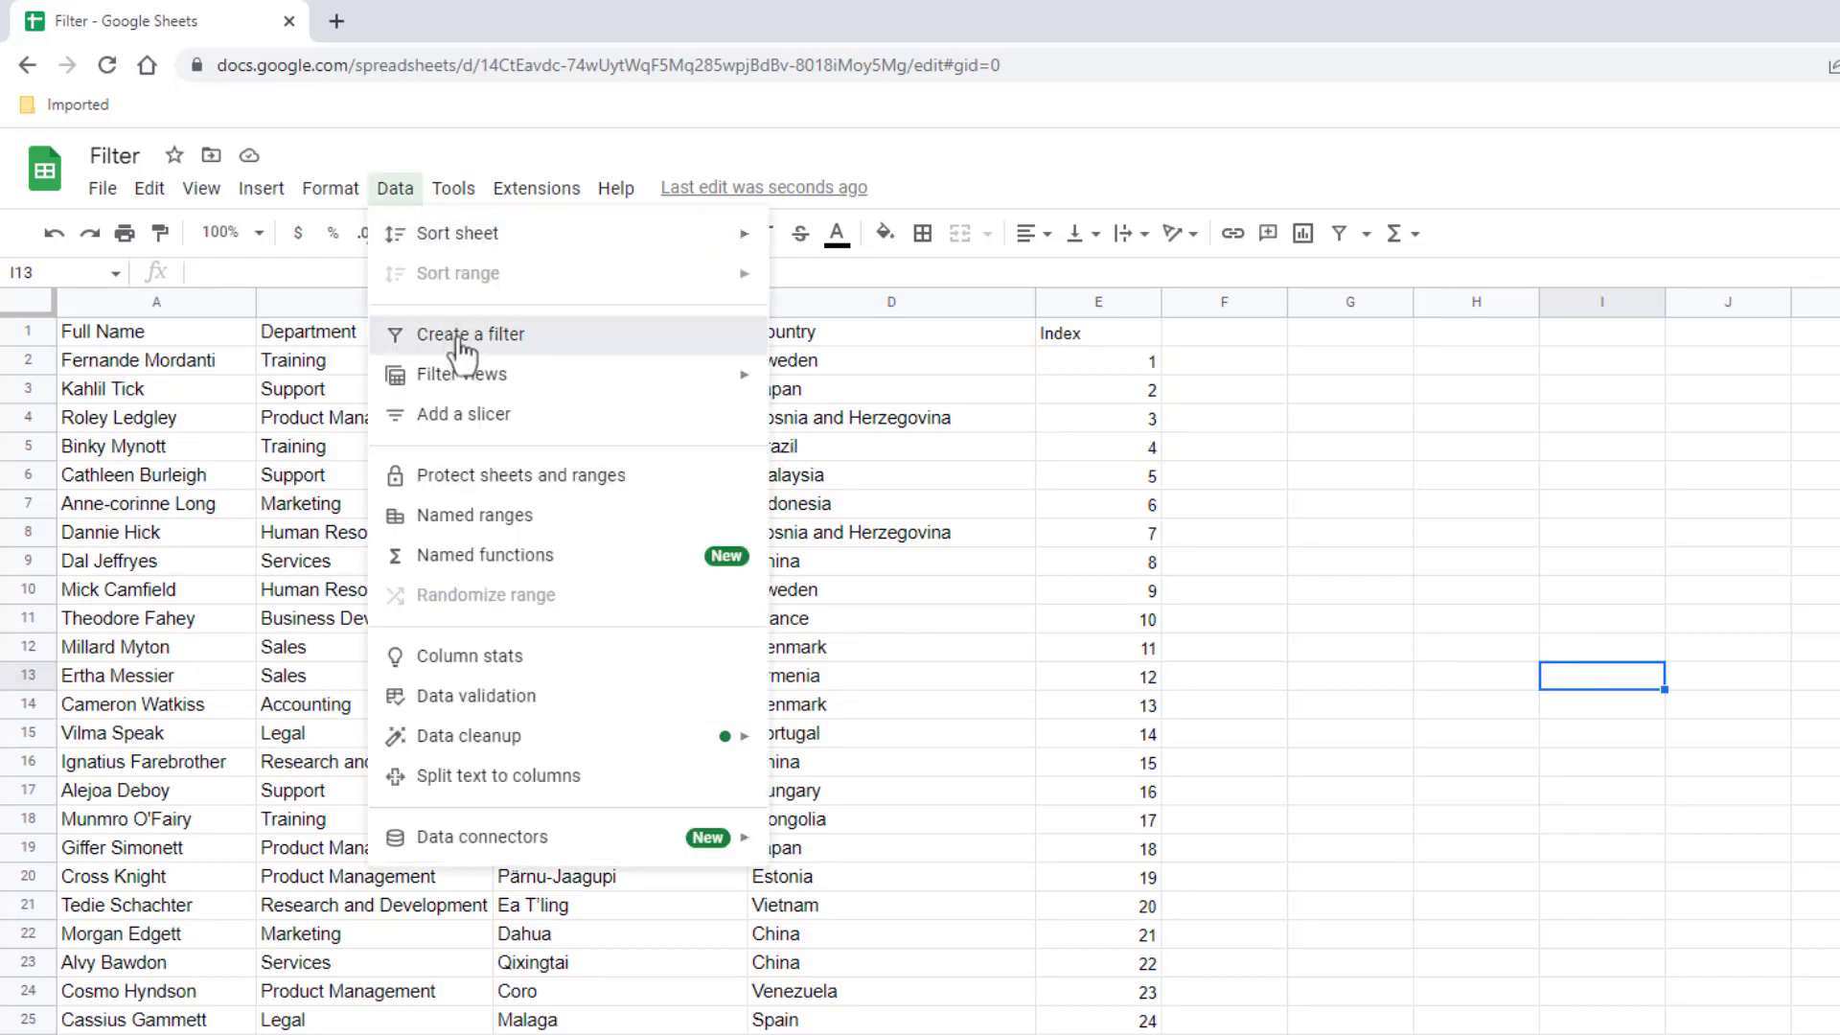
pyautogui.click(469, 333)
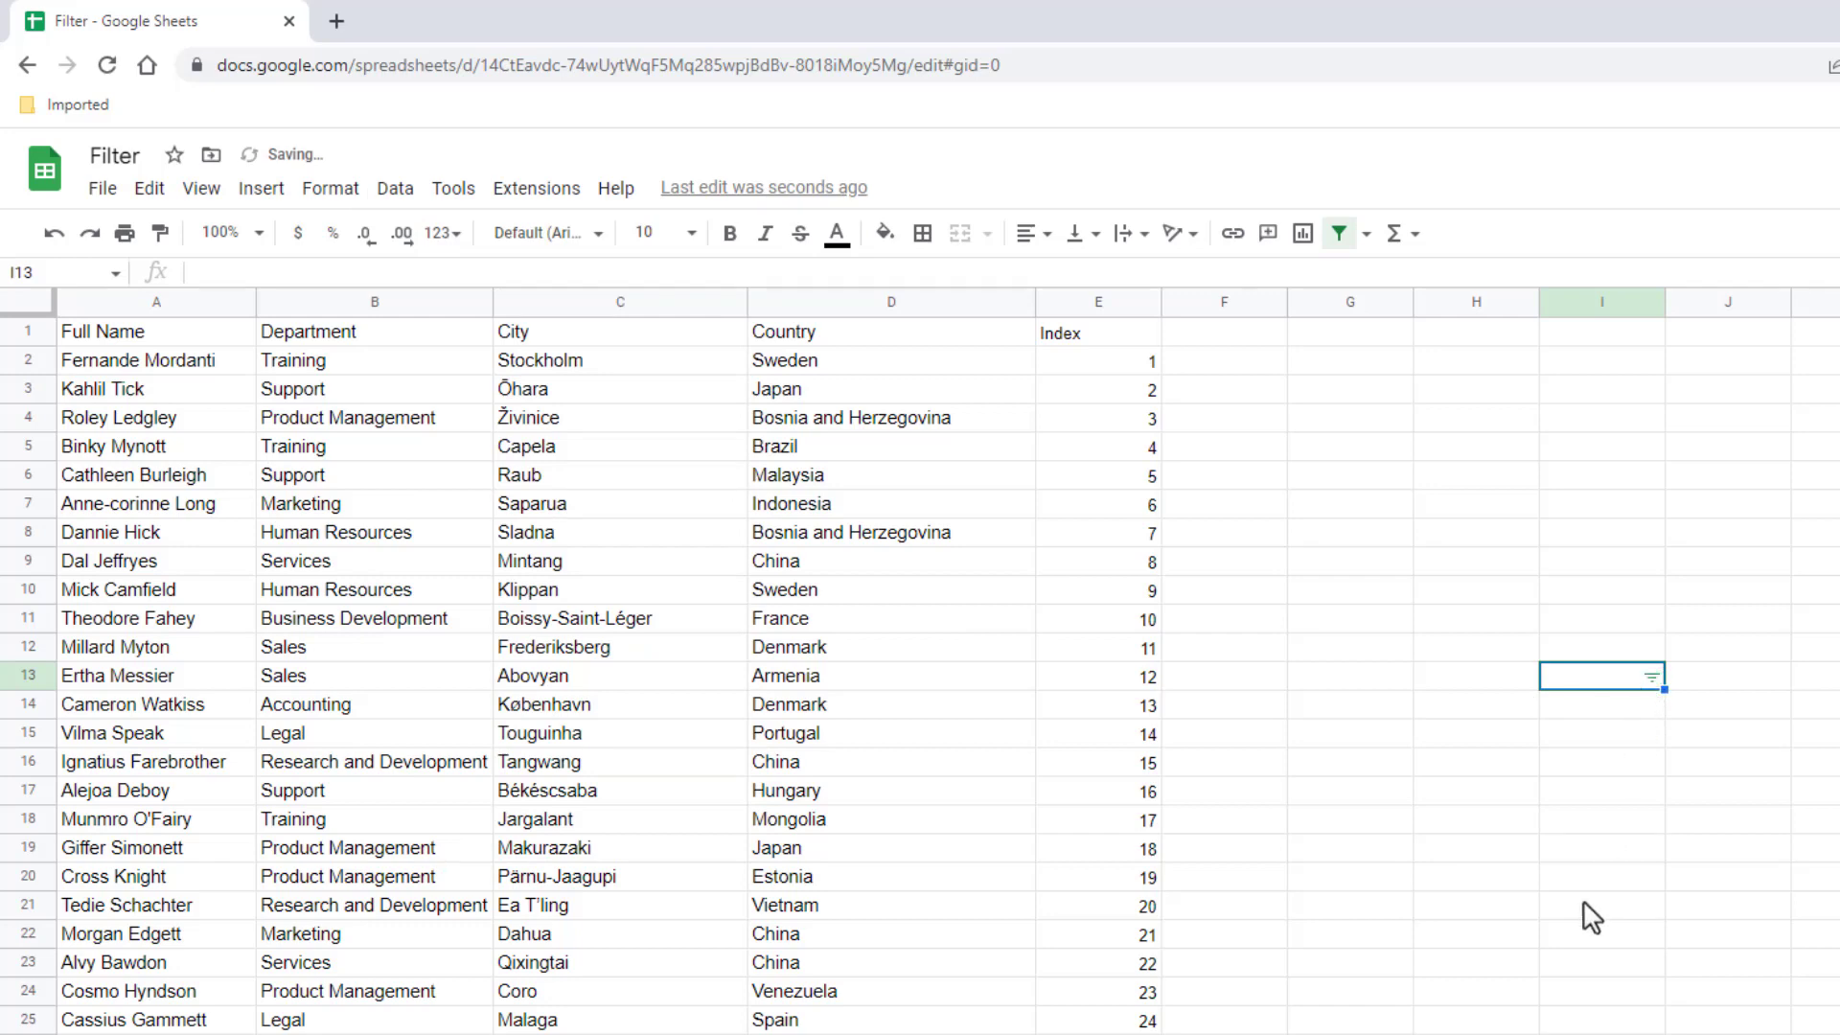
pyautogui.moveTo(556, 749)
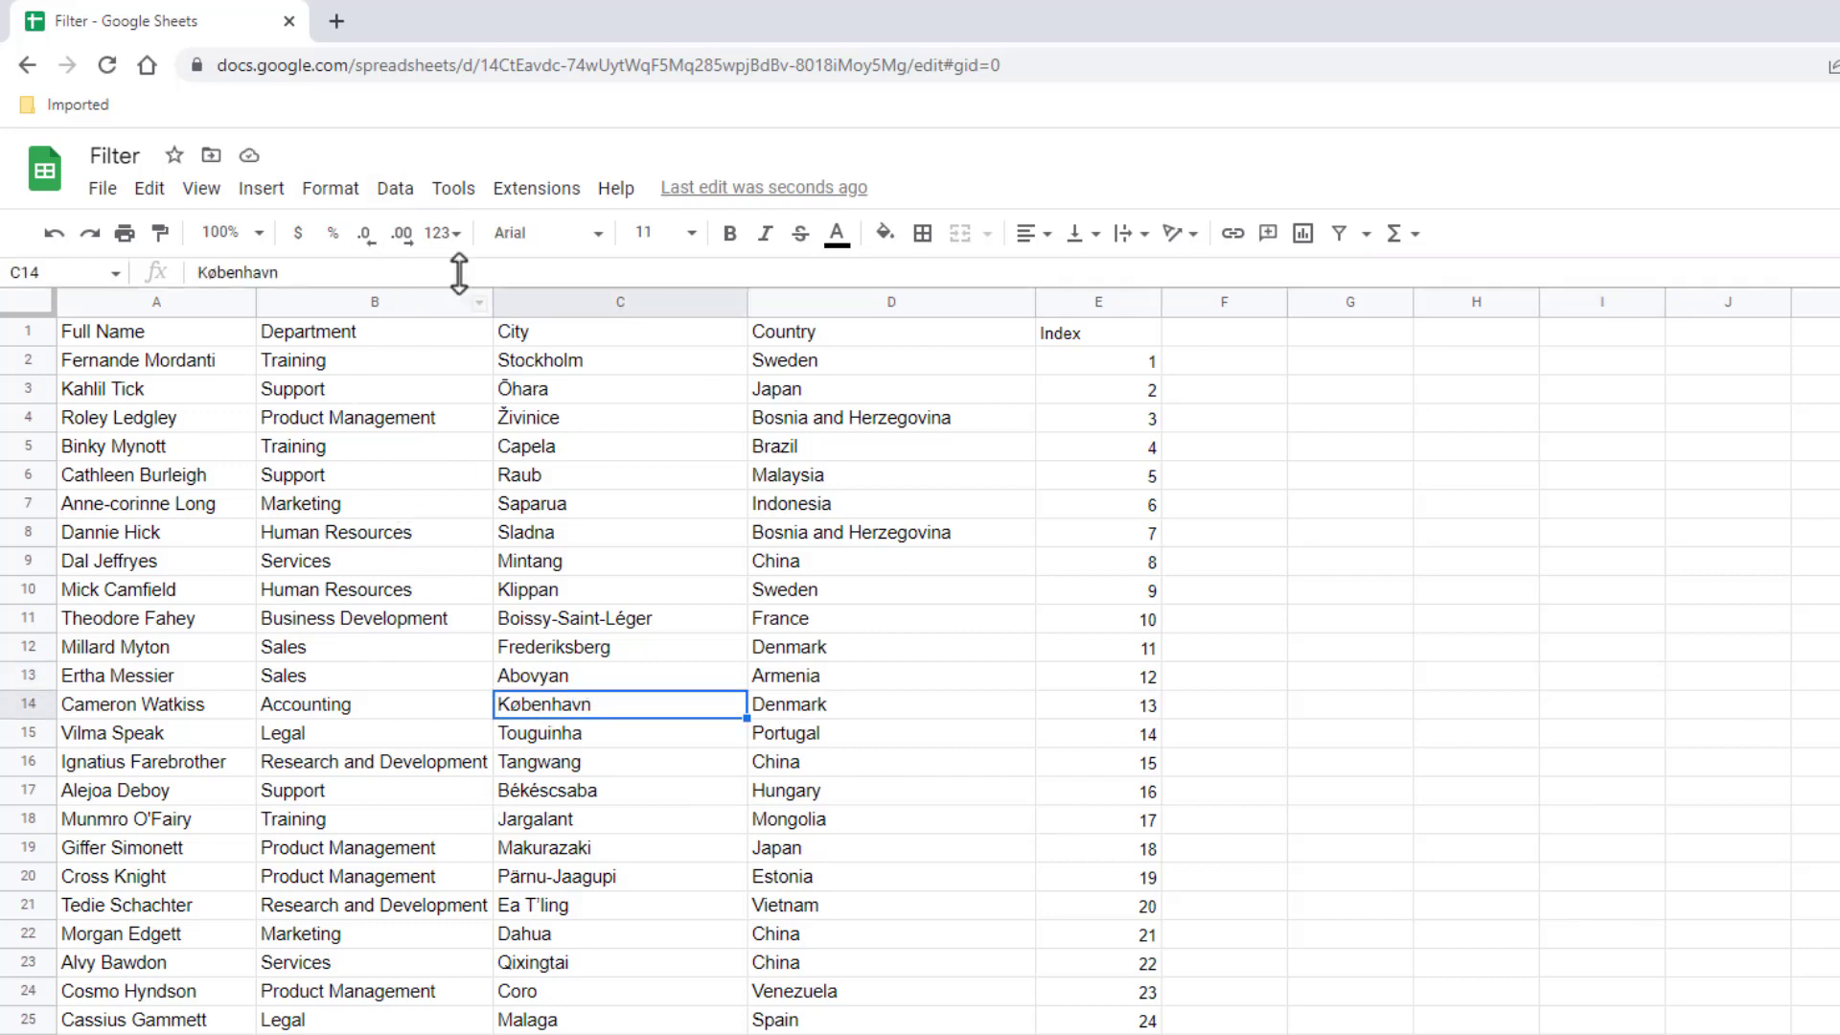
# Filter the table again and keep only Sales in the Department column.
pyautogui.click(395, 188)
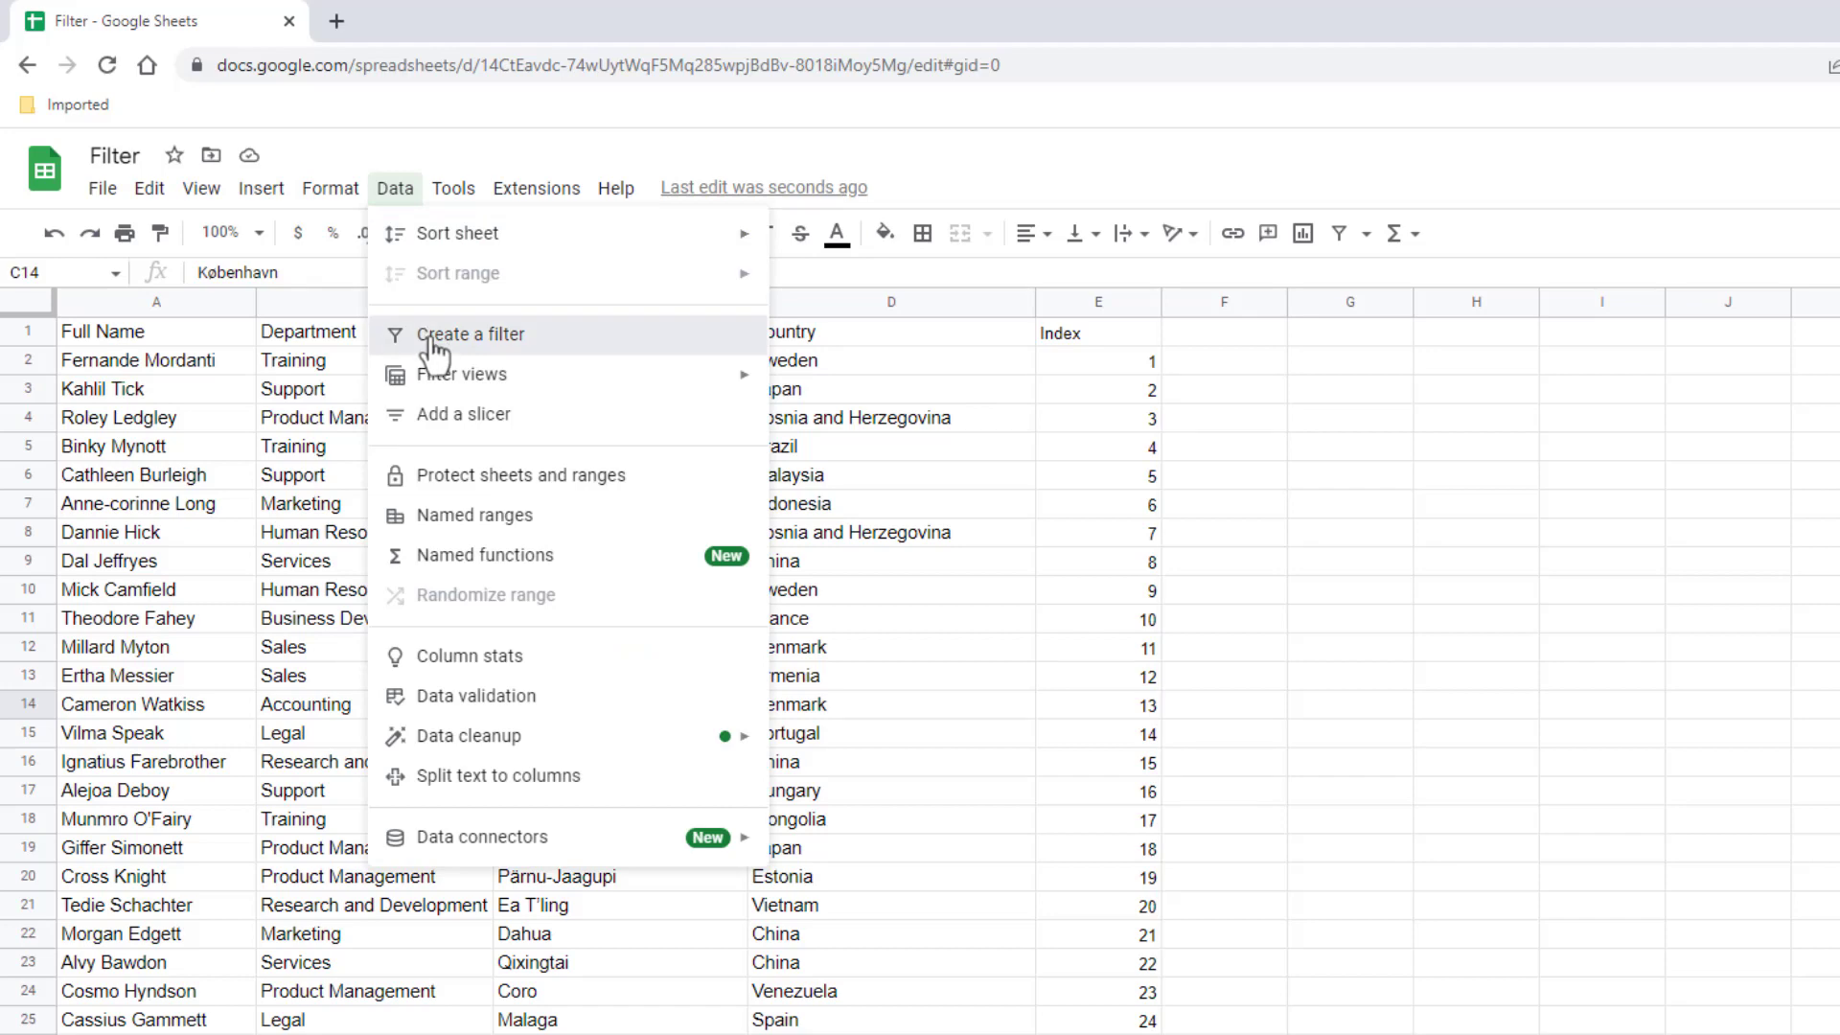
pyautogui.click(471, 333)
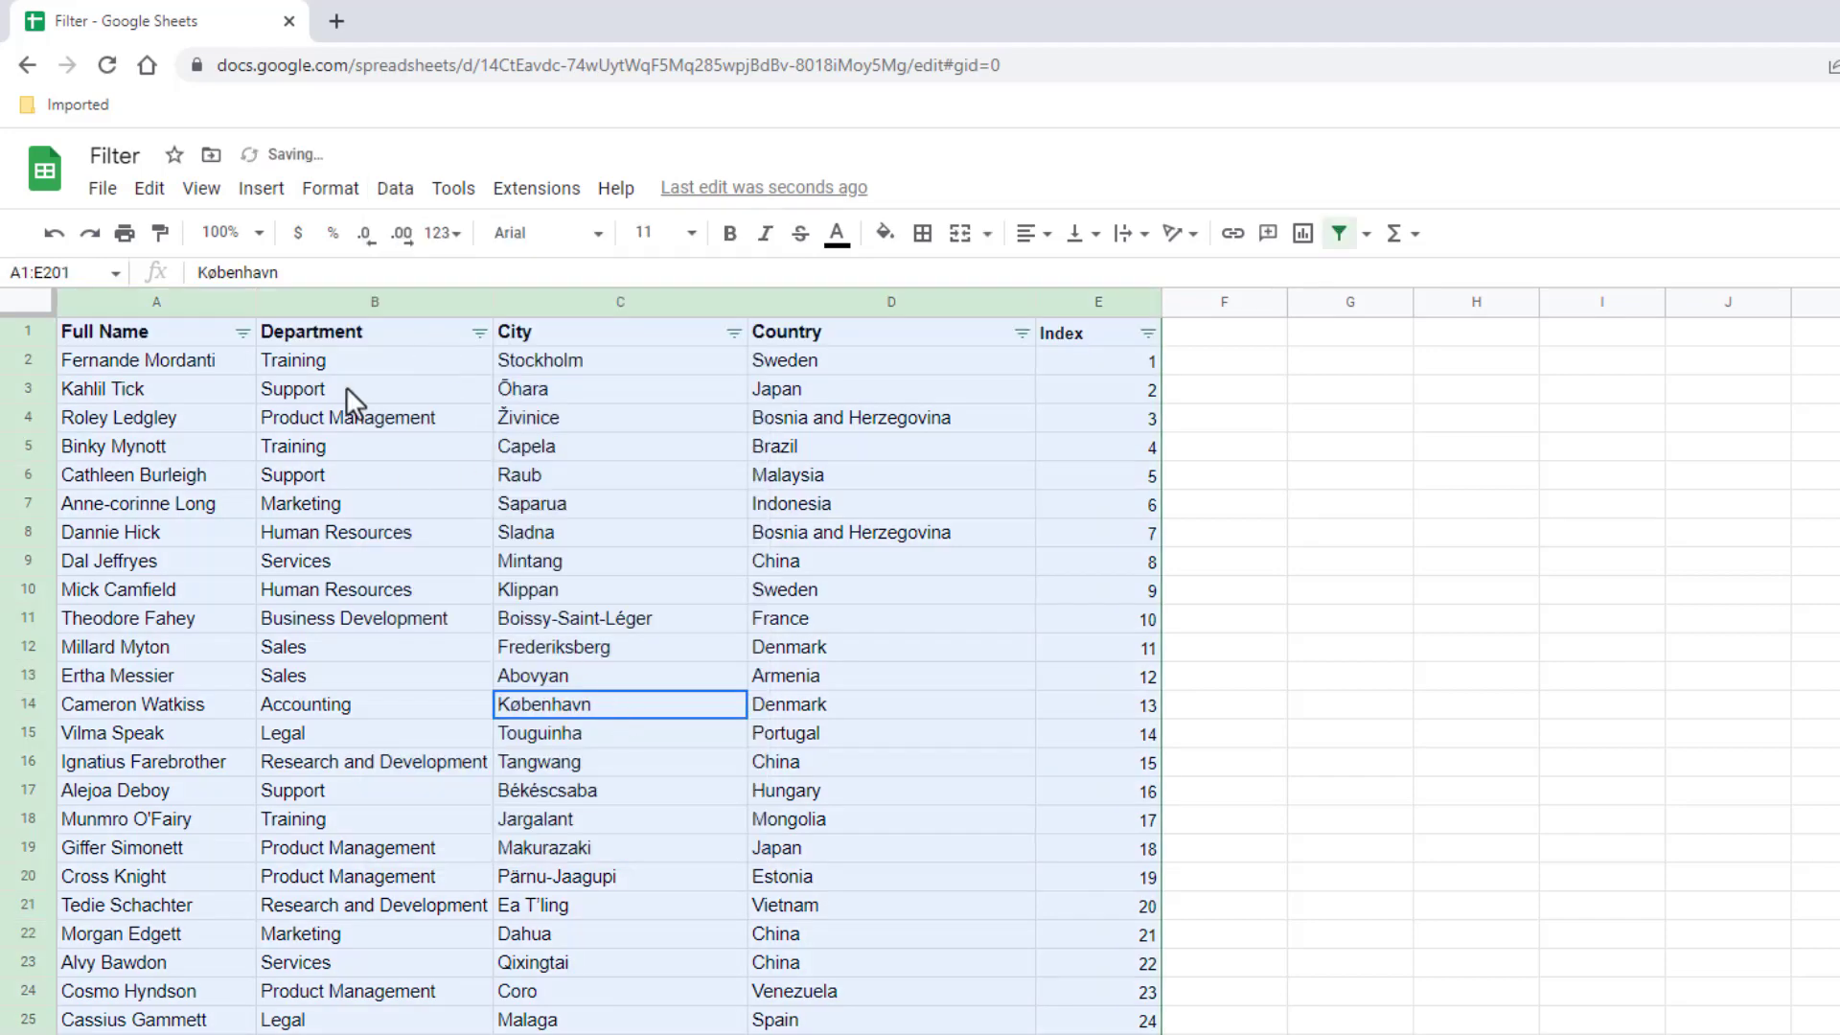
pyautogui.click(477, 332)
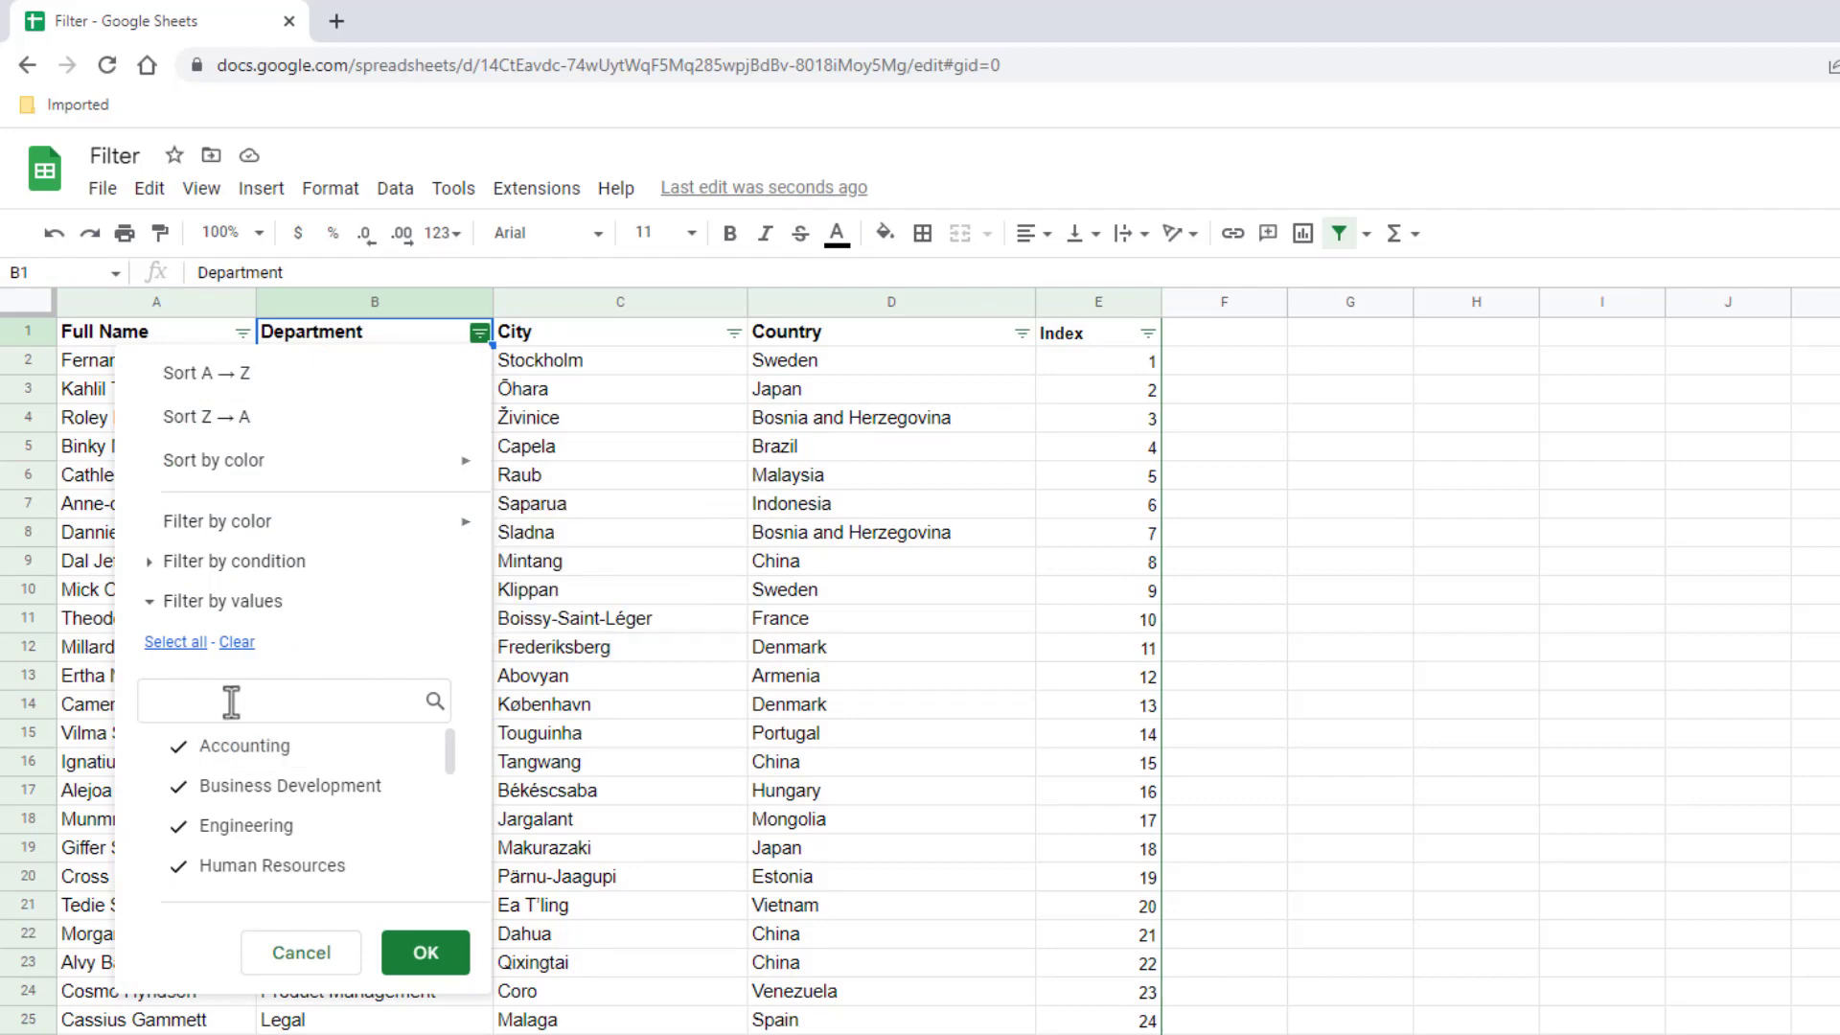
pyautogui.moveTo(276, 761)
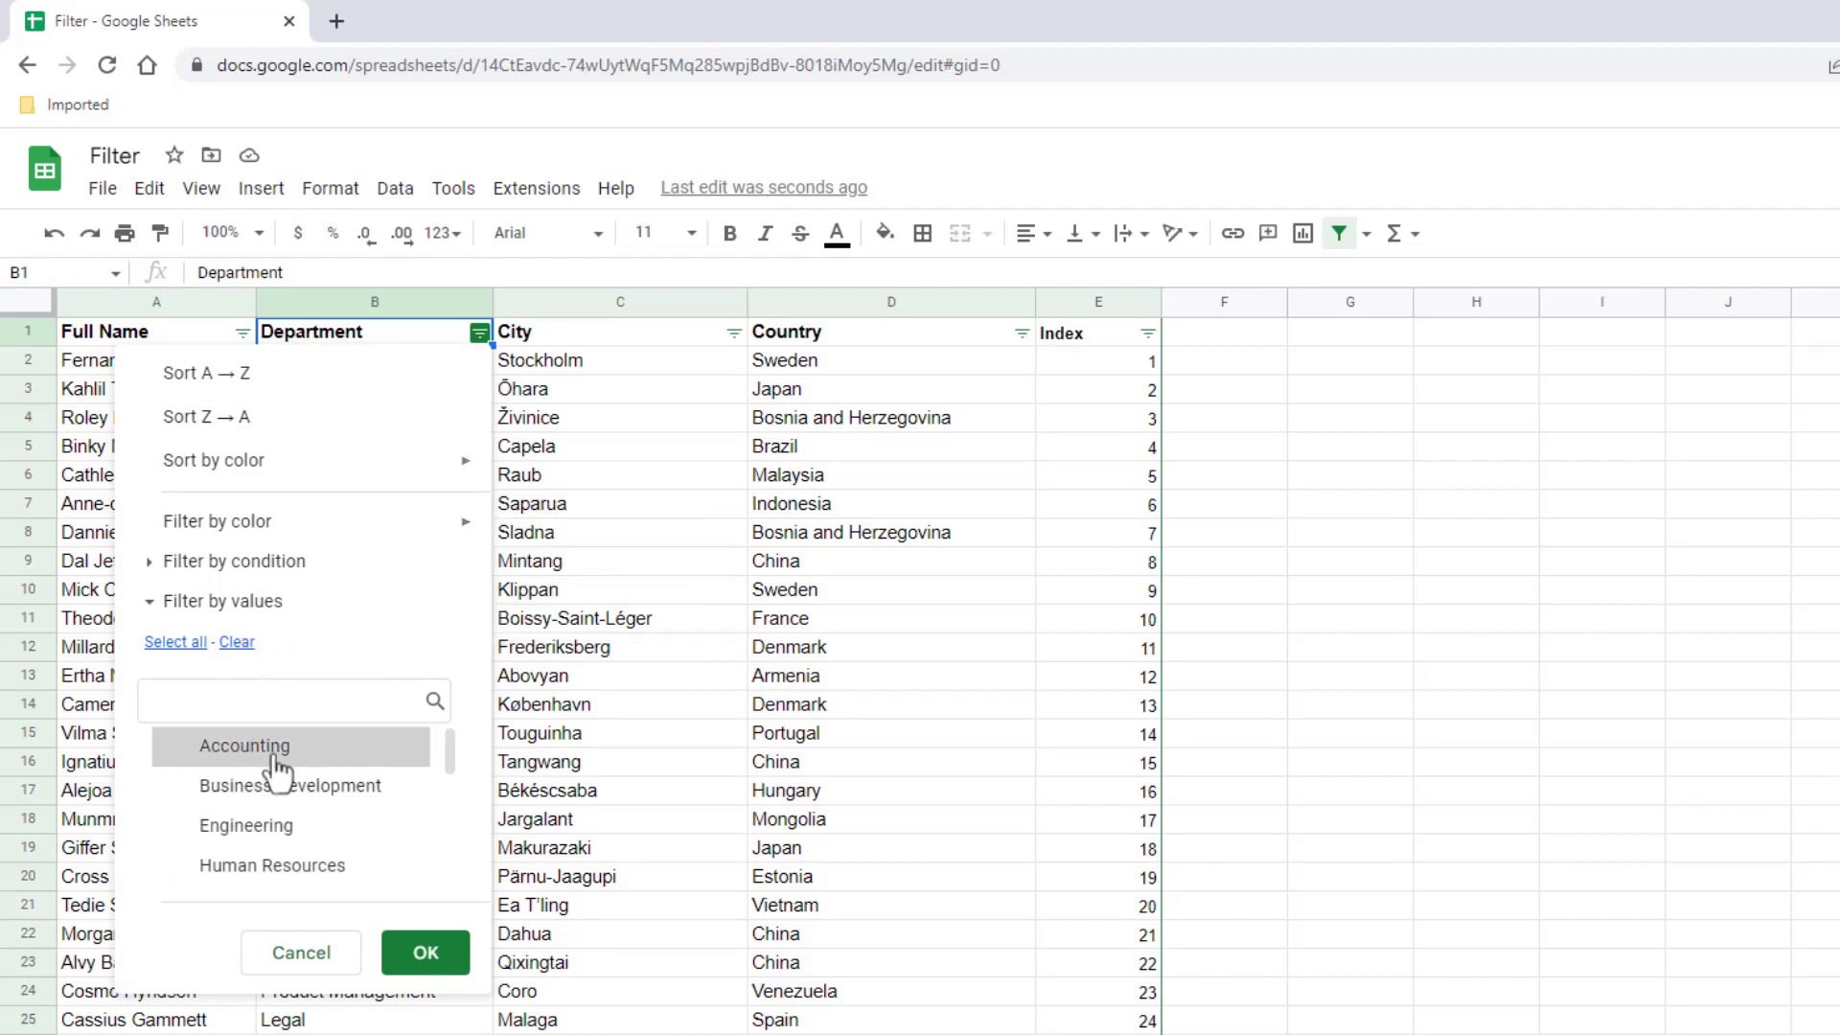
pyautogui.write('d')
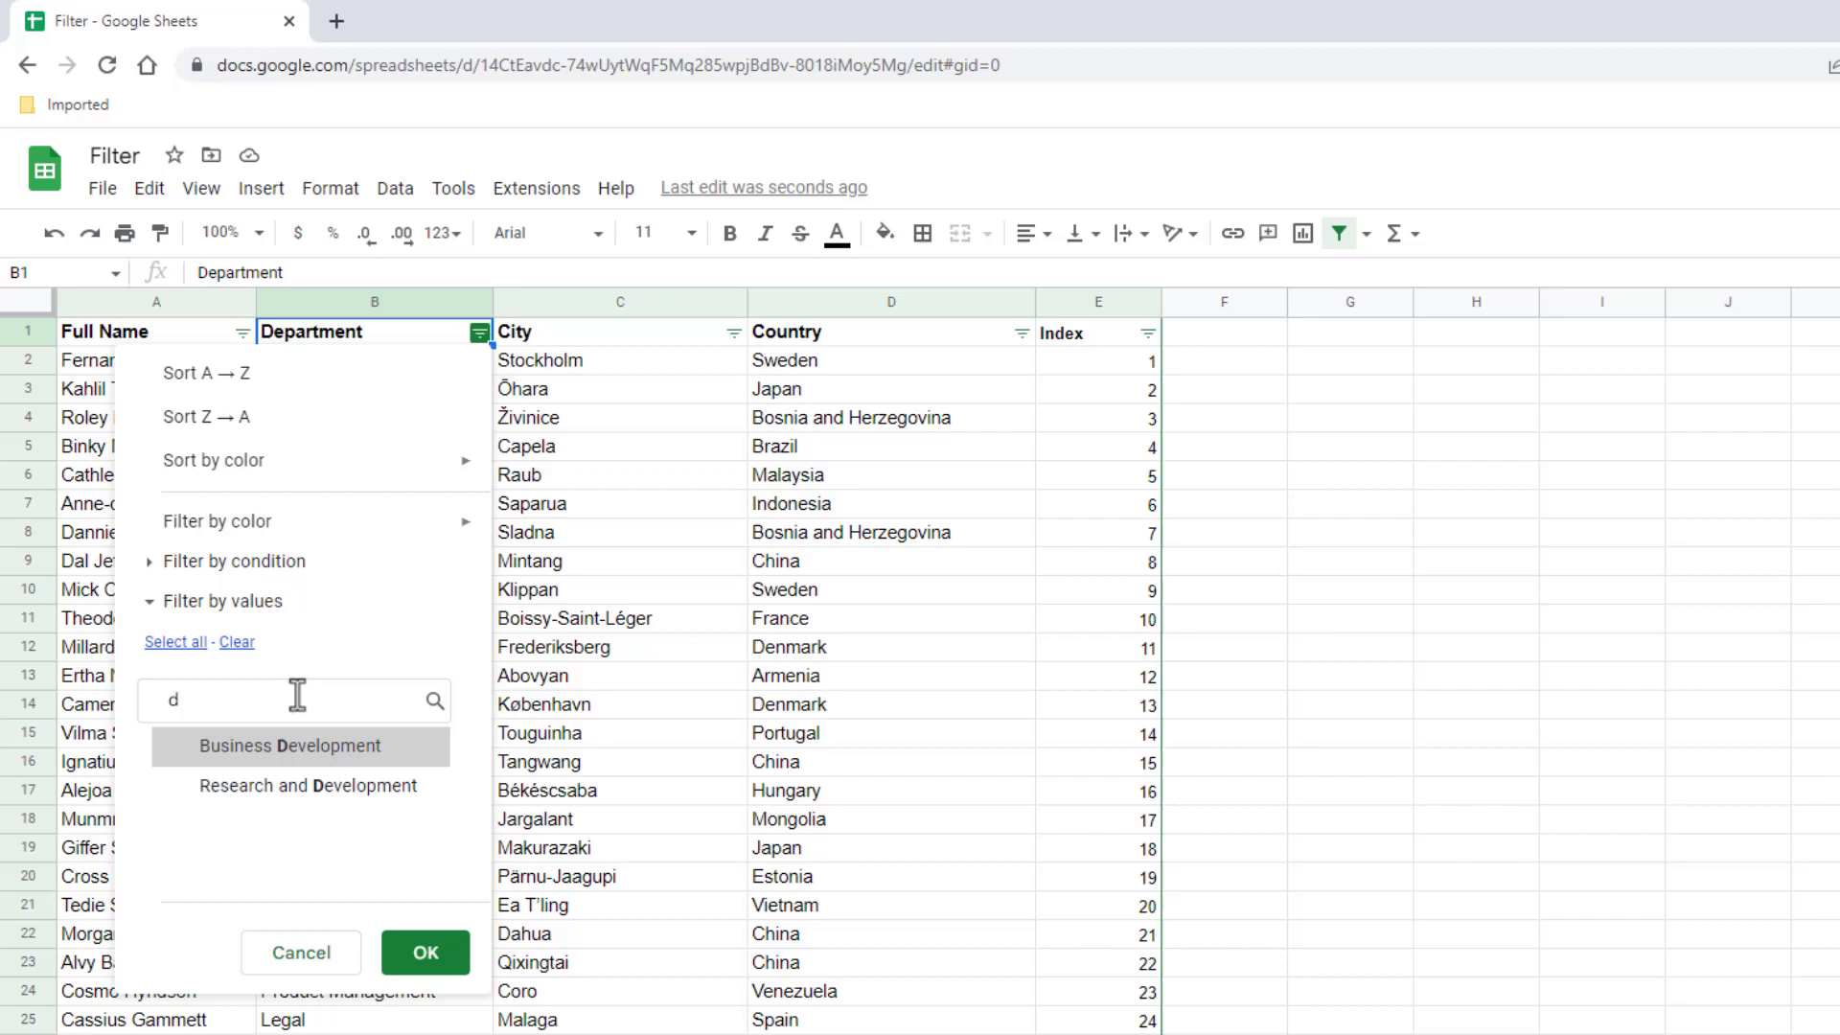
pyautogui.write('sales')
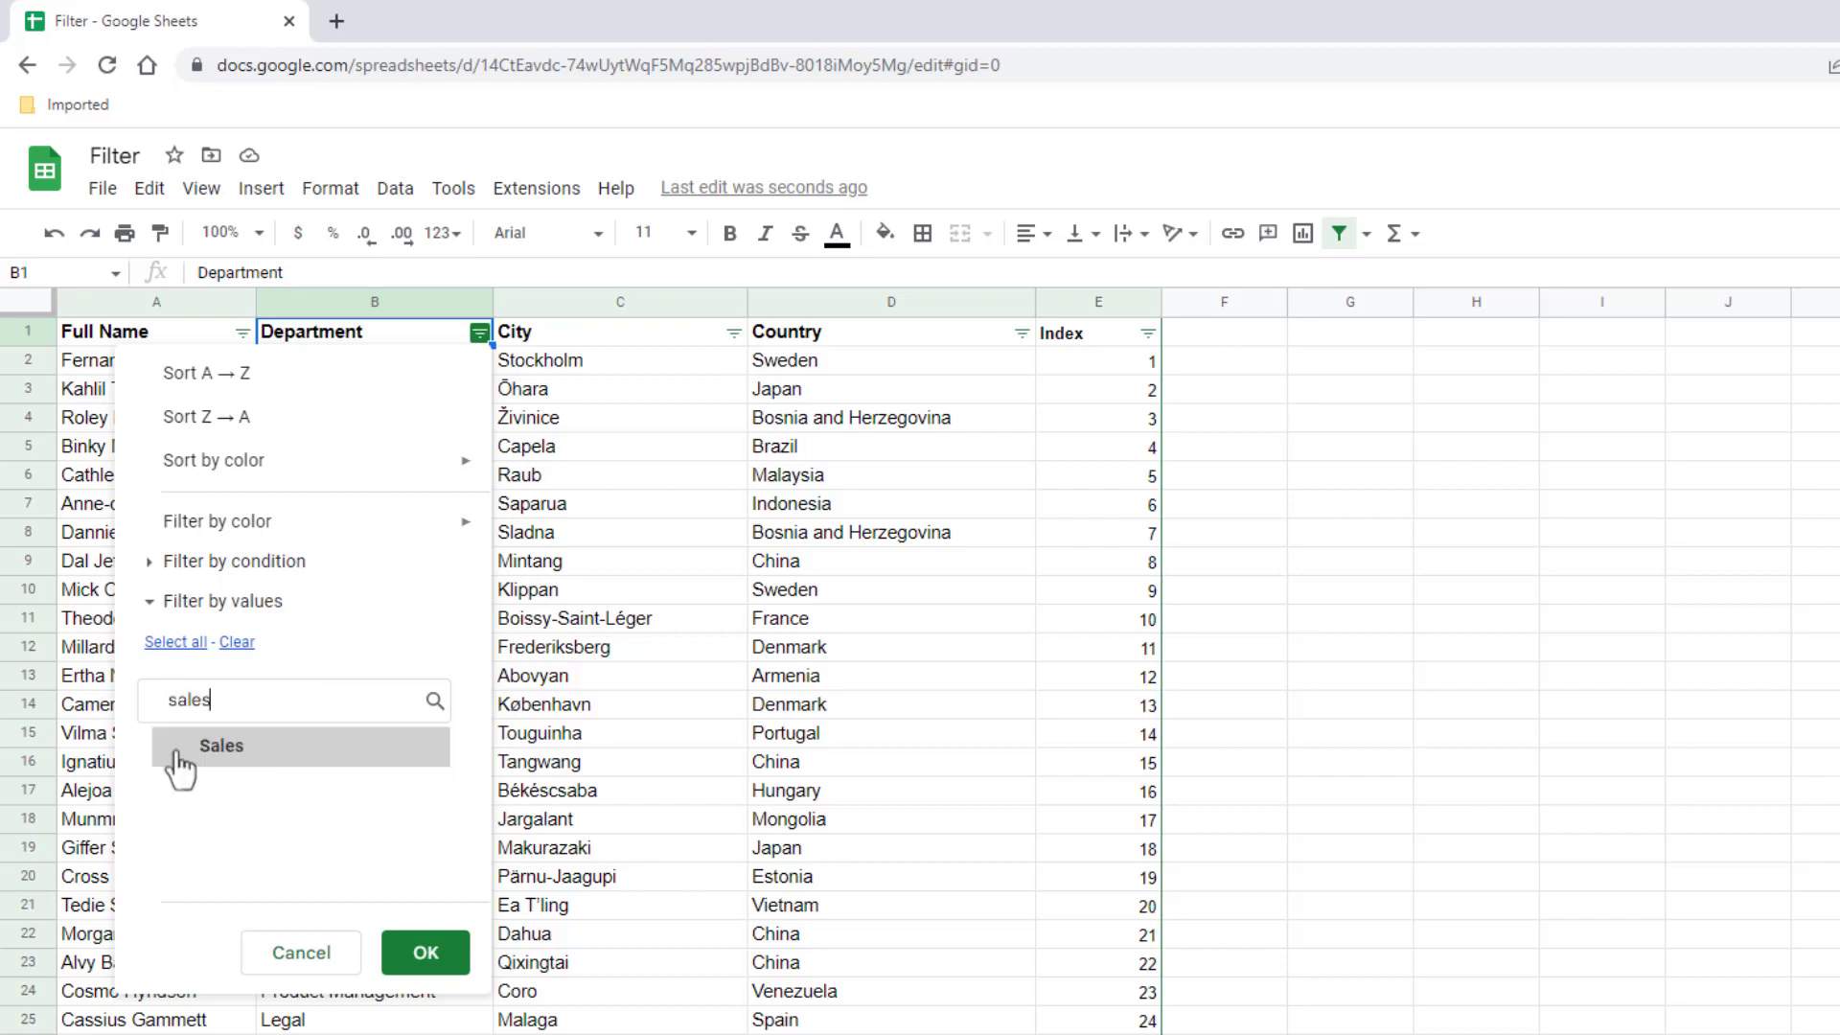
pyautogui.click(426, 953)
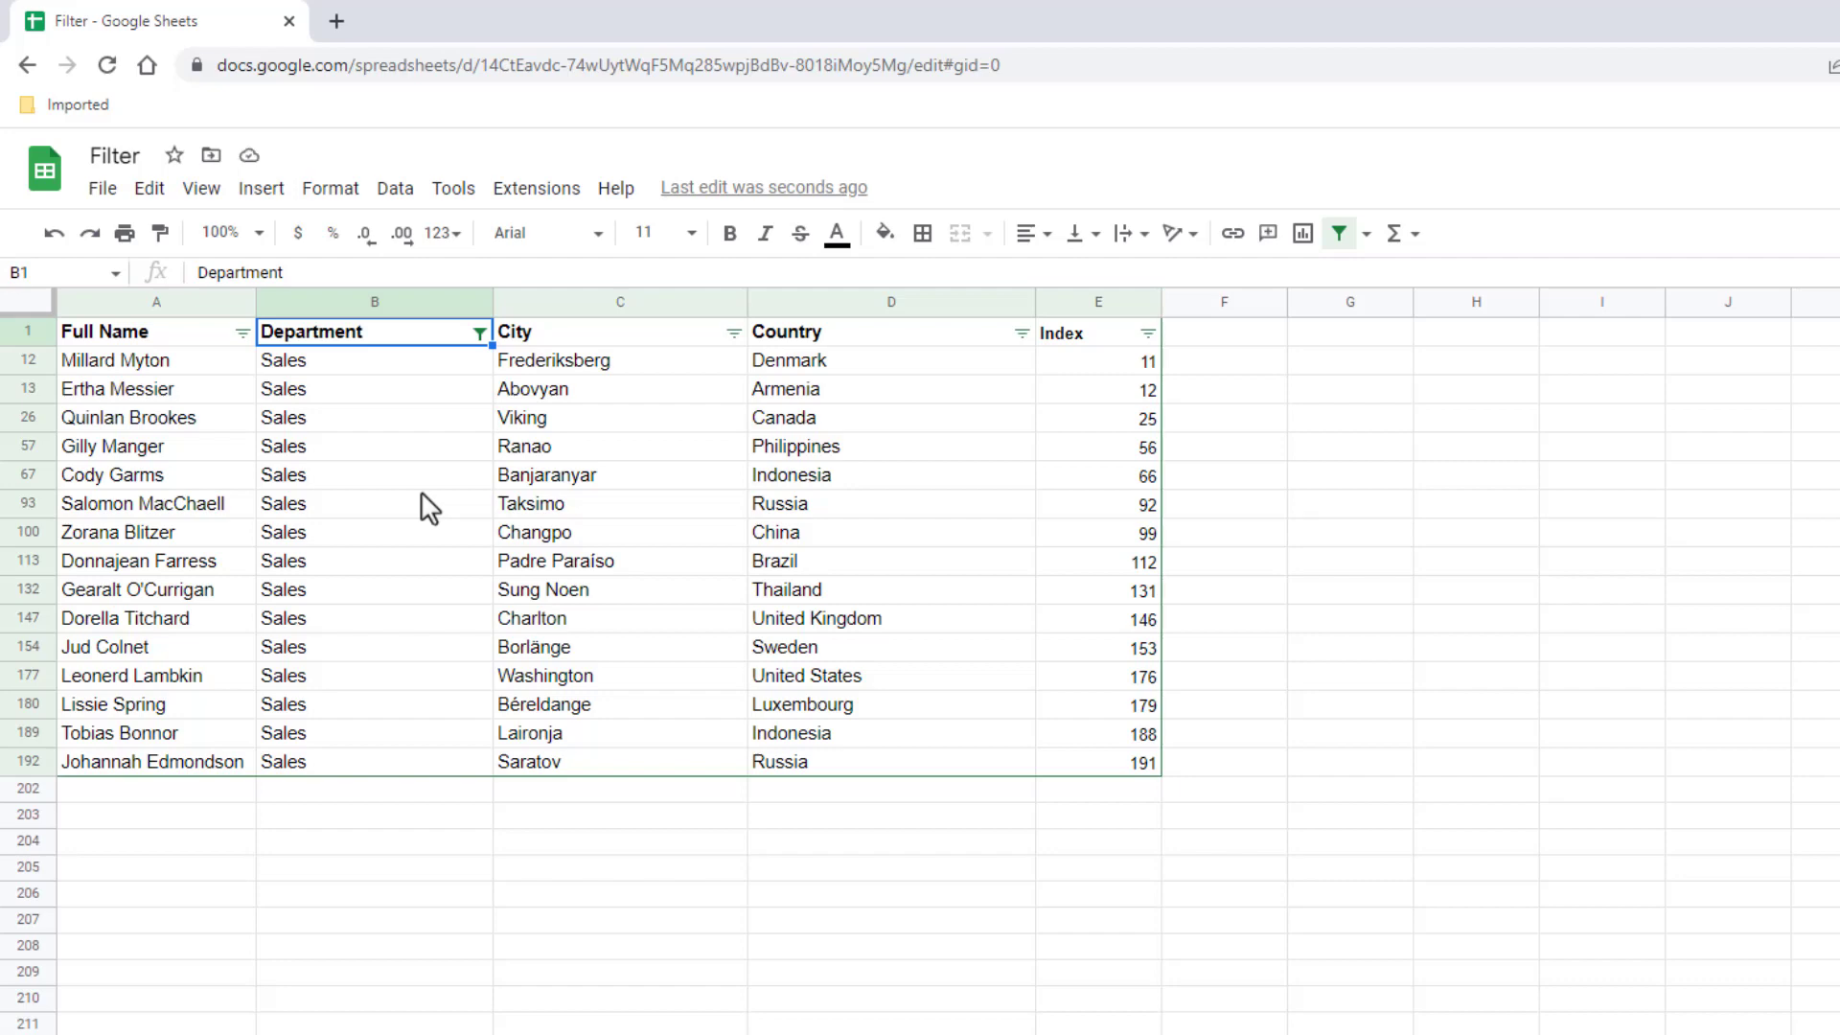
# Filter Department by condition Text contains "ing" (Training, Marketing, Accounting, Engineering).
pyautogui.click(479, 332)
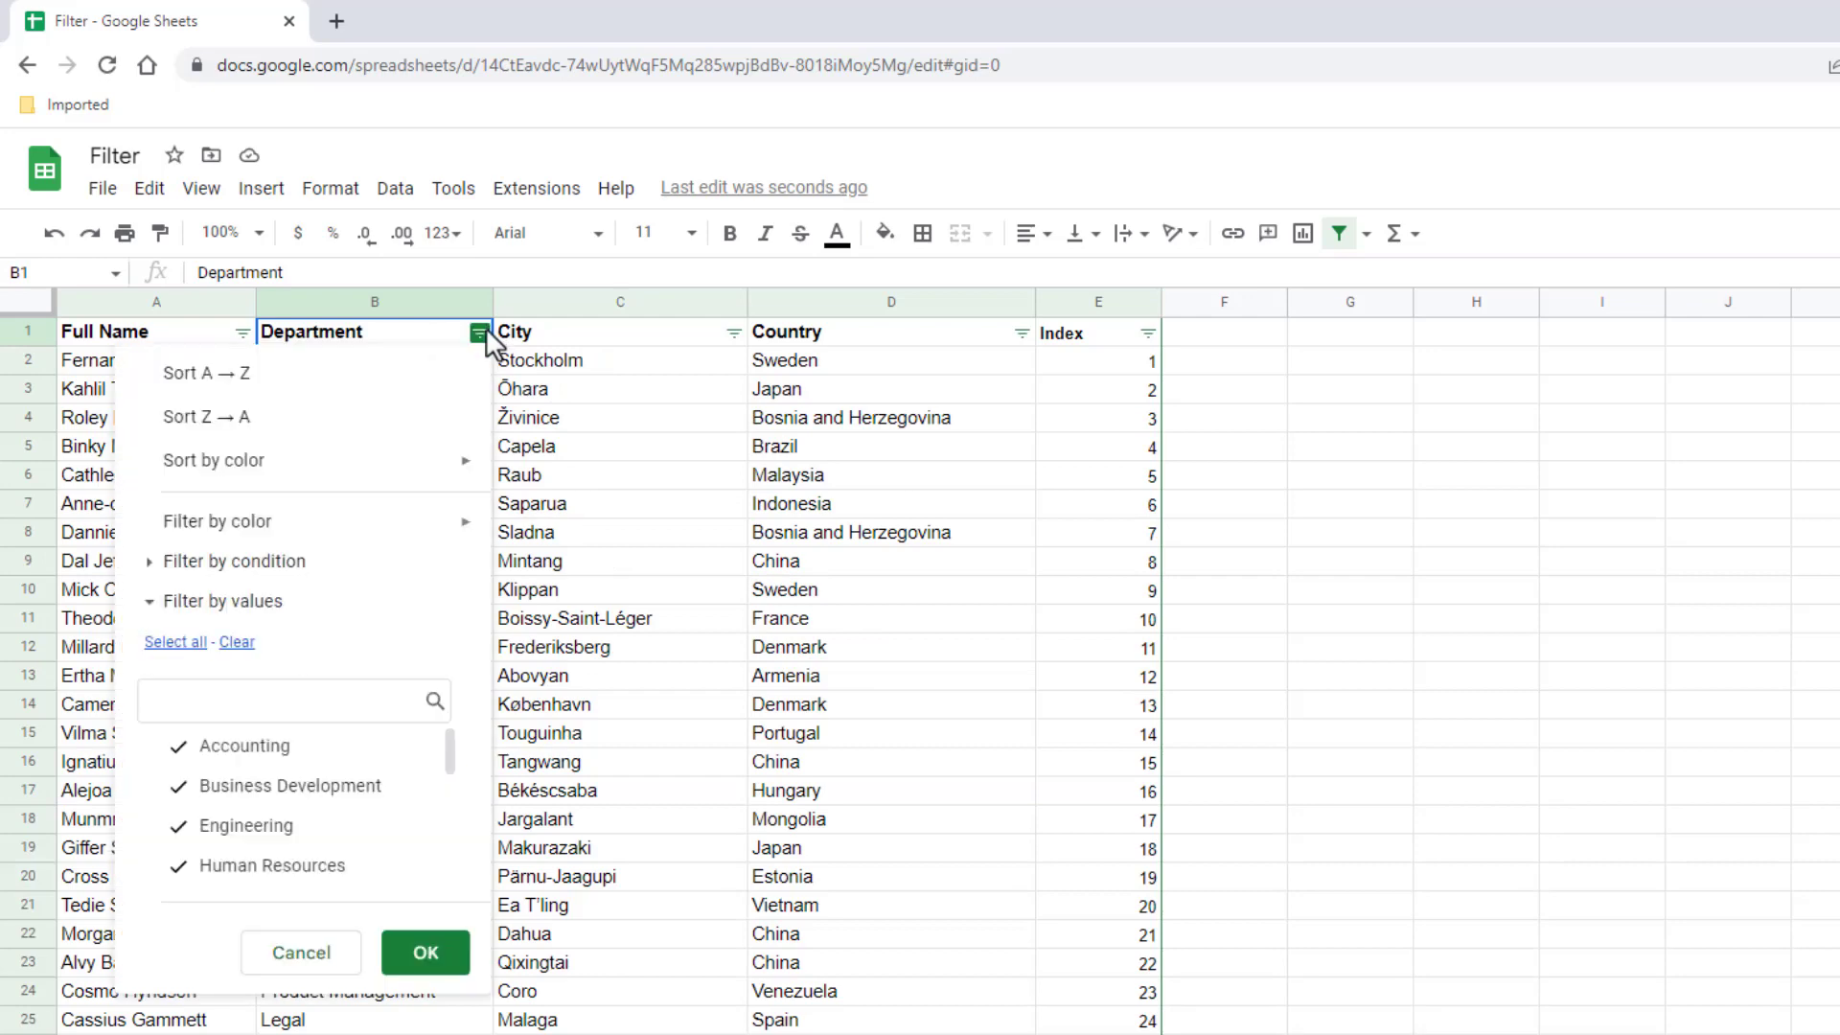
pyautogui.moveTo(217, 521)
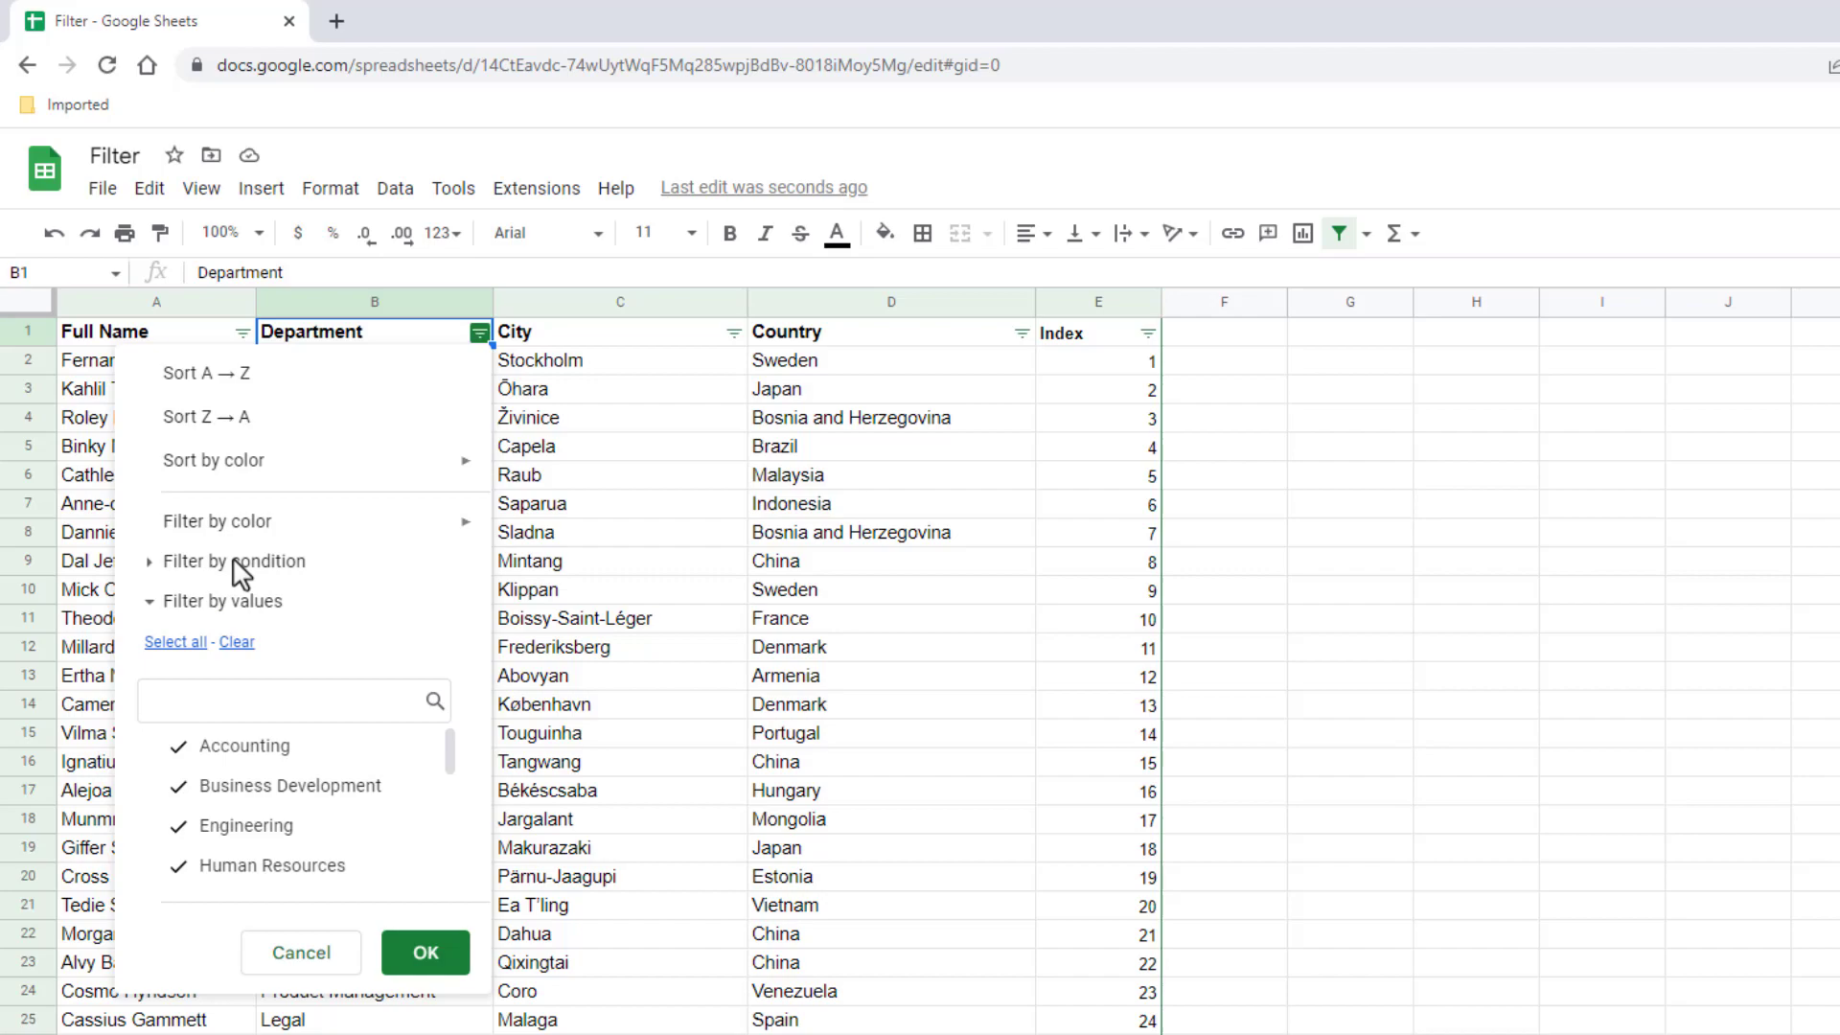
pyautogui.click(234, 562)
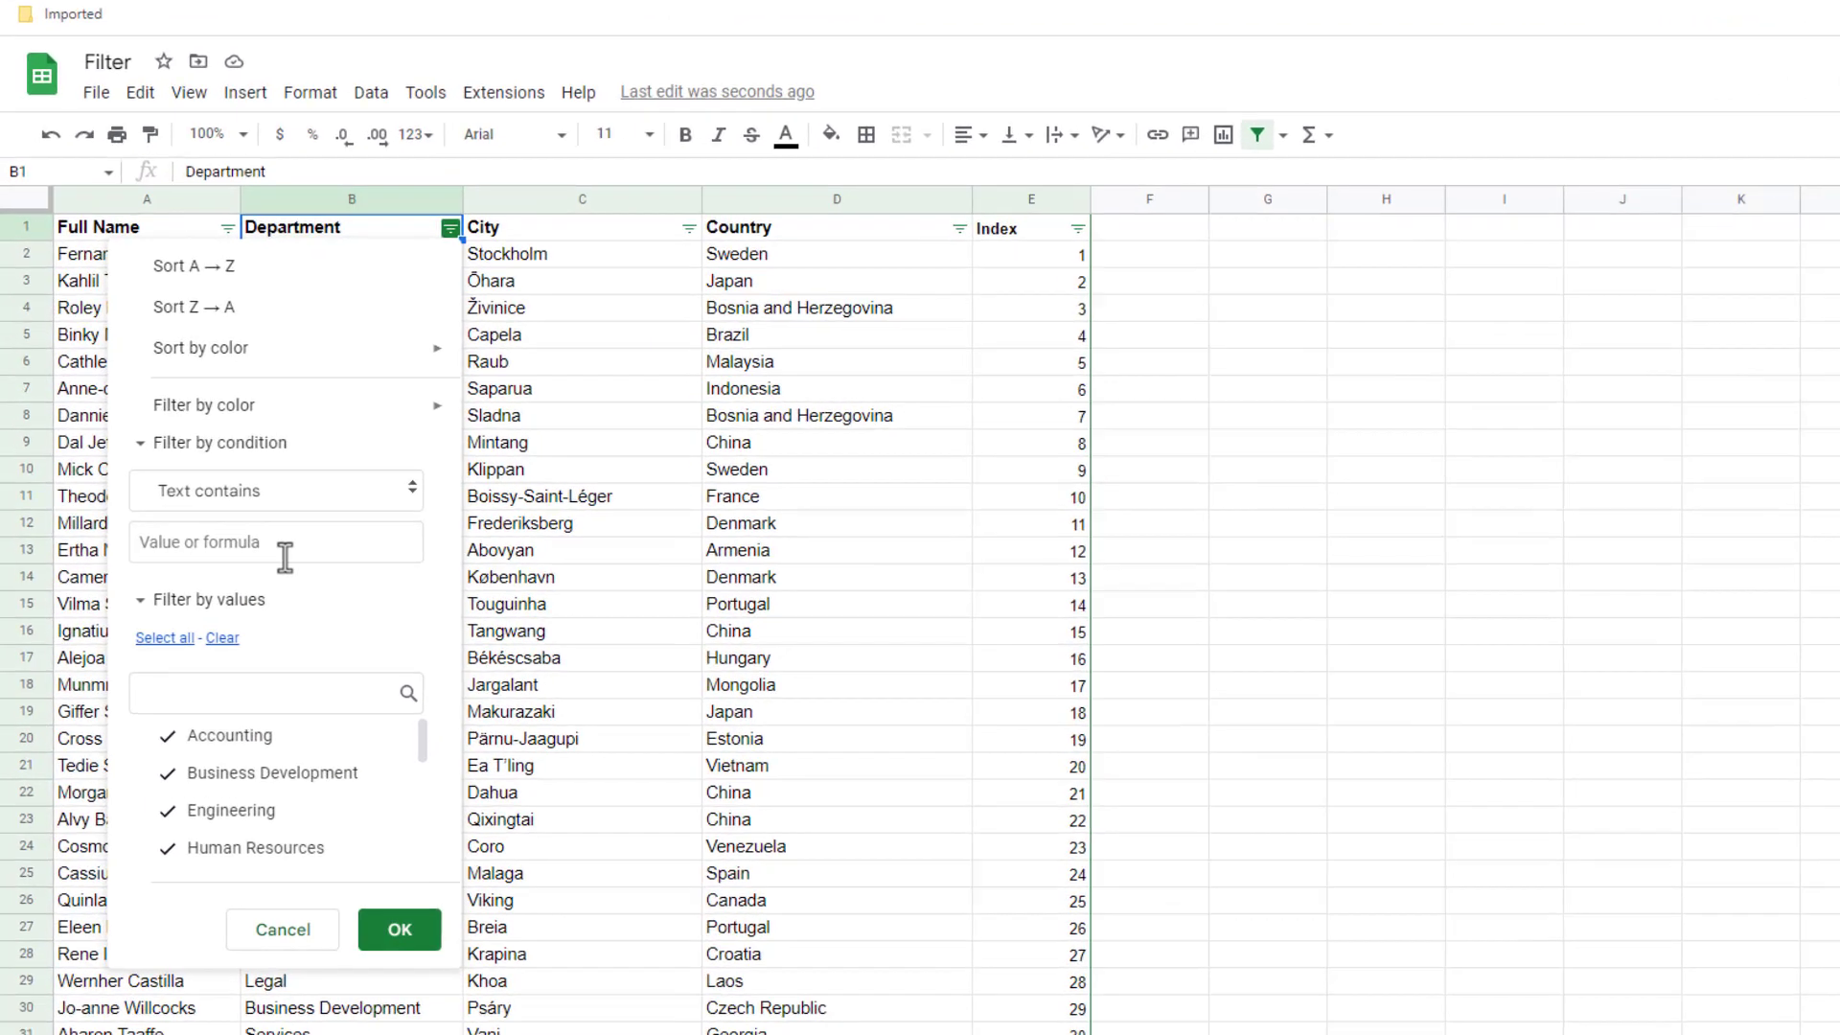
pyautogui.write('ing')
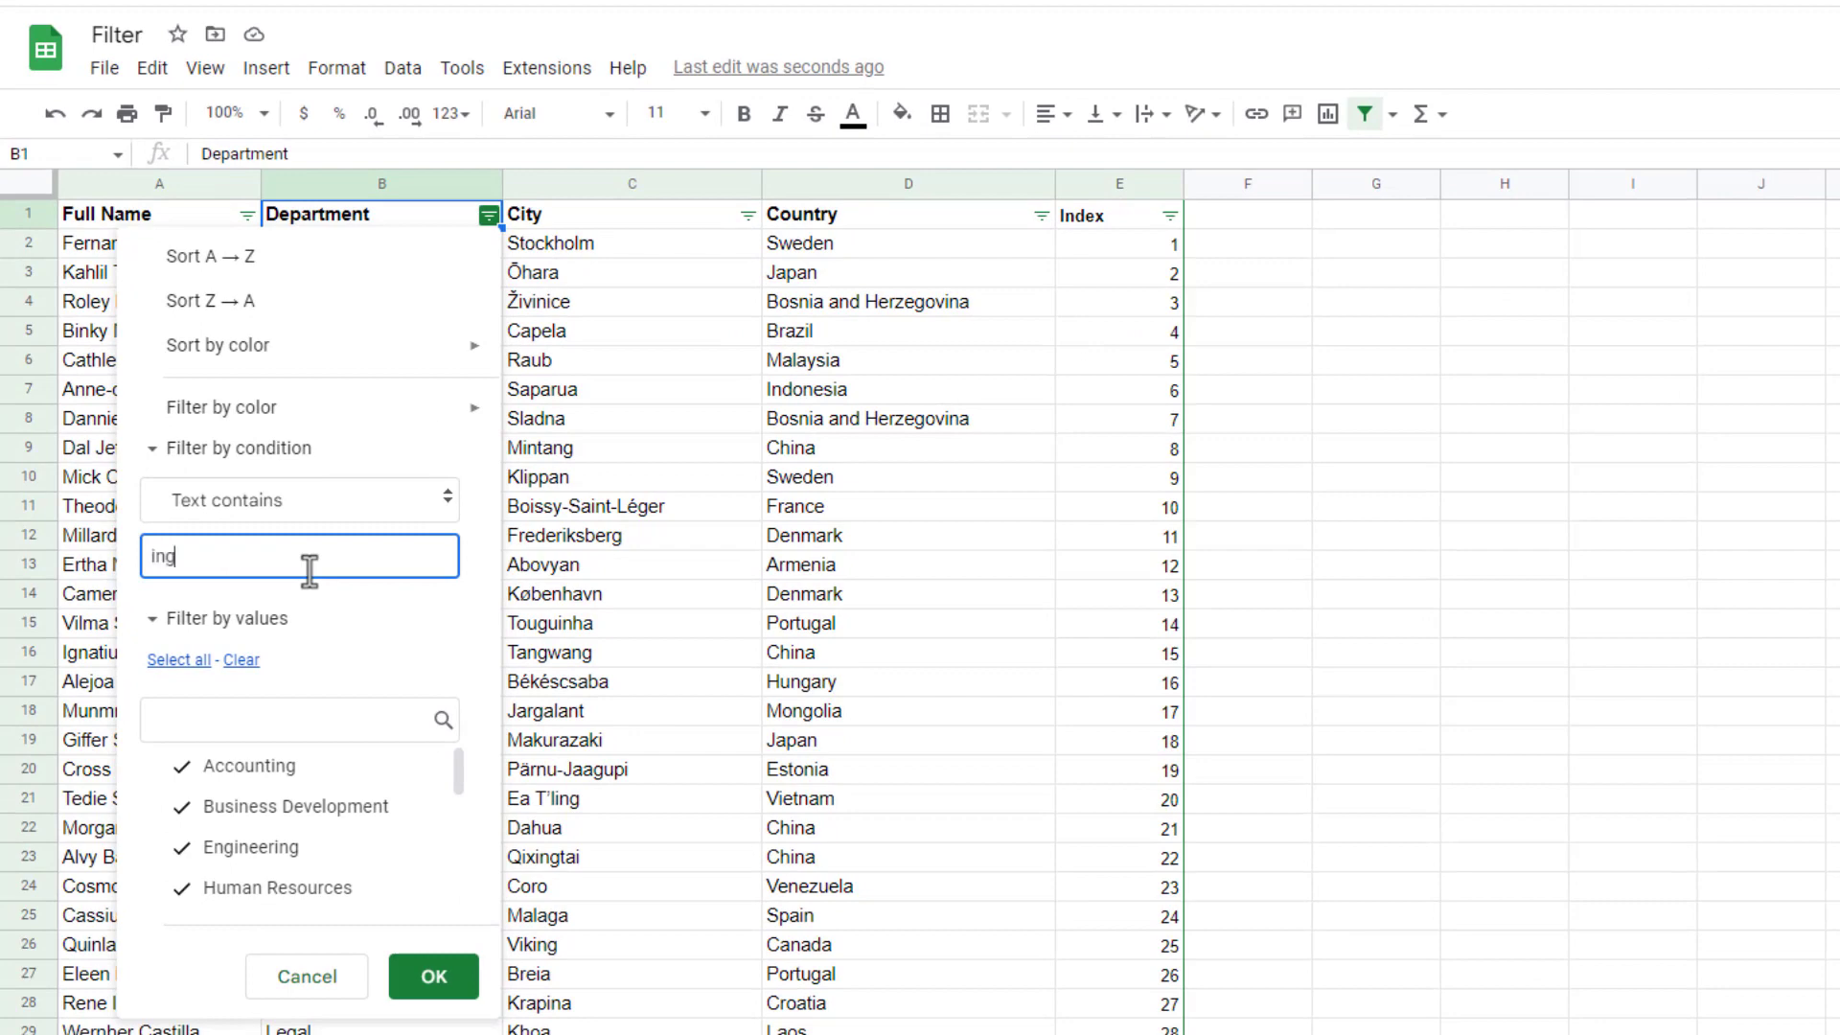
pyautogui.click(434, 975)
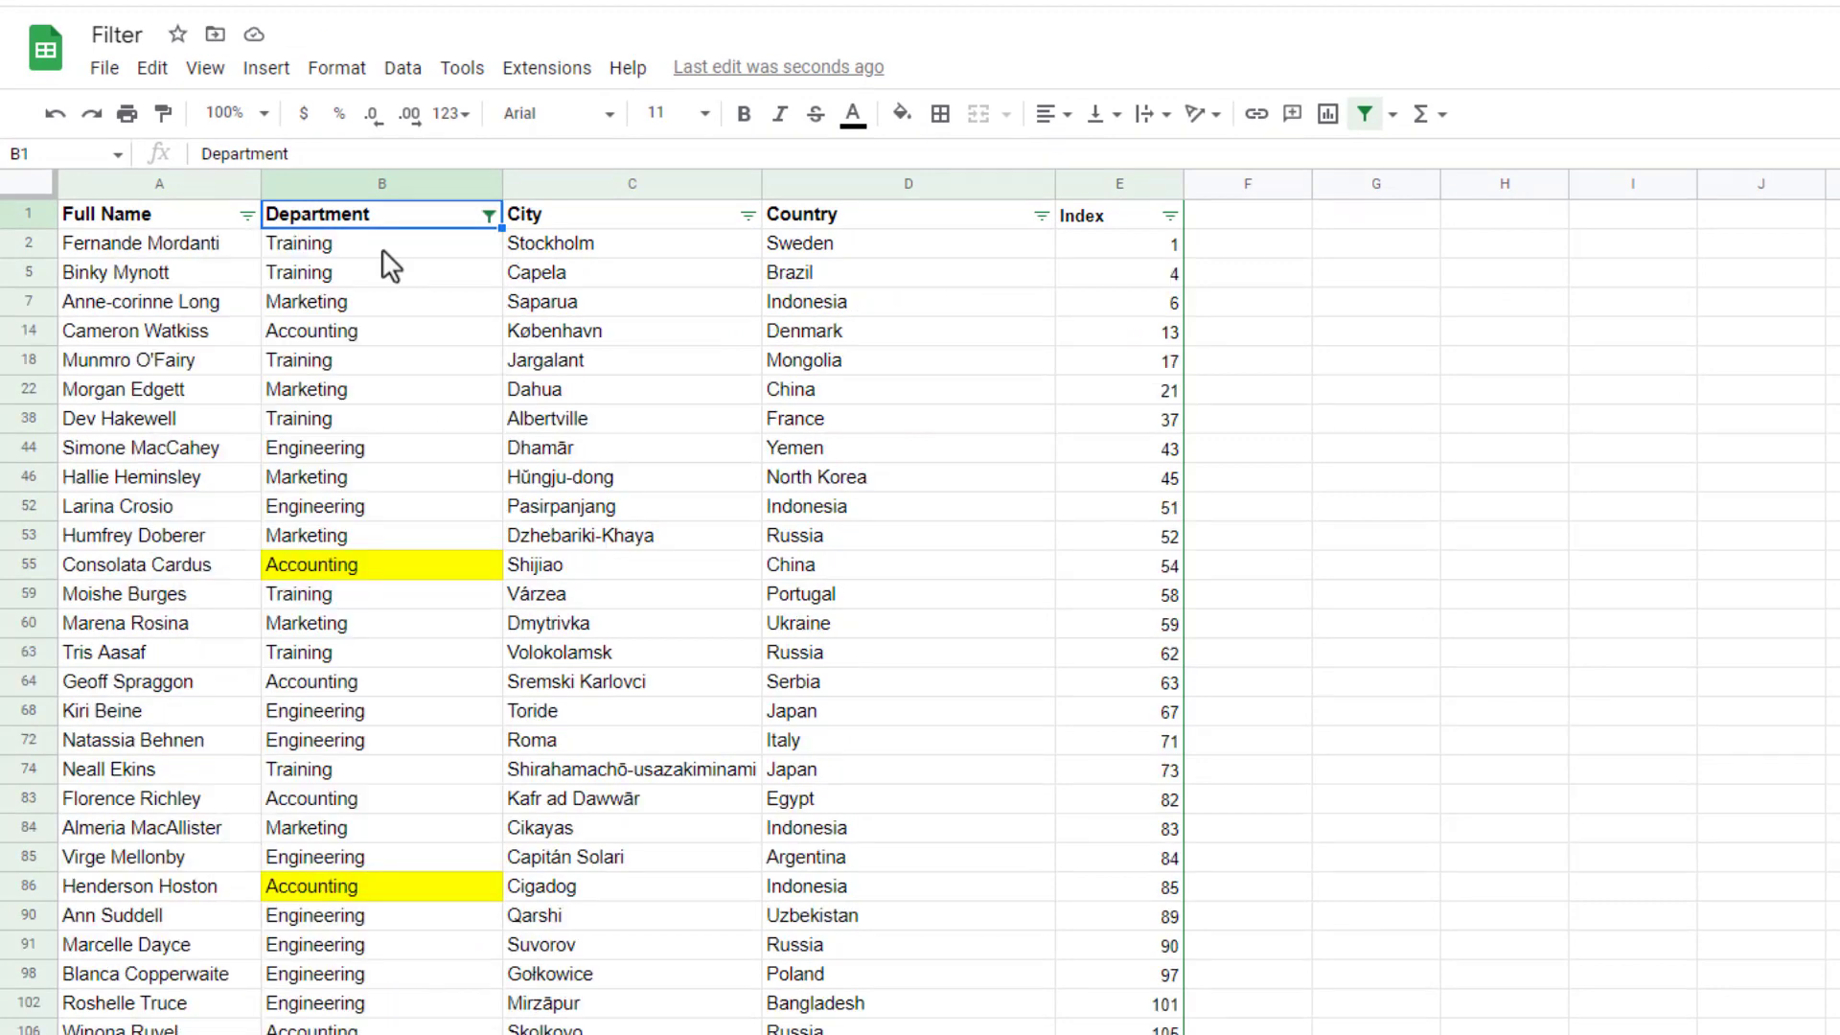
pyautogui.moveTo(469, 343)
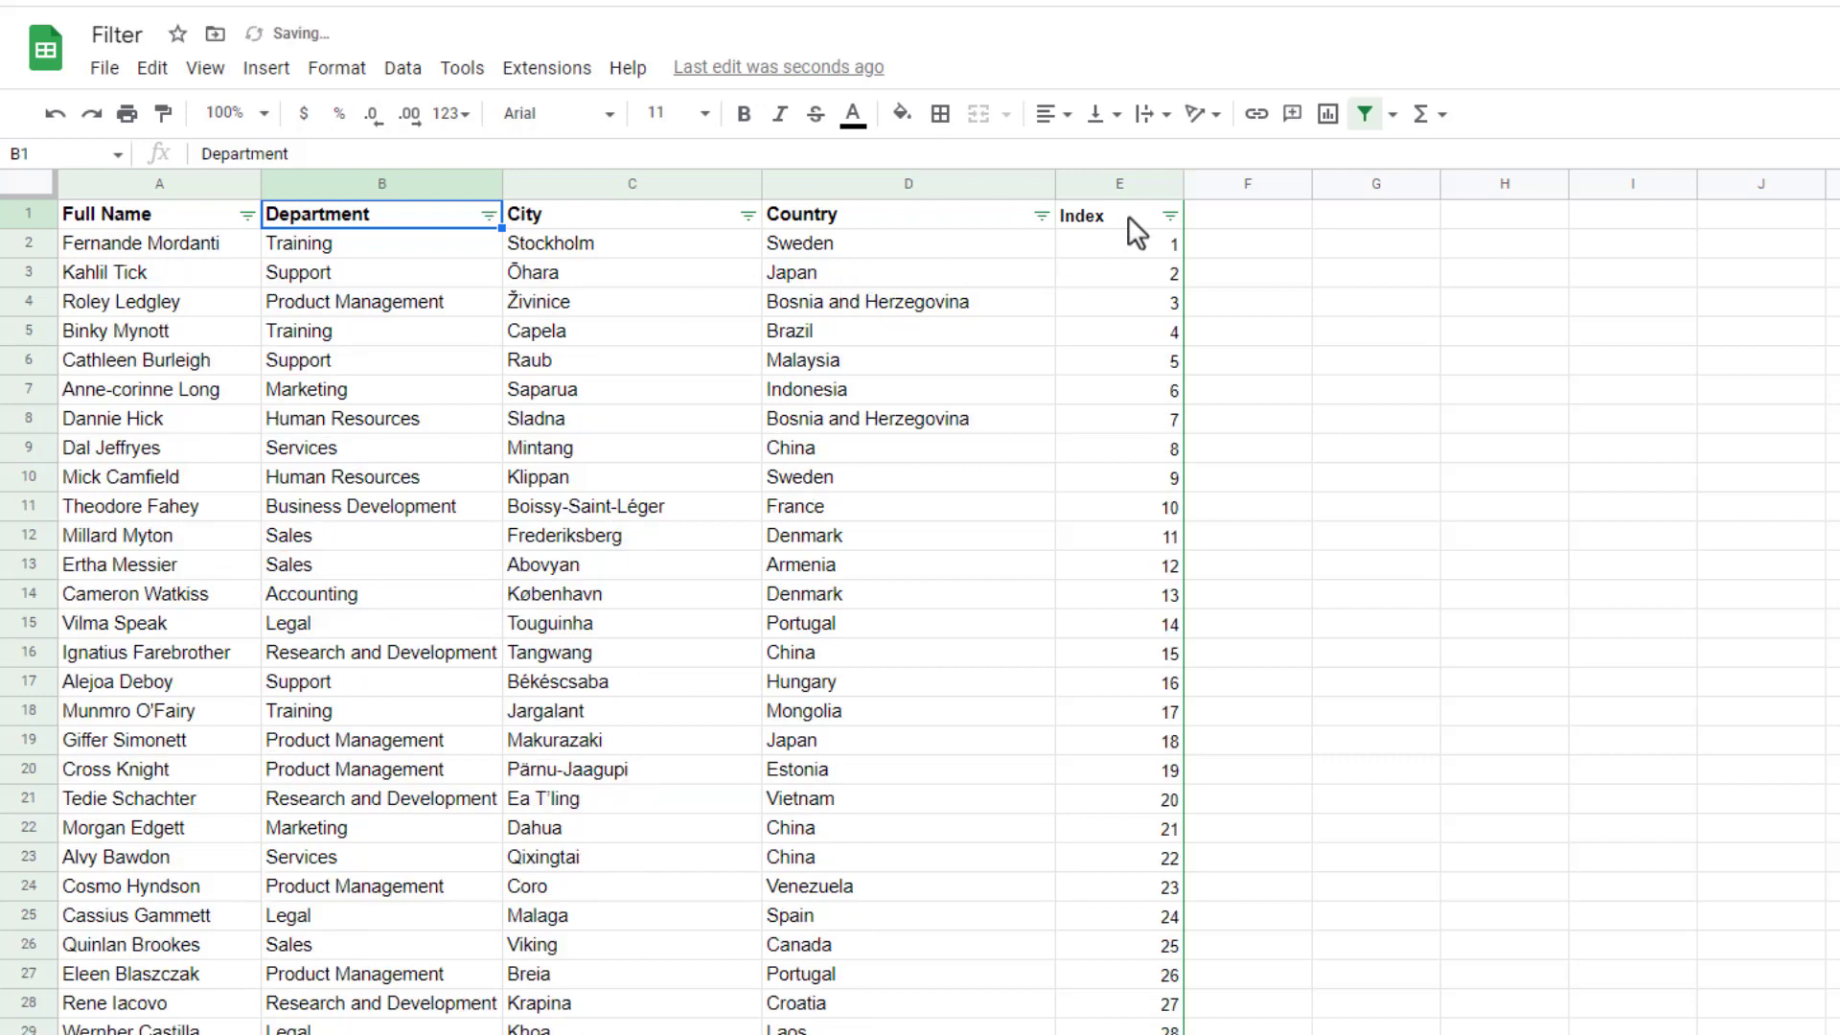
# Start an Index greater-than-30 condition, discard it with Cancel, and select the Department header.
pyautogui.click(1164, 215)
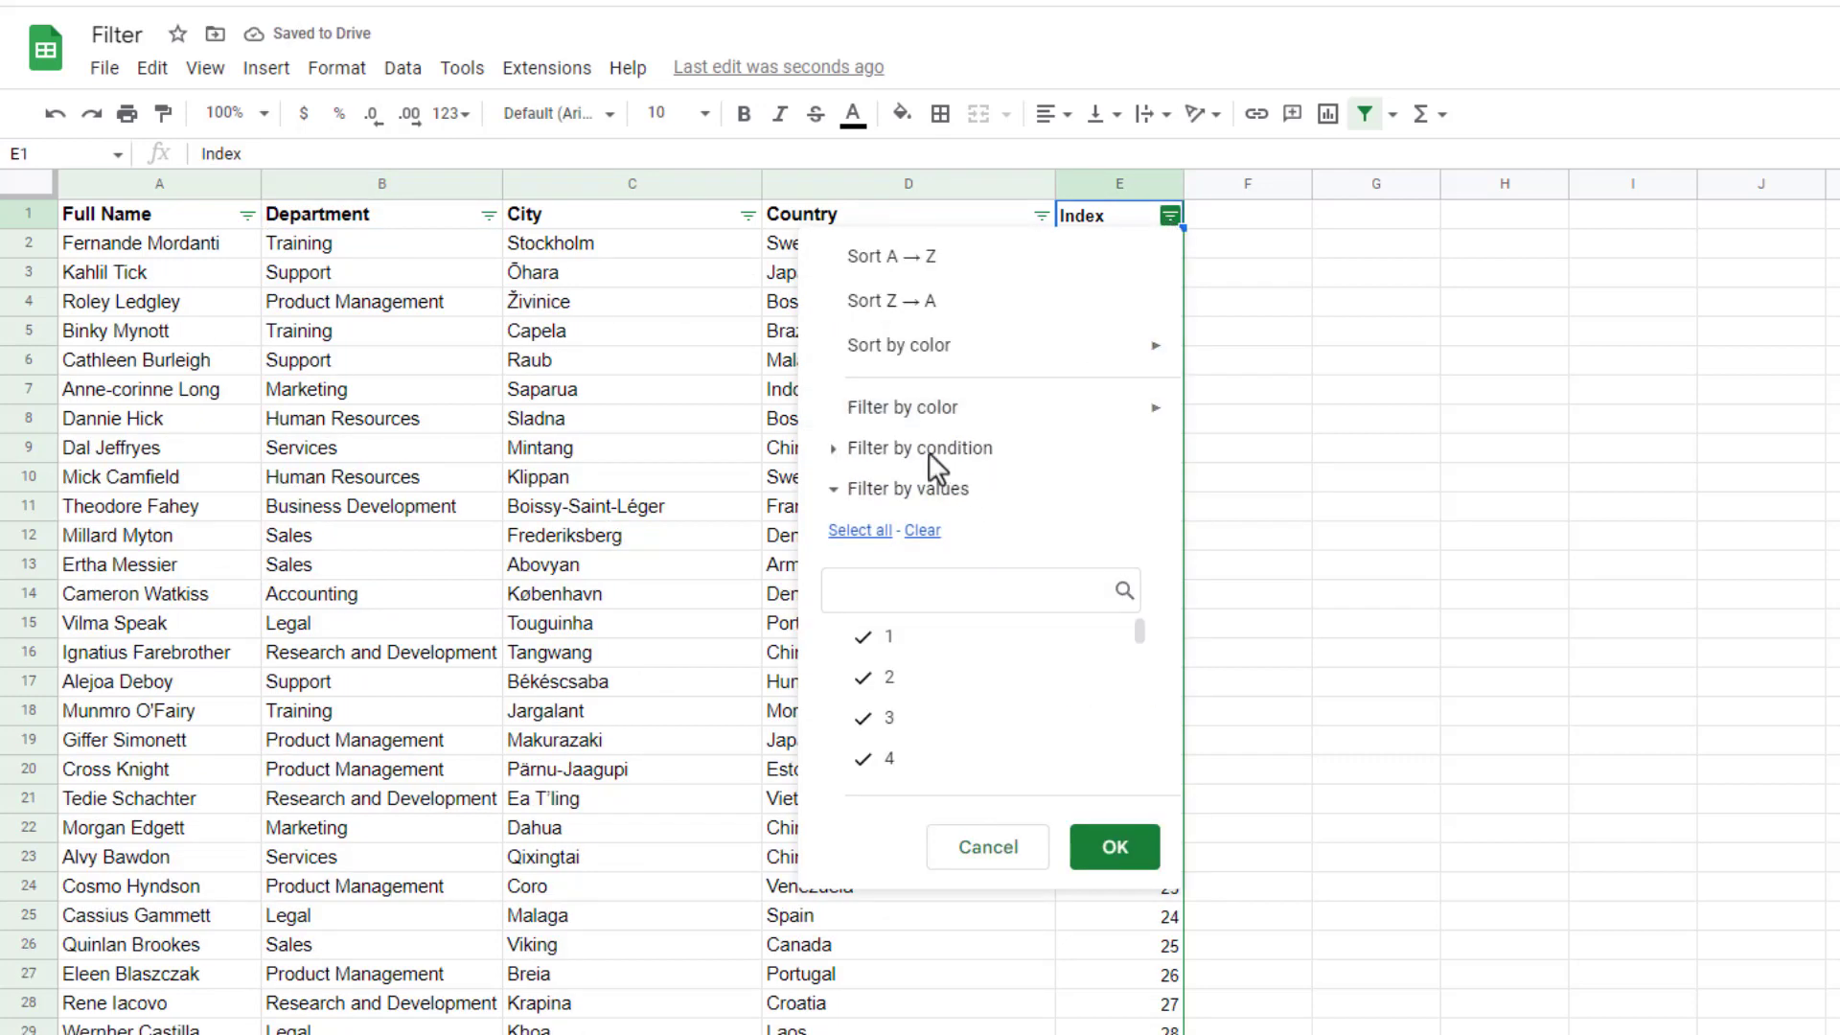
pyautogui.click(924, 447)
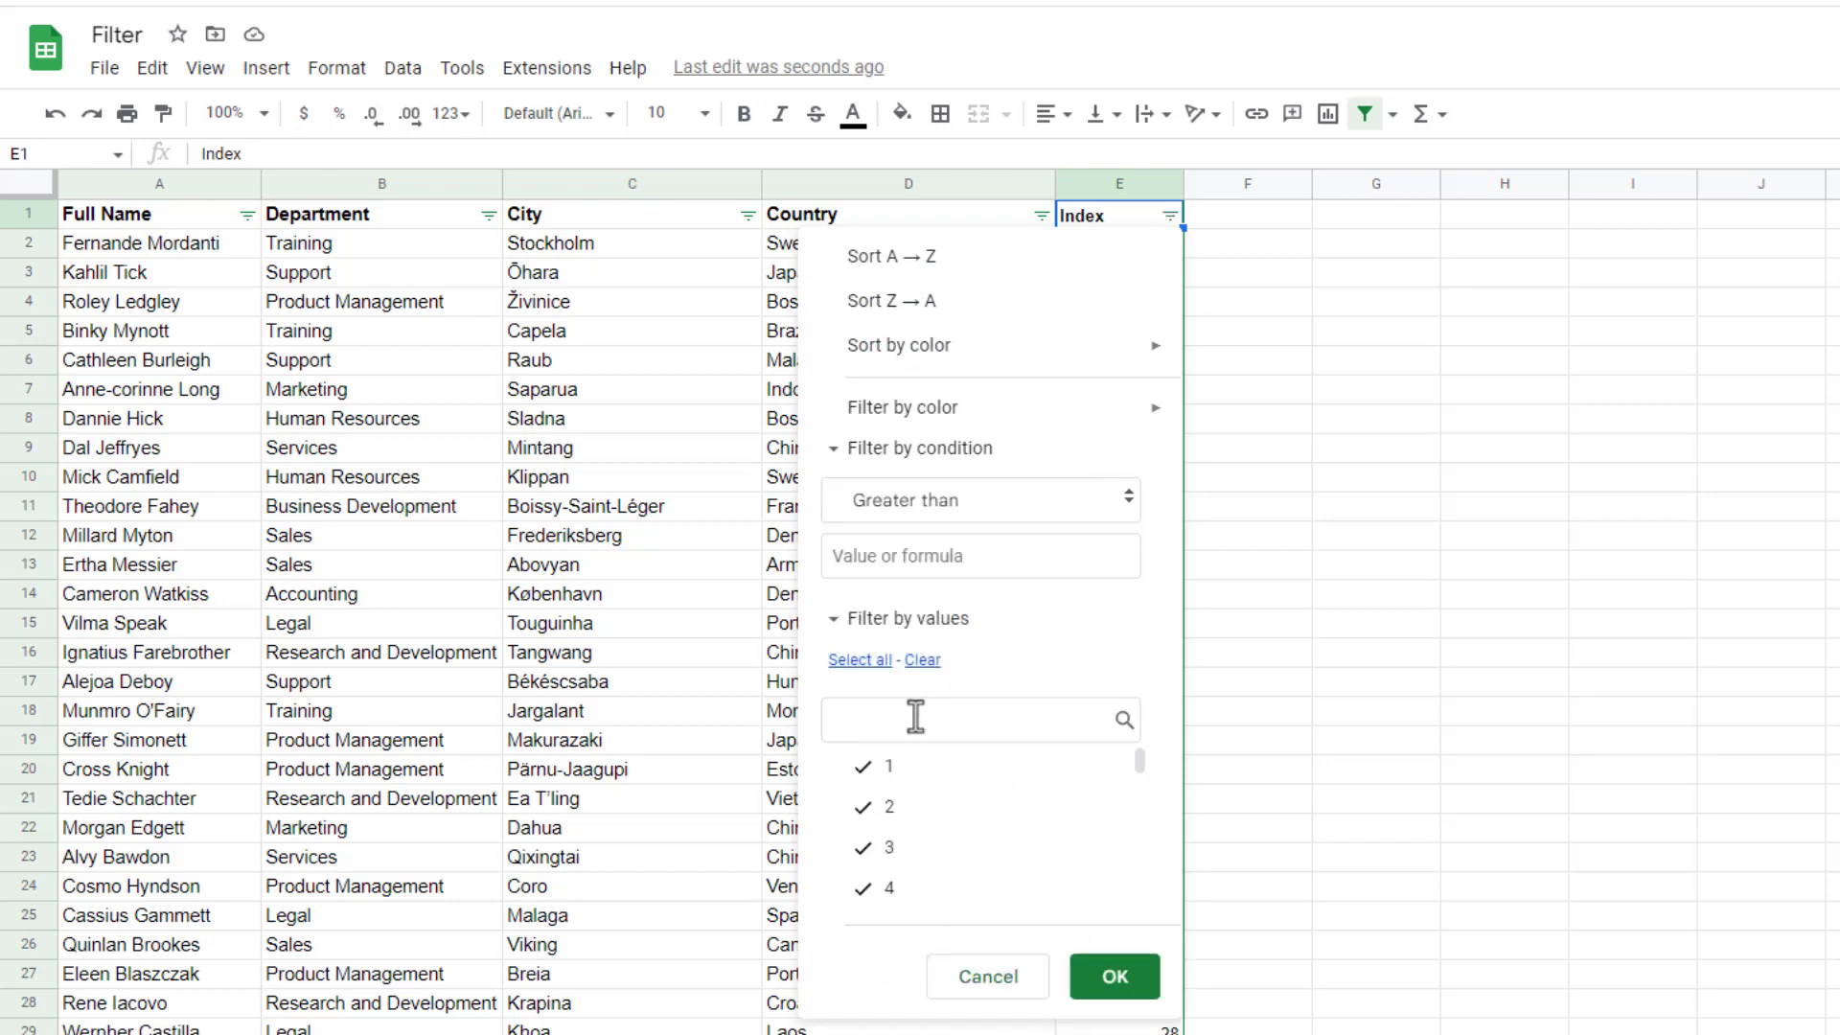
pyautogui.write('e30')
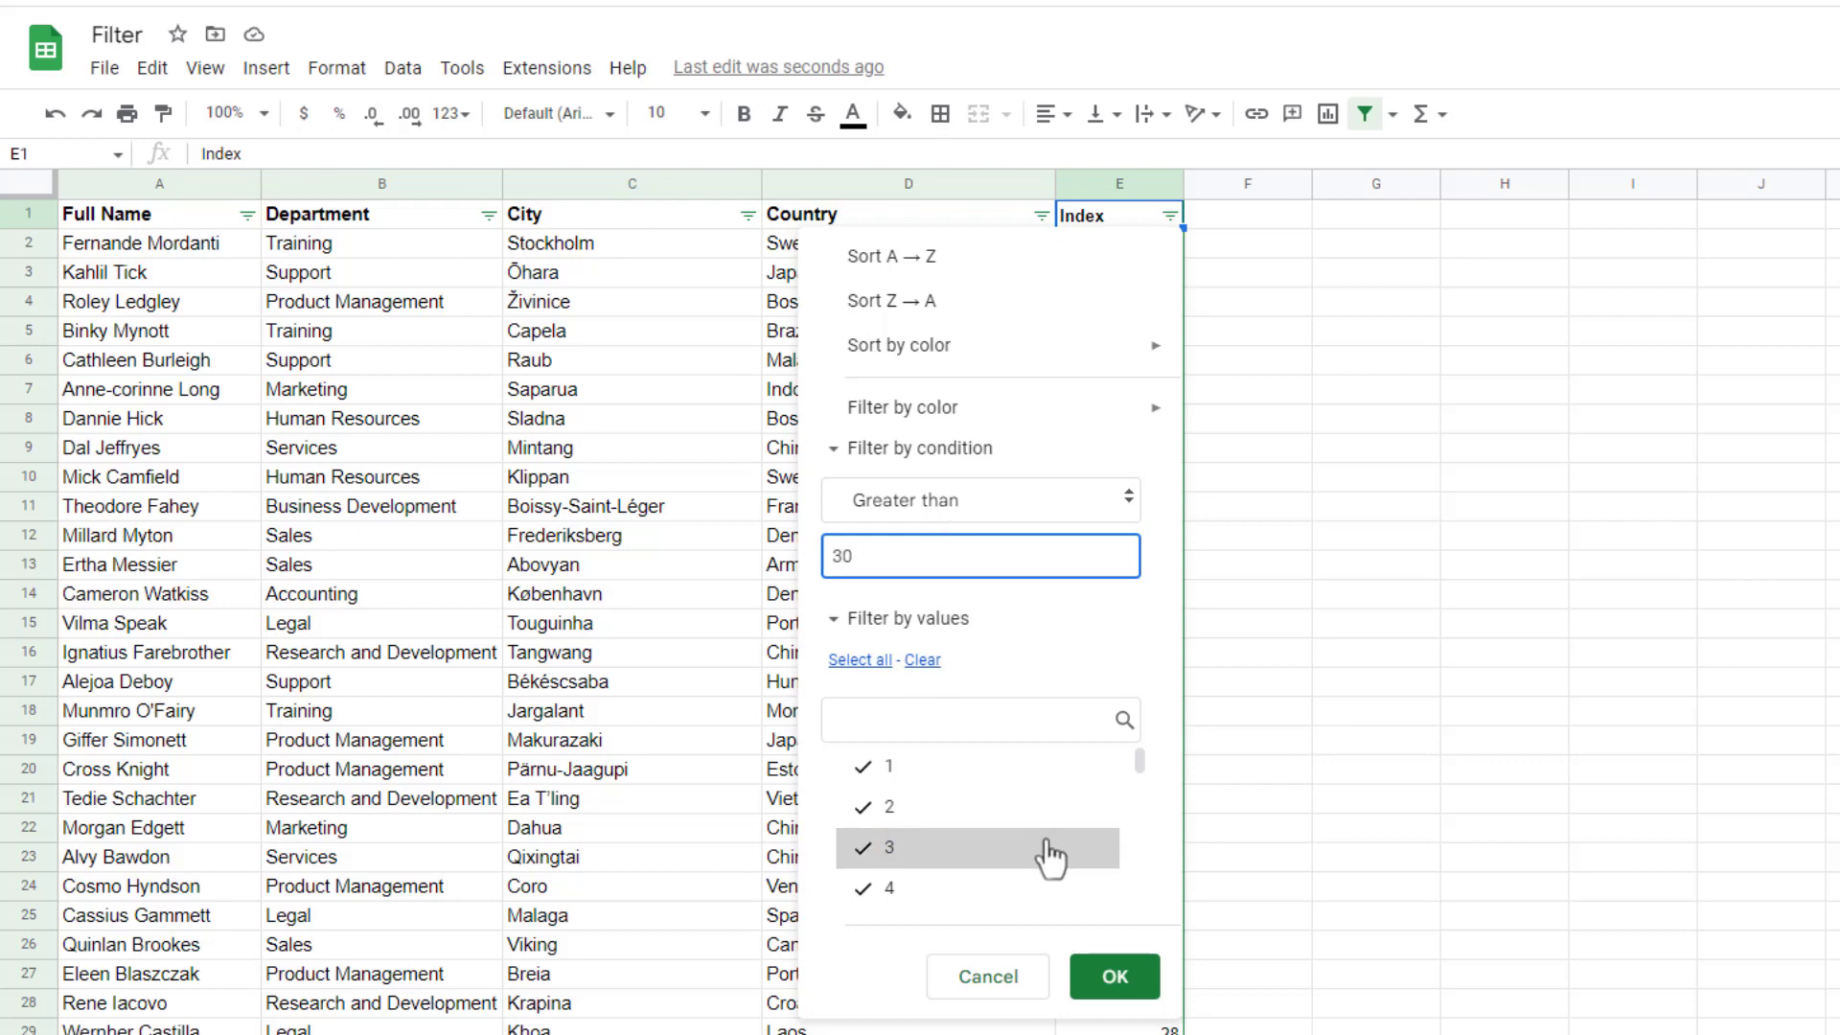
pyautogui.click(1112, 976)
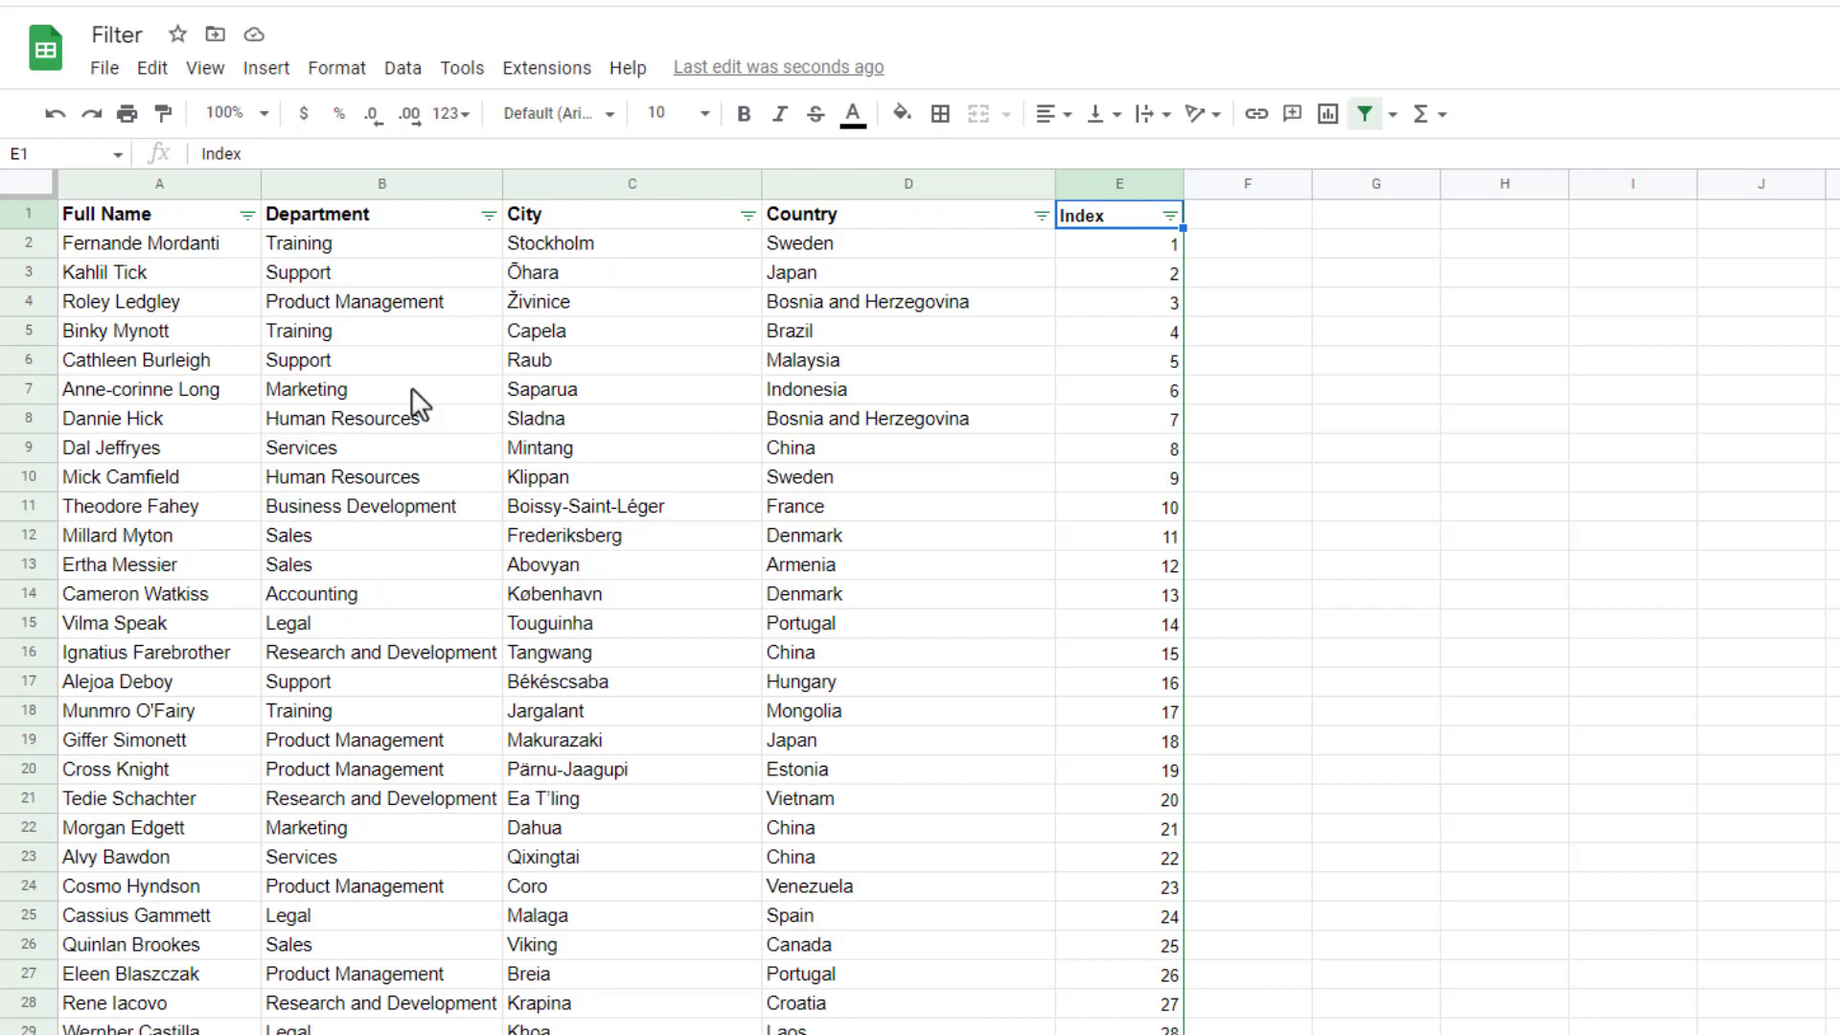
pyautogui.click(487, 215)
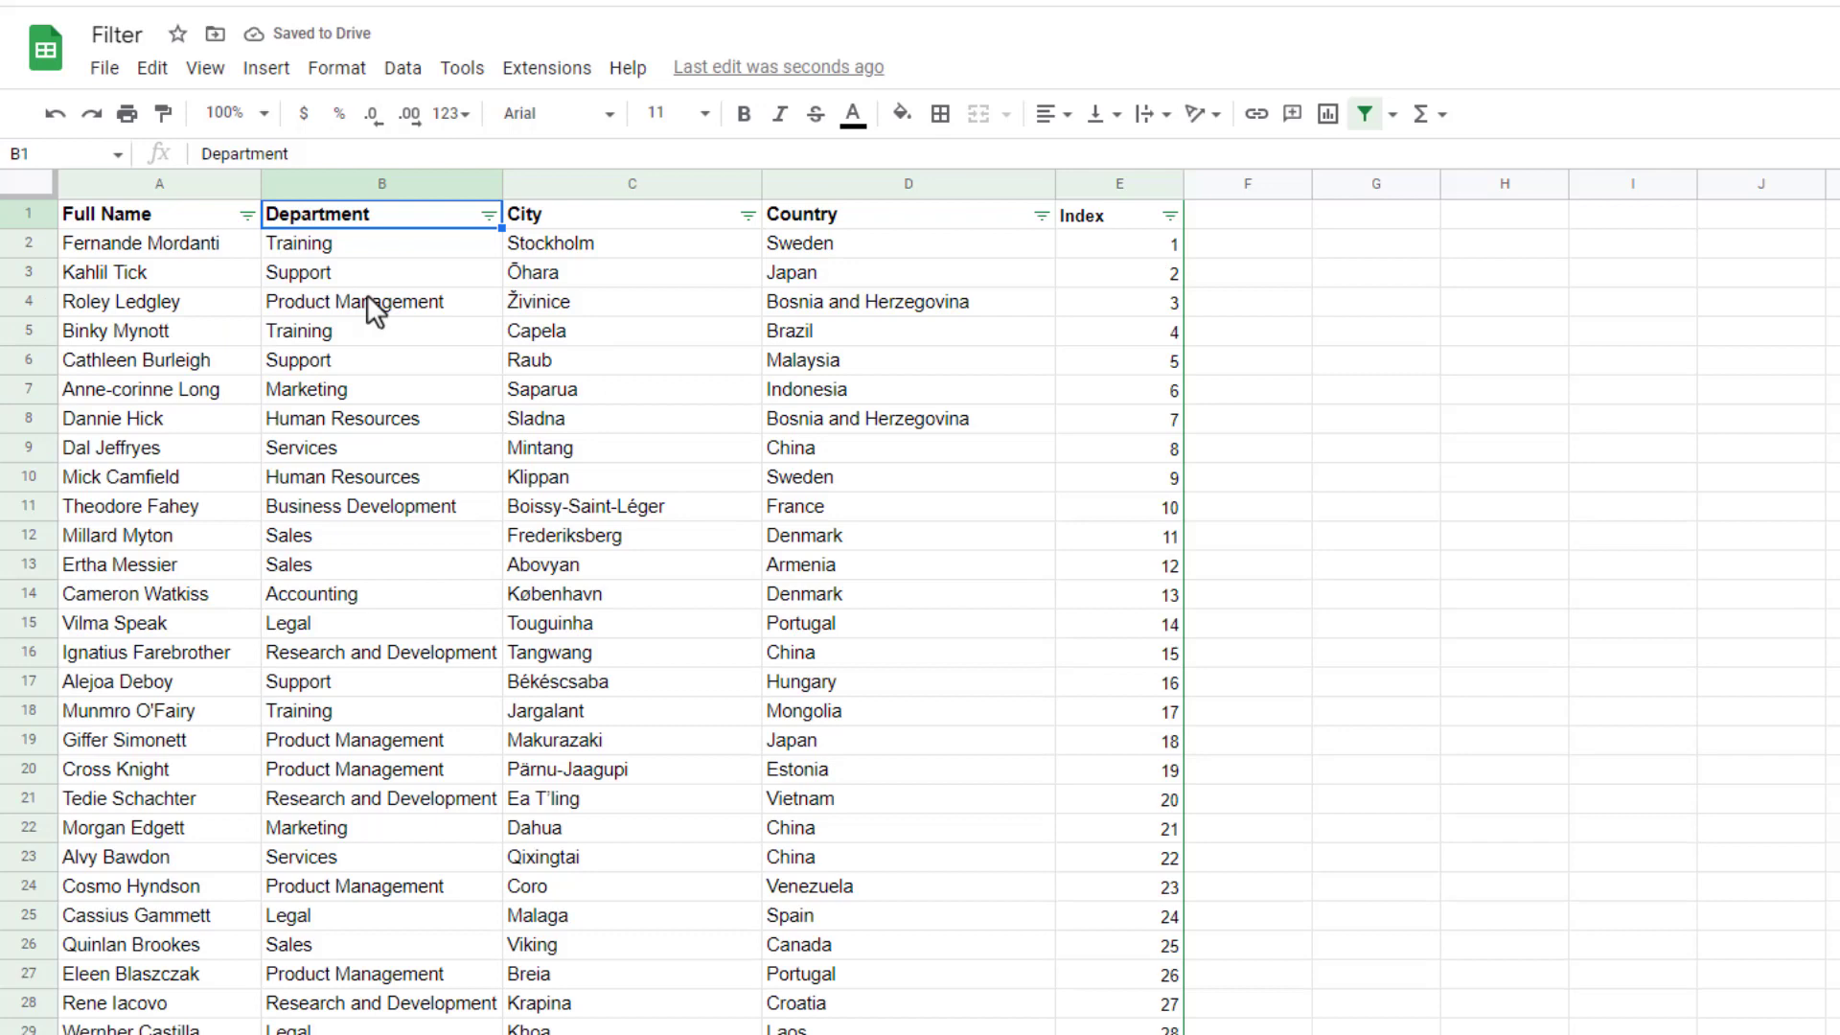
pyautogui.moveTo(619, 702)
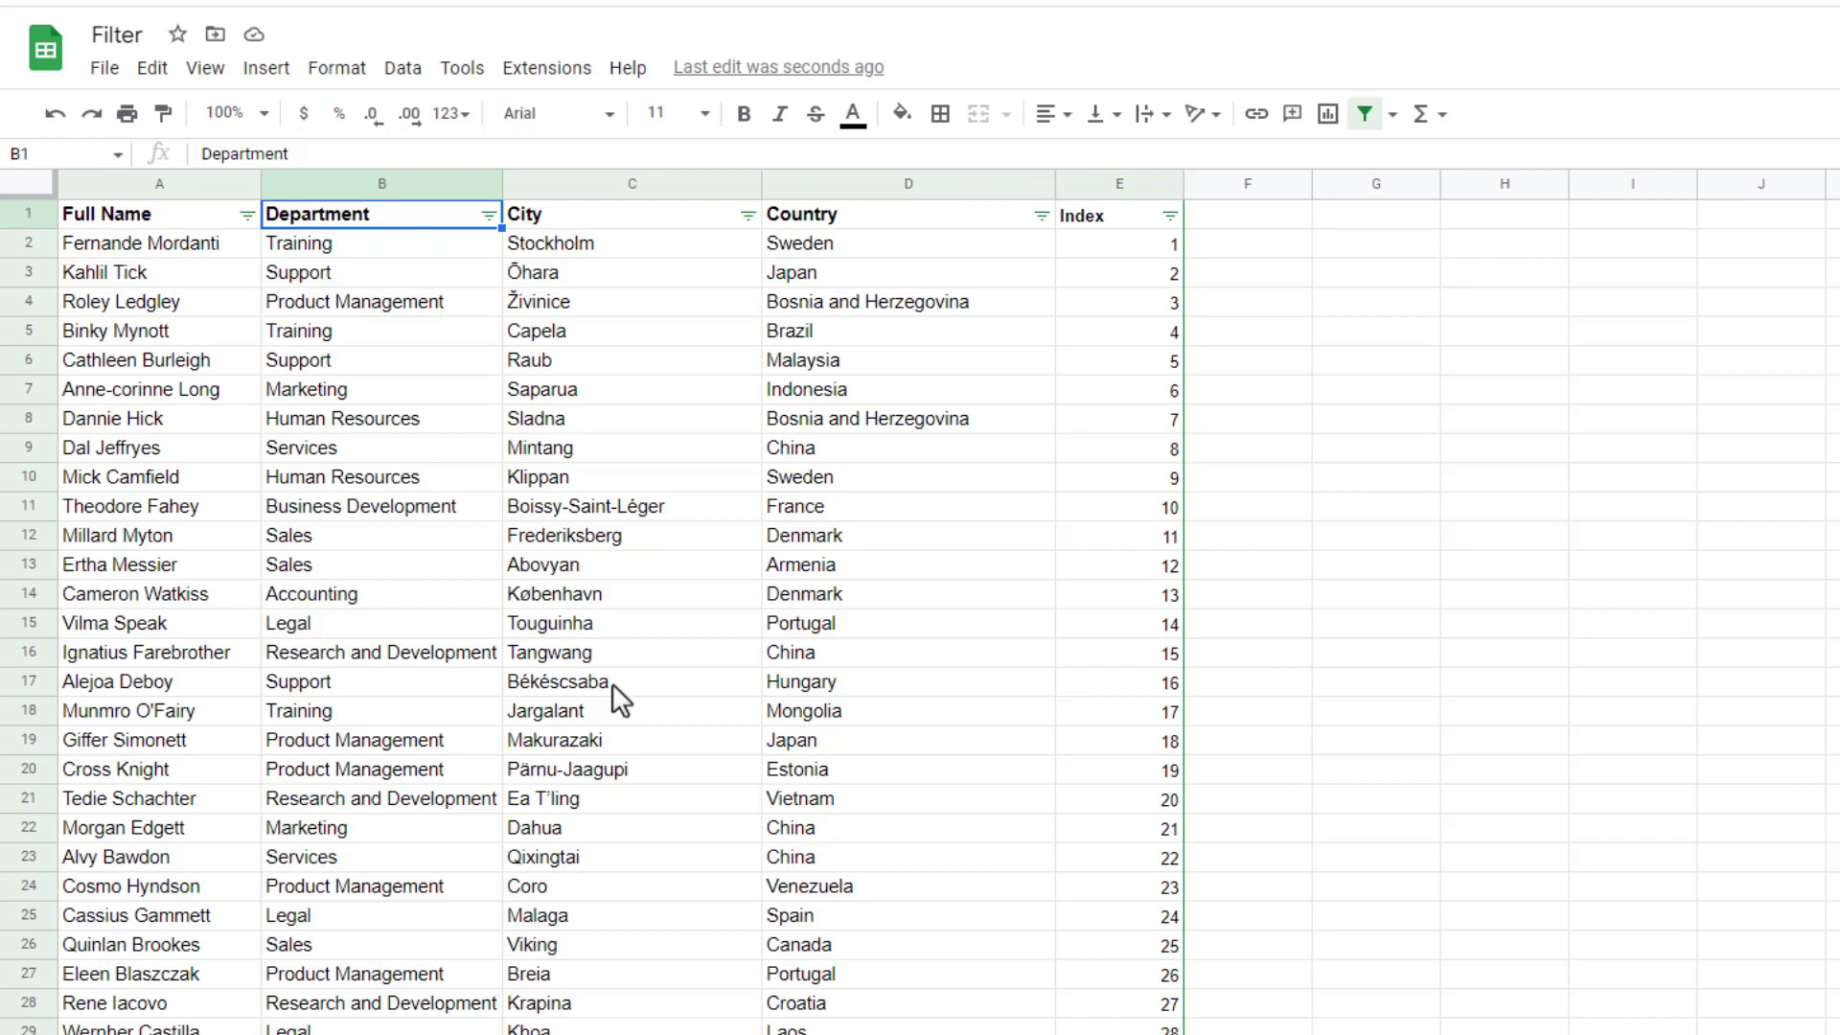
pyautogui.moveTo(469, 443)
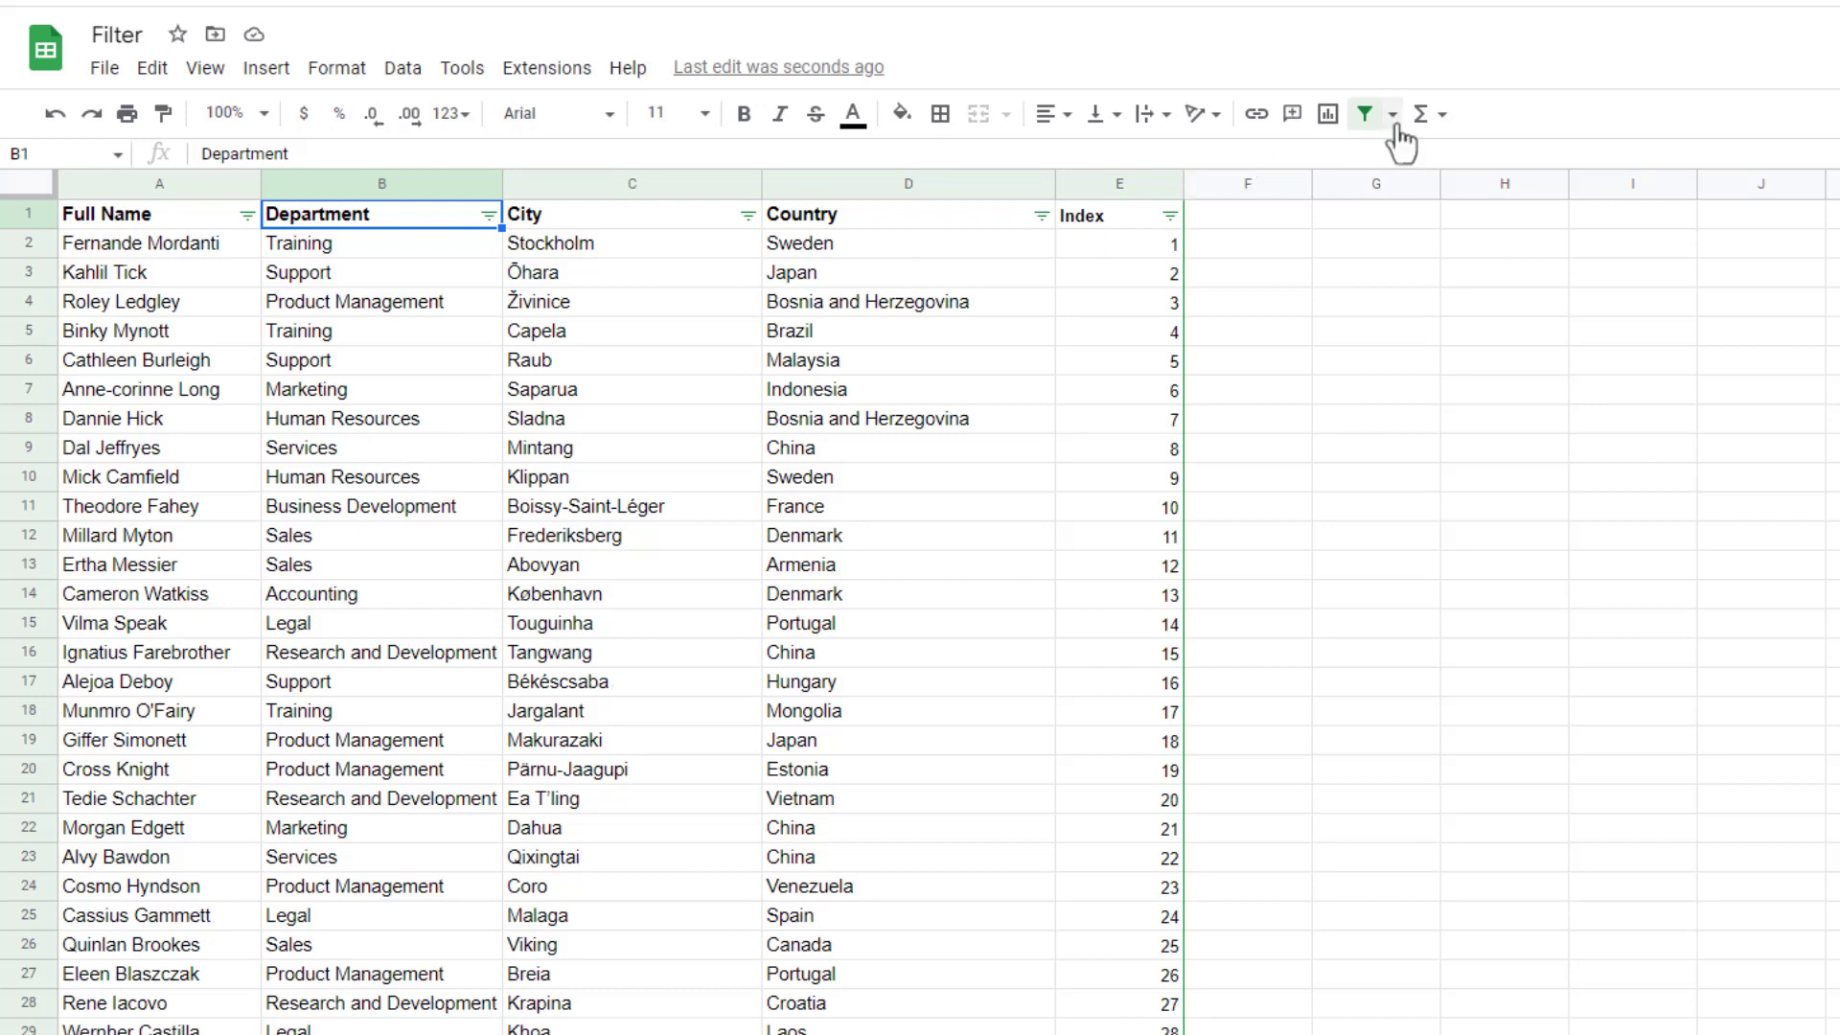
# Create a new filter view, Filter 1, on the employee table.
pyautogui.click(1375, 113)
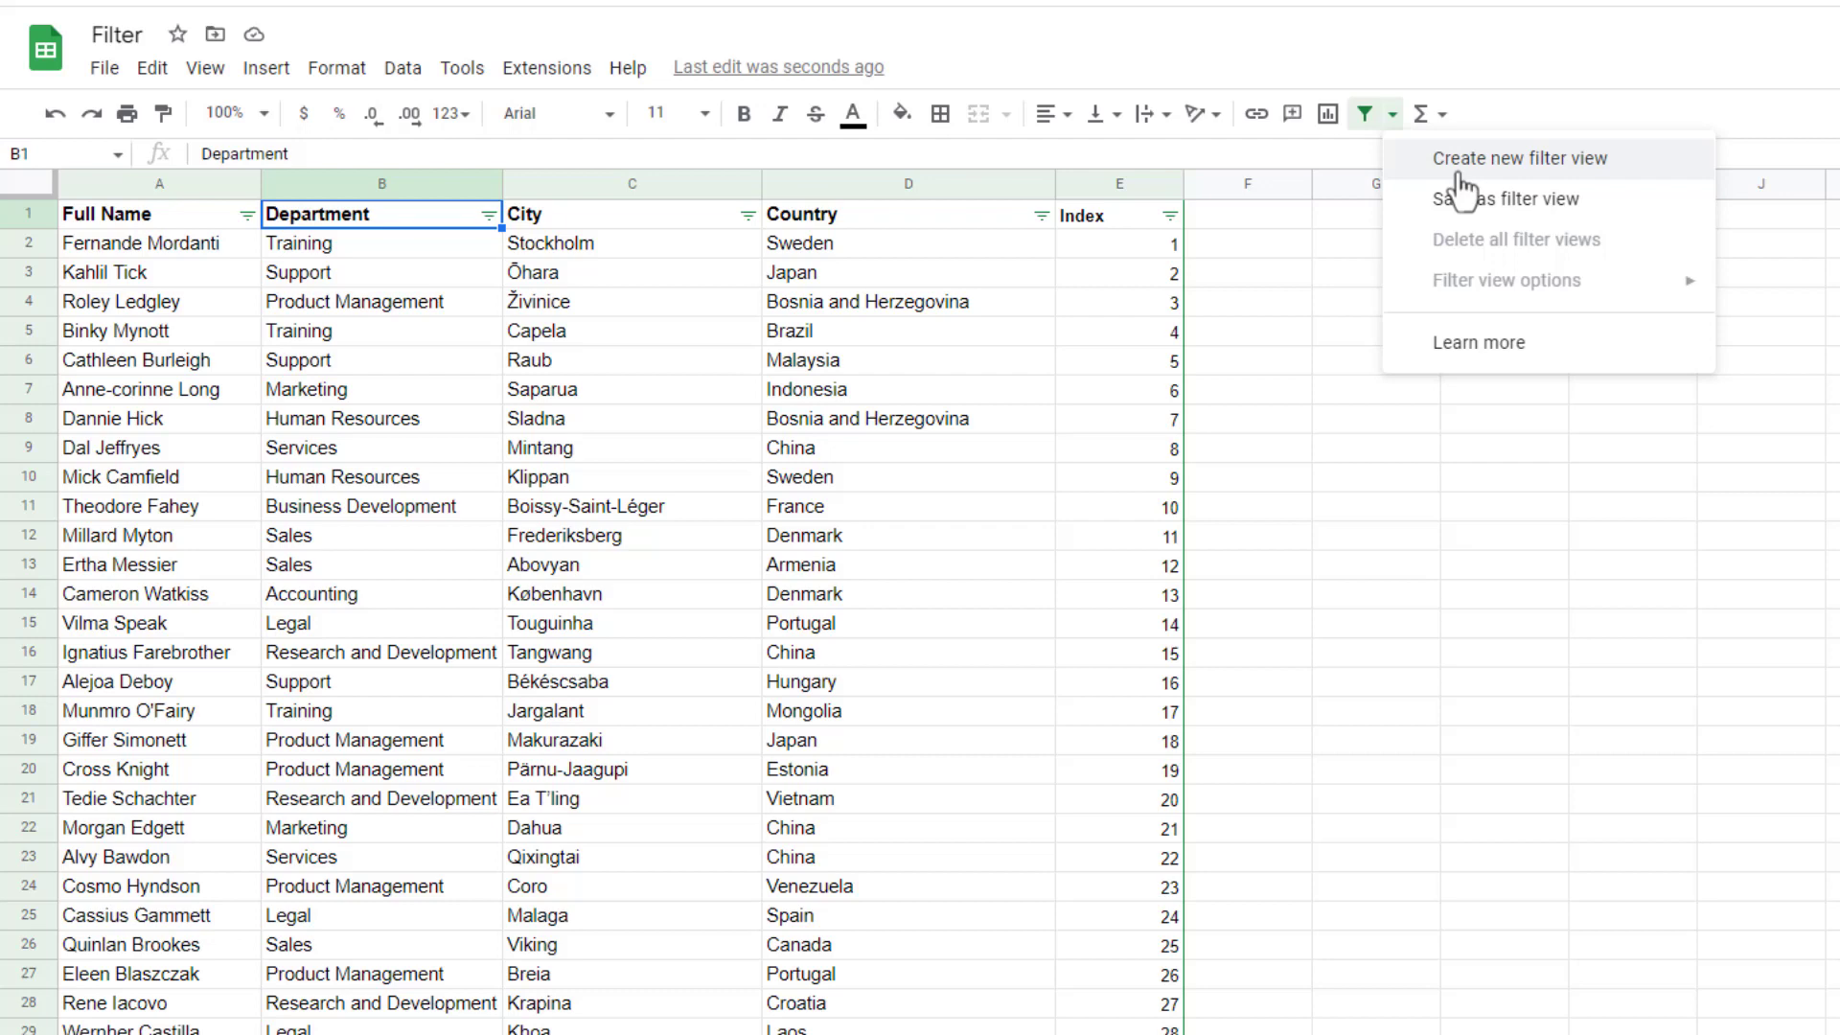
pyautogui.click(1514, 158)
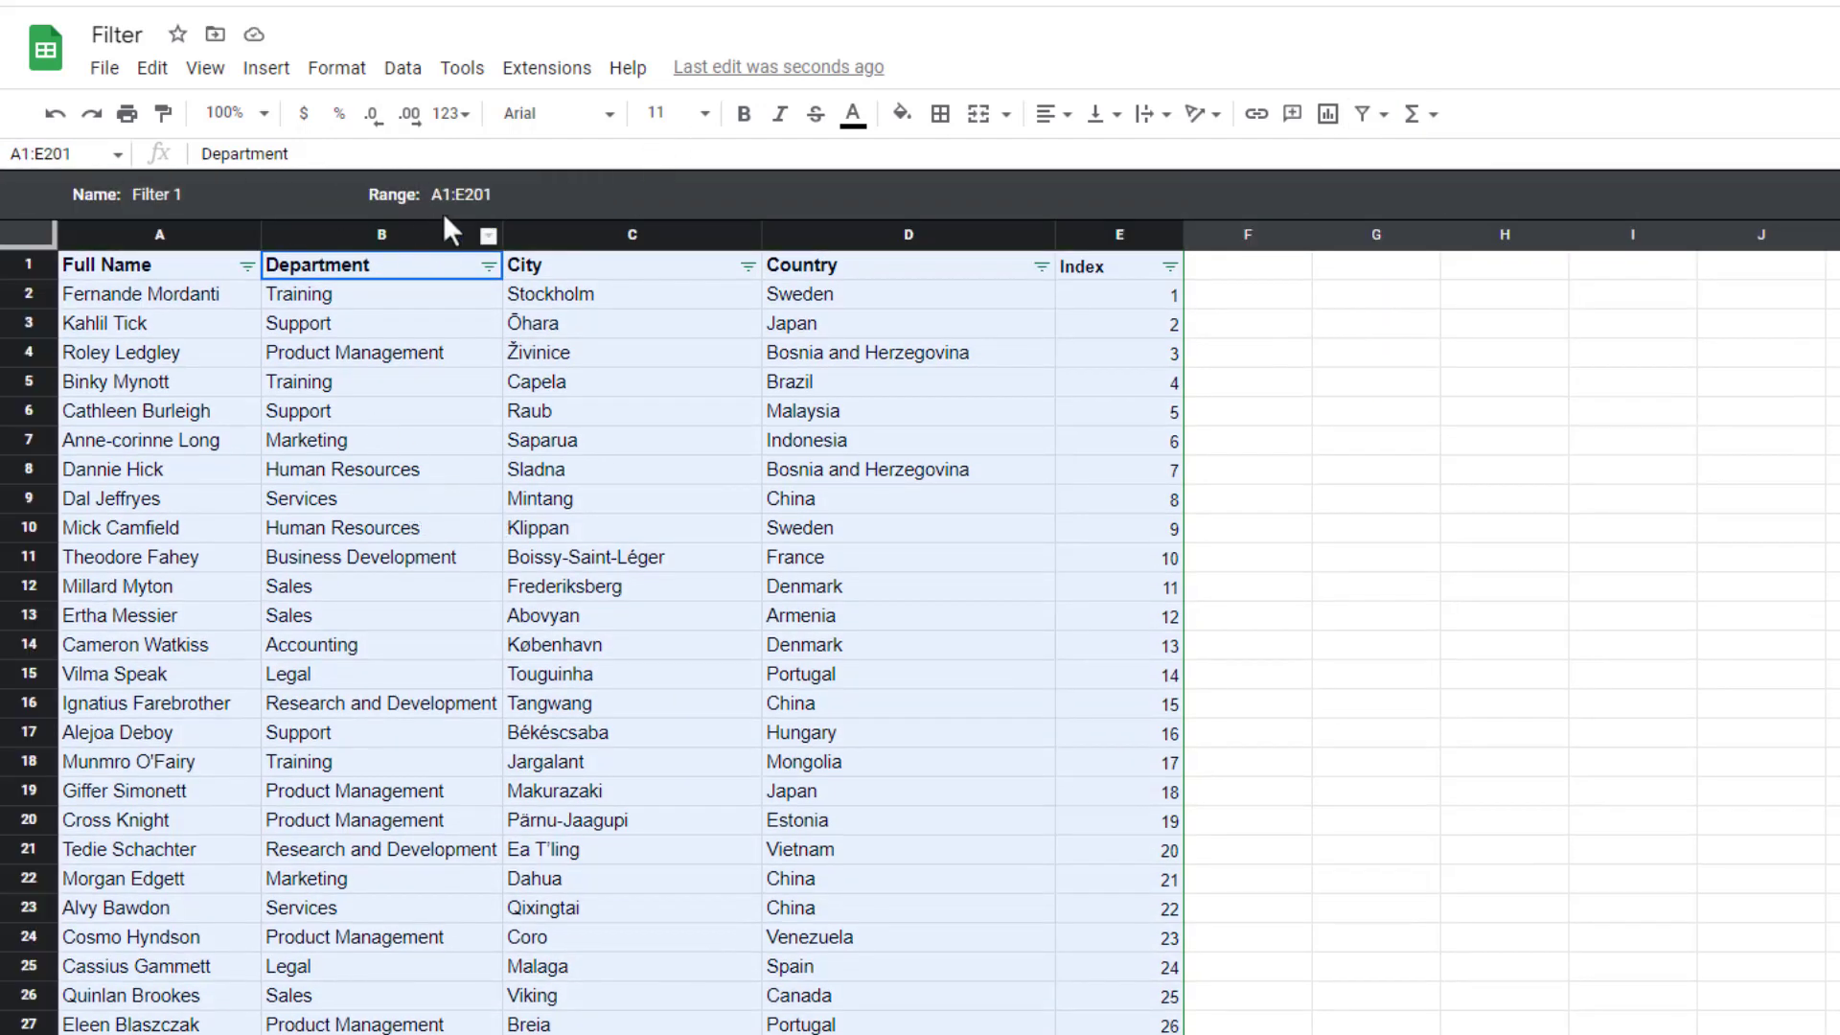
pyautogui.click(165, 193)
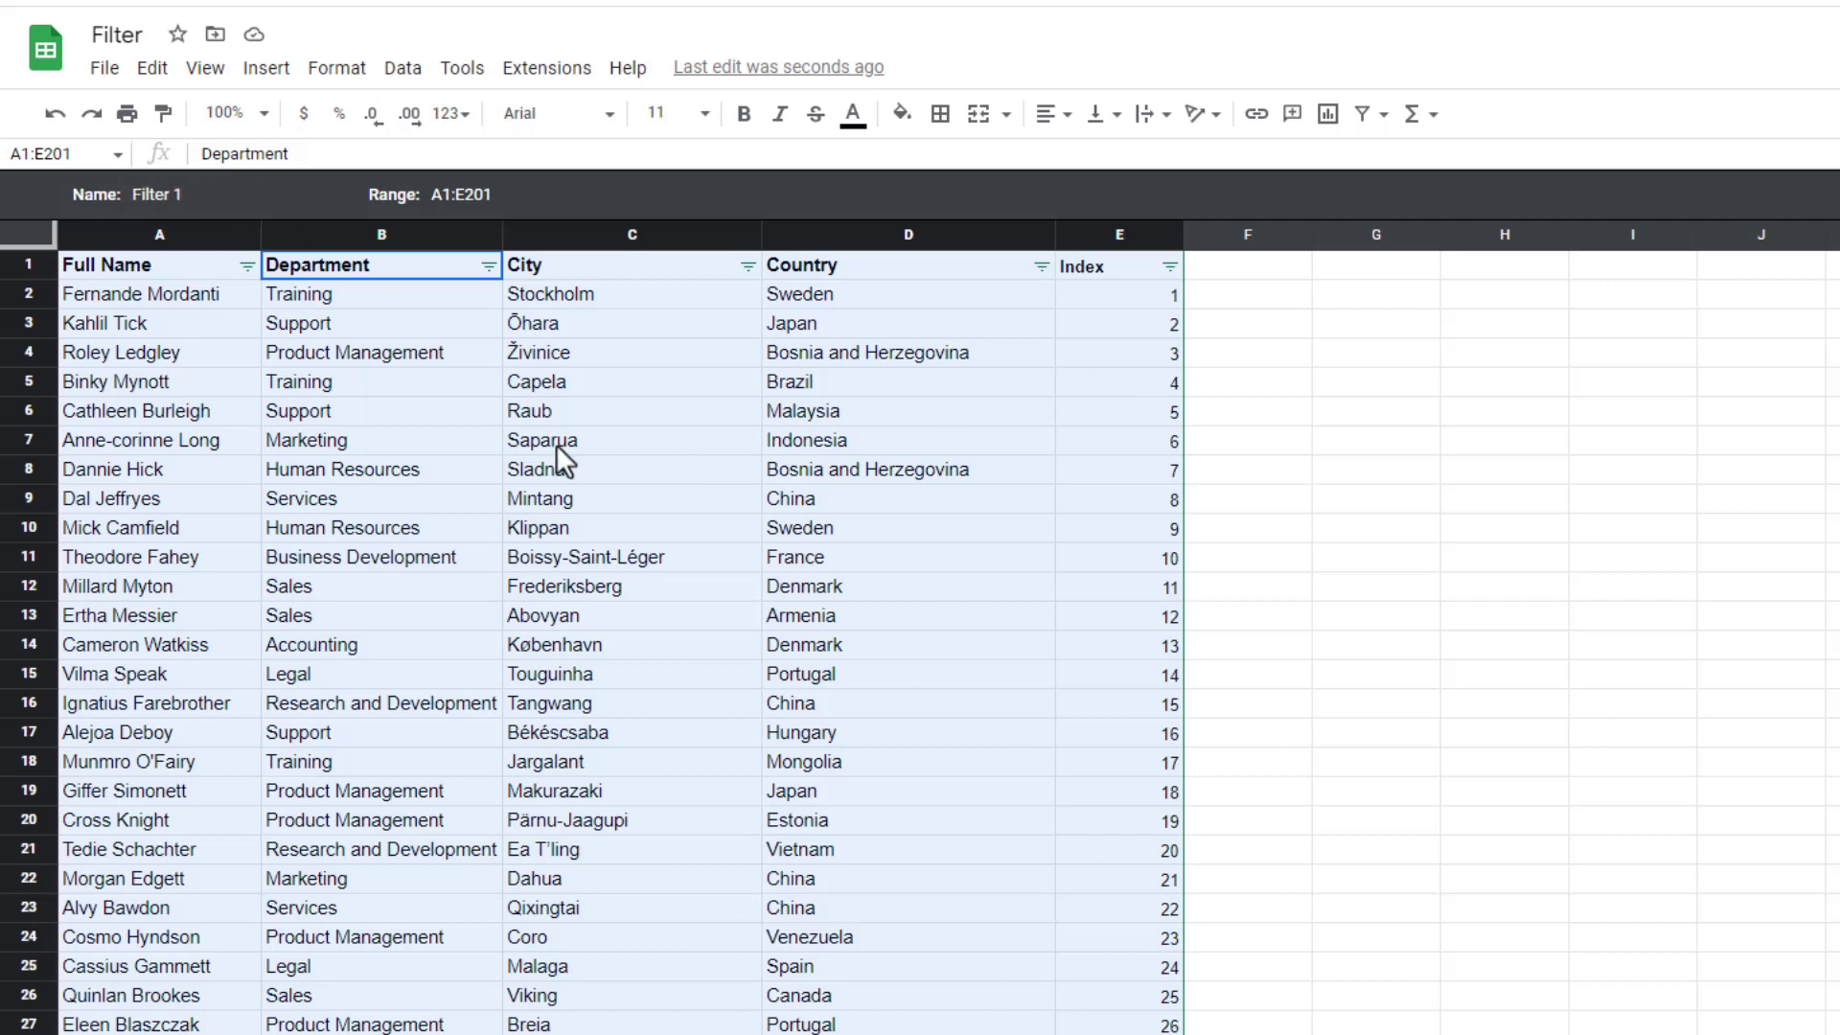
# Filter Department in the view by yellow fill colour.
pyautogui.click(485, 266)
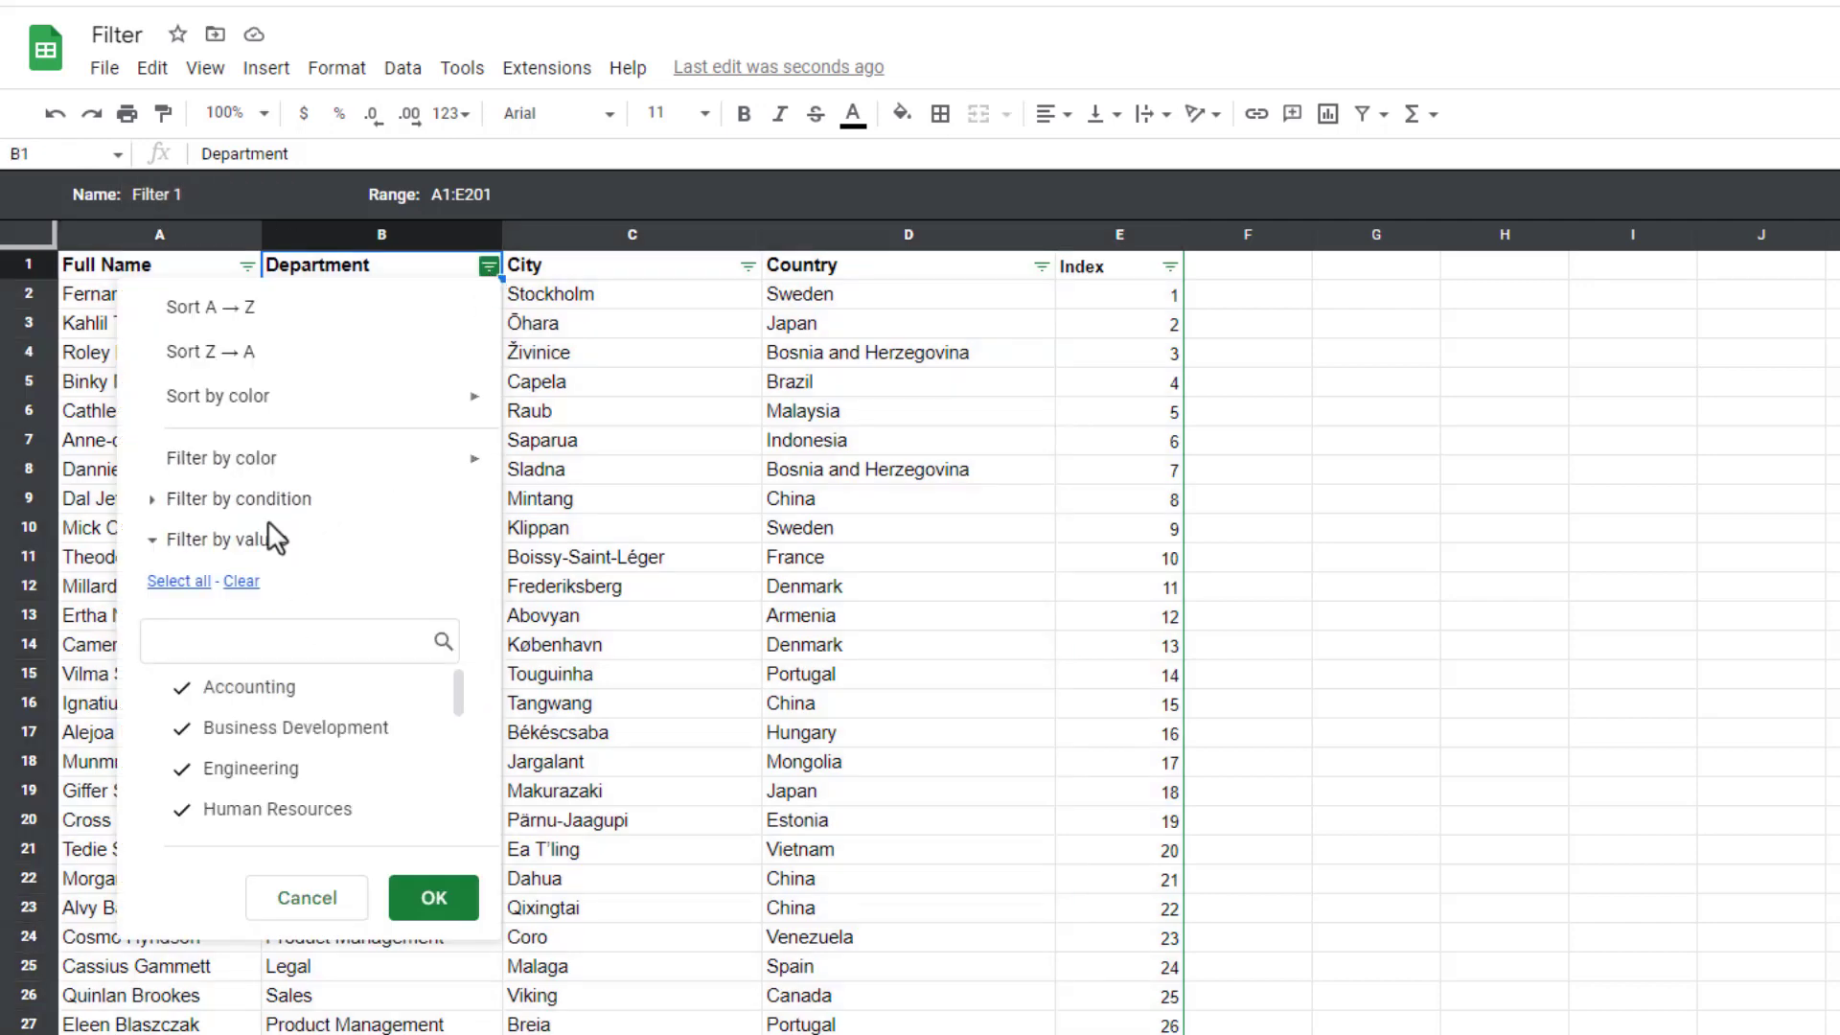
pyautogui.click(222, 458)
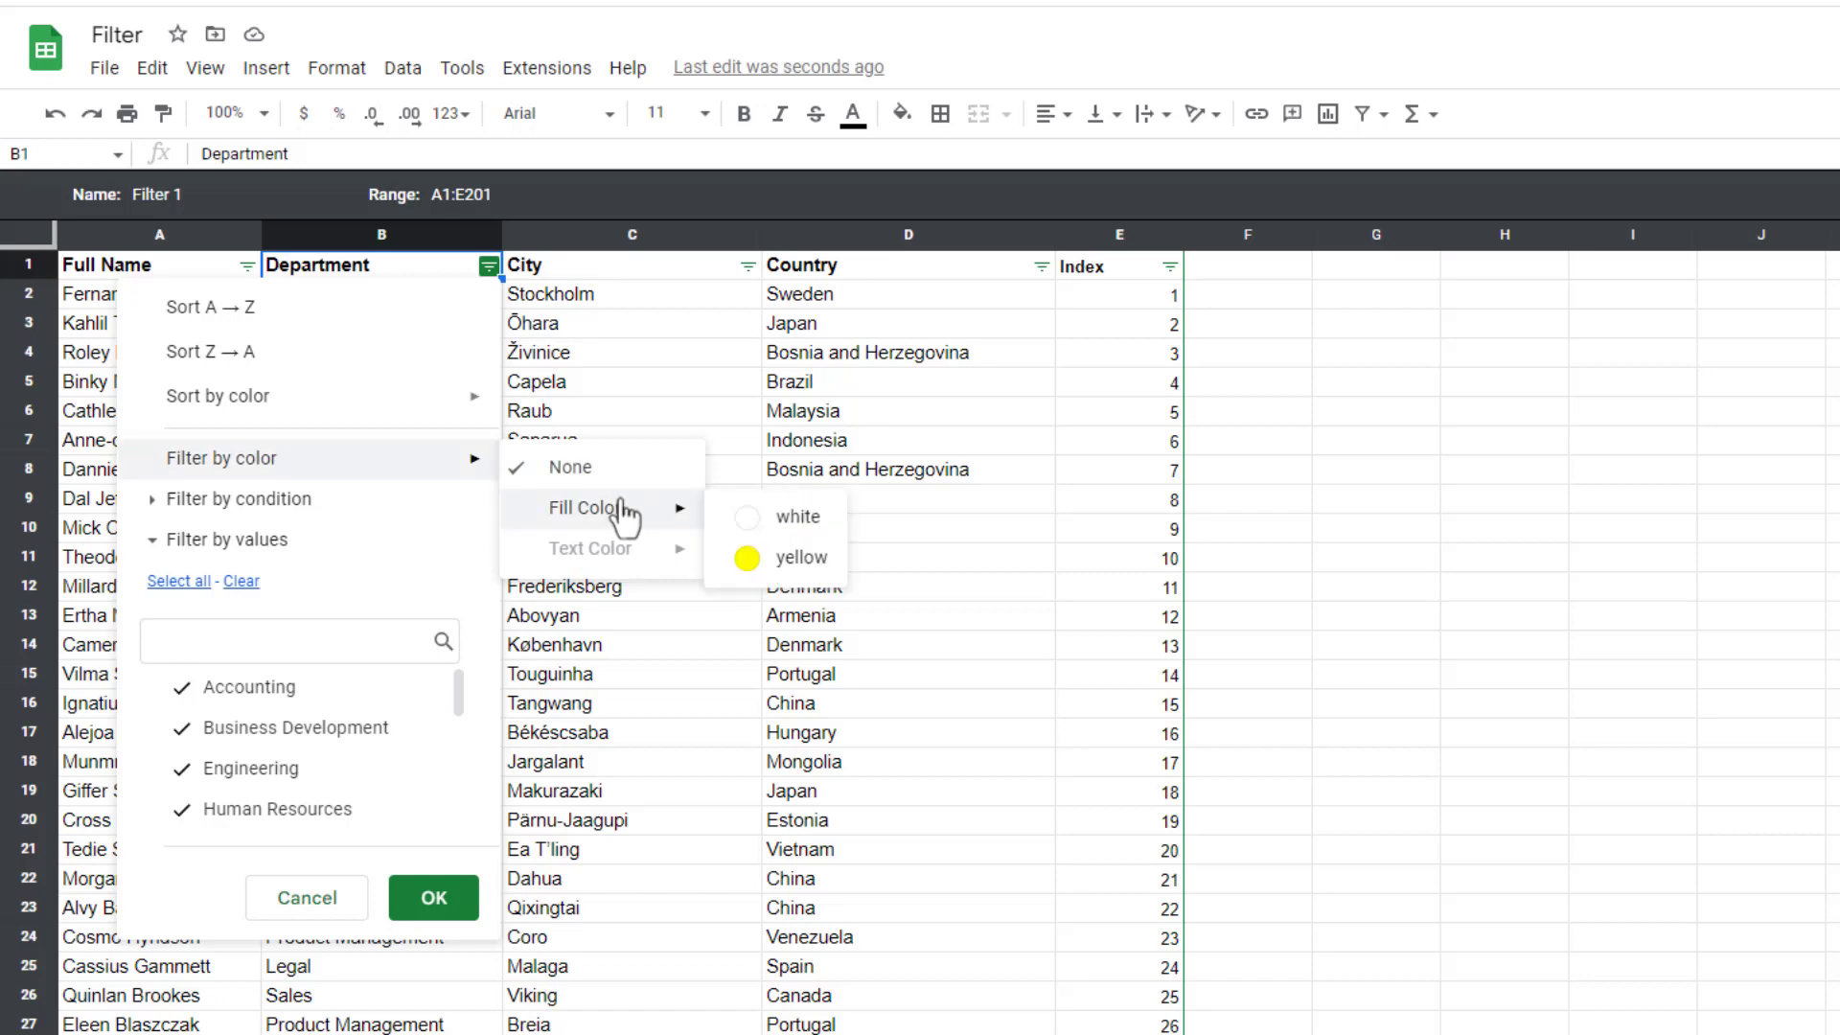
pyautogui.click(801, 556)
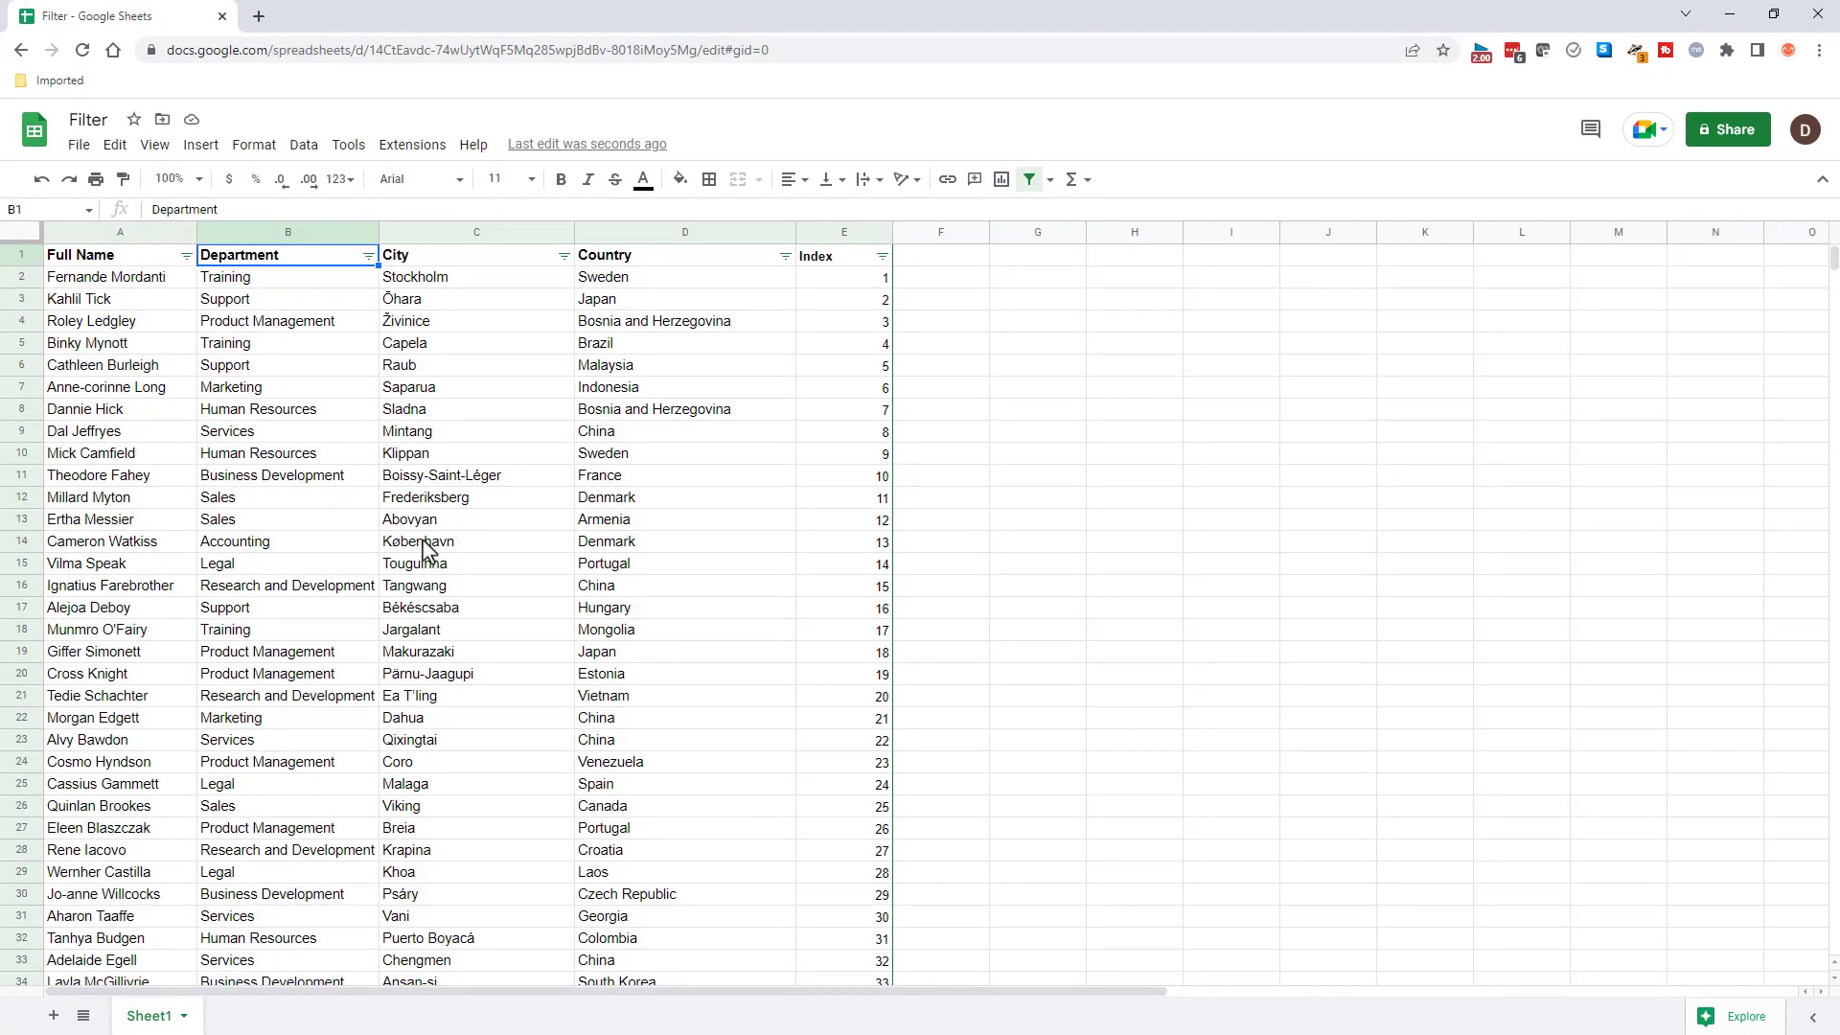
pyautogui.moveTo(280, 419)
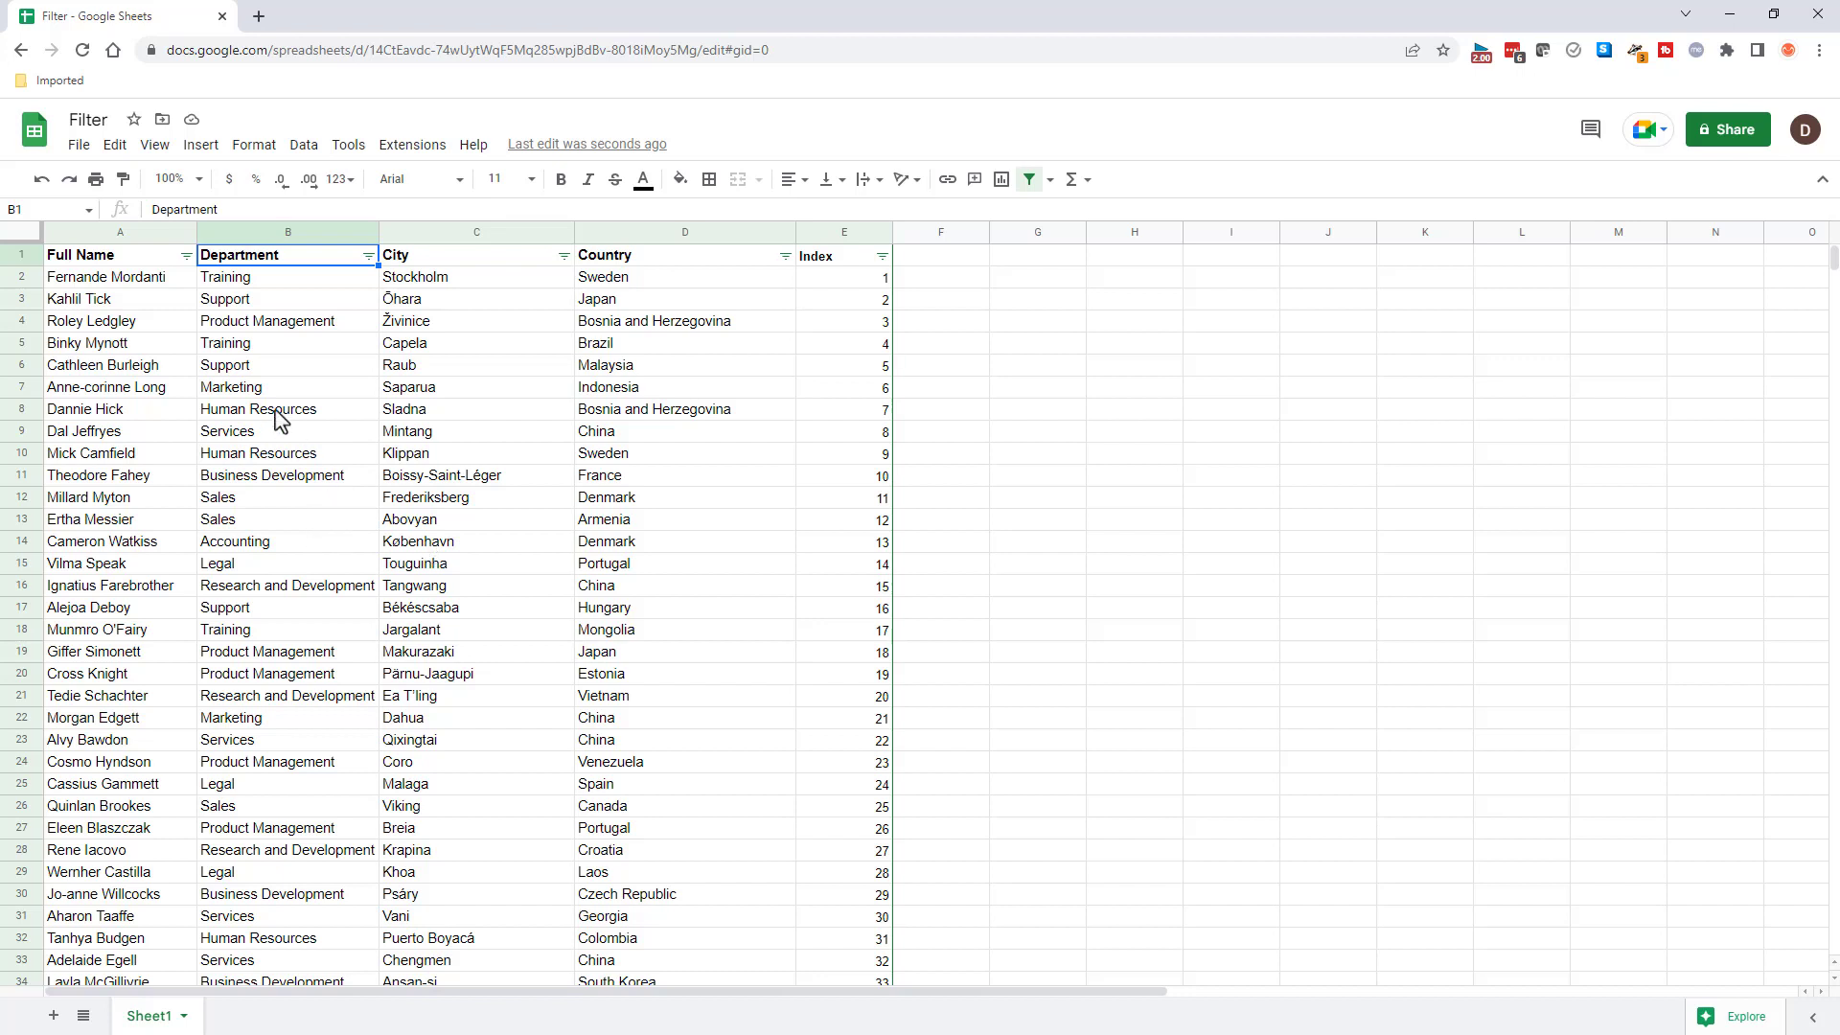
pyautogui.click(305, 144)
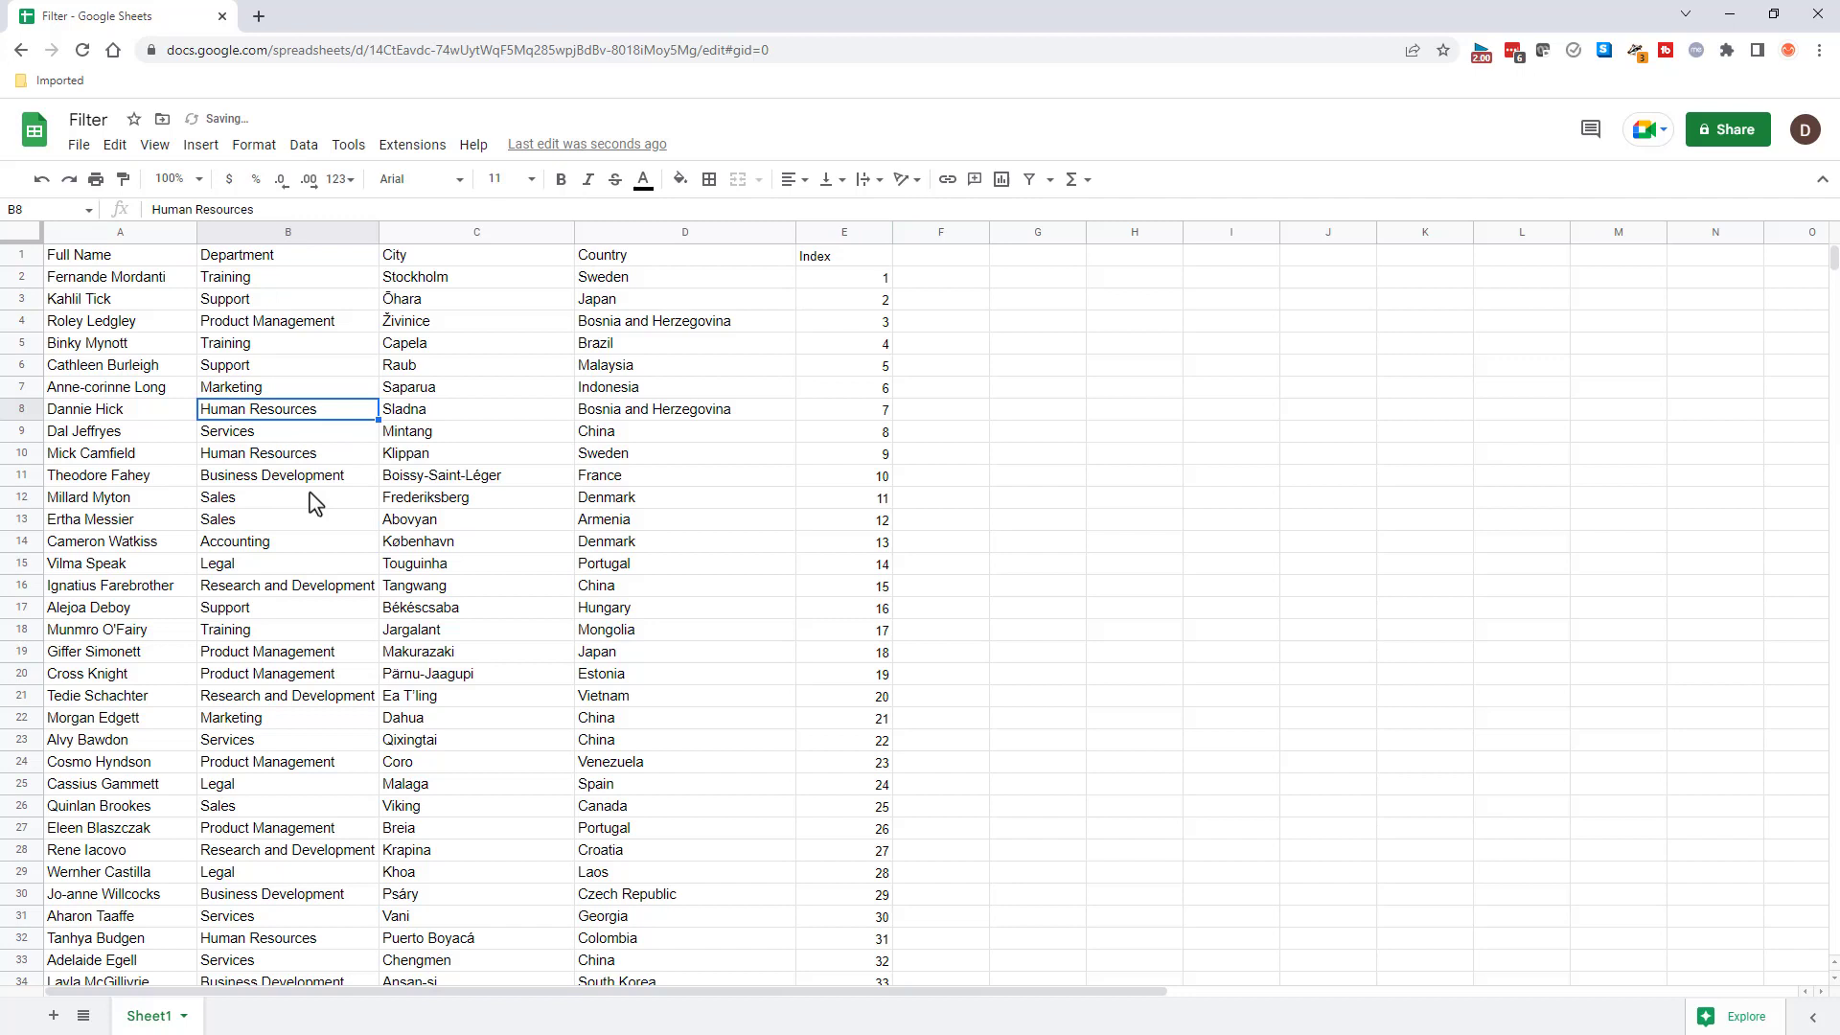
# Reopen the saved Filter 1 view showing six yellow Accounting rows, then close it.
pyautogui.click(1047, 178)
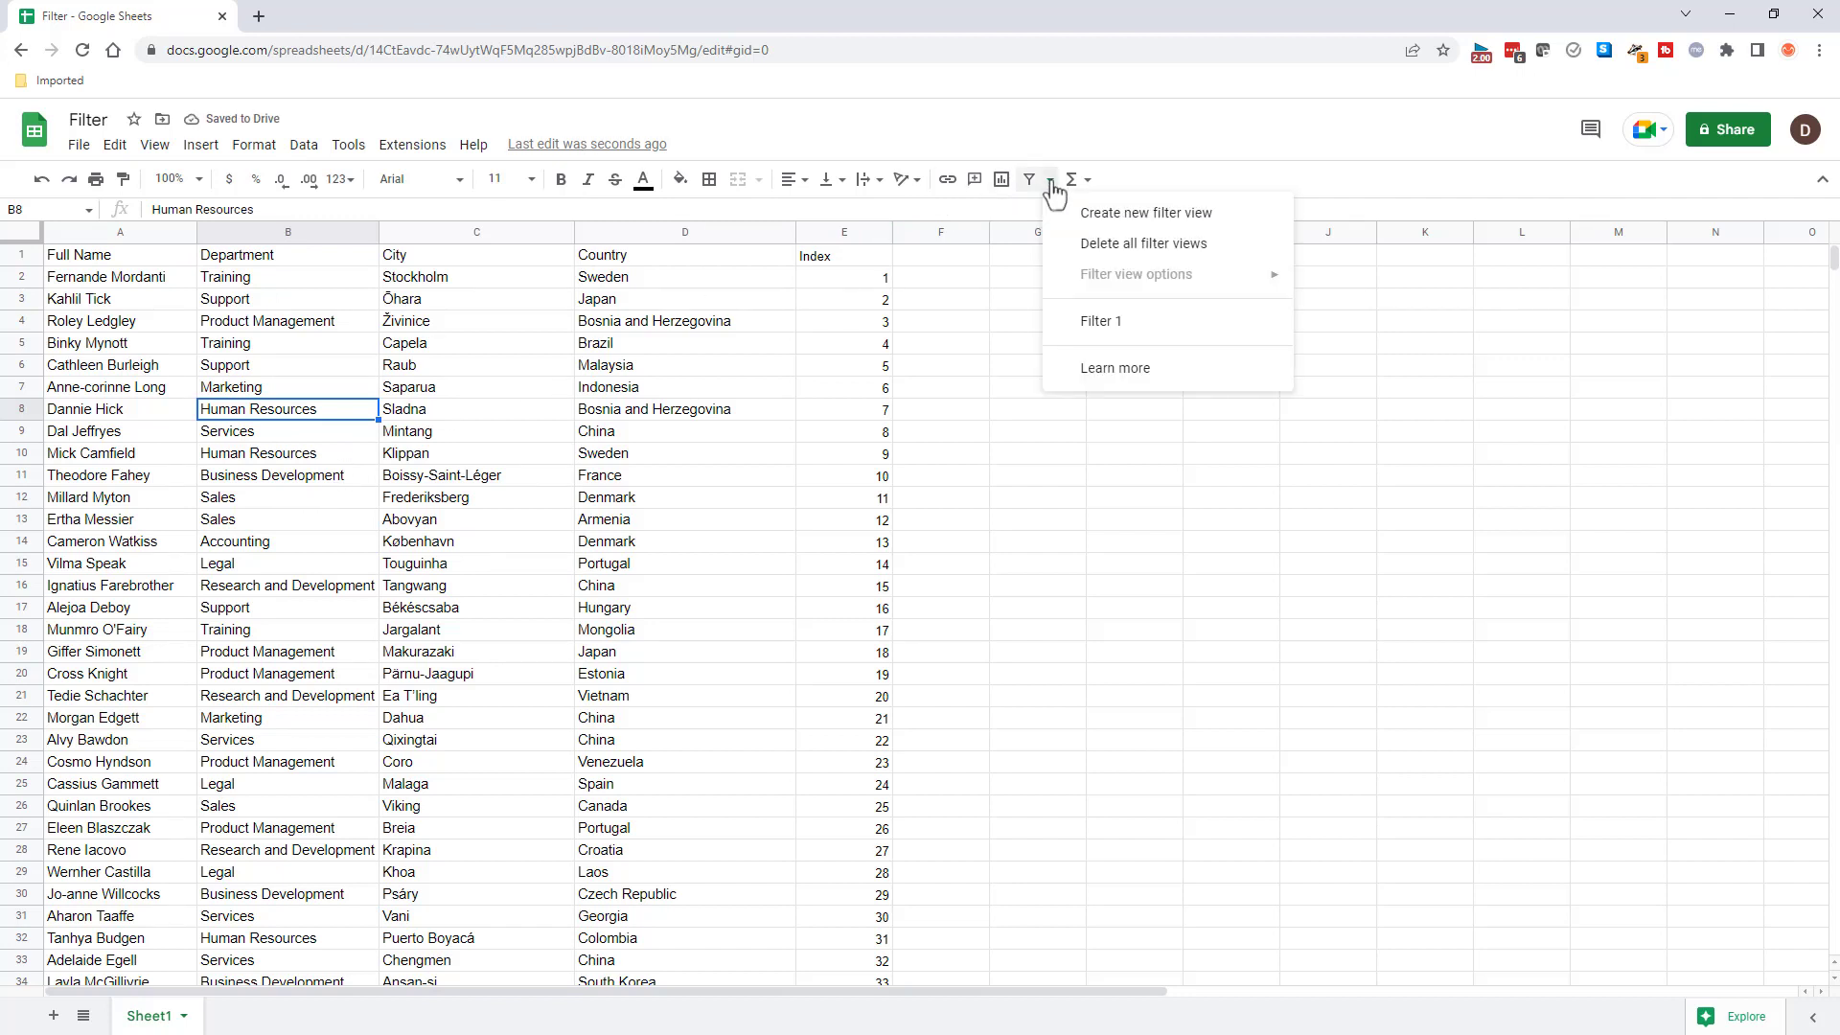
pyautogui.moveTo(1133, 322)
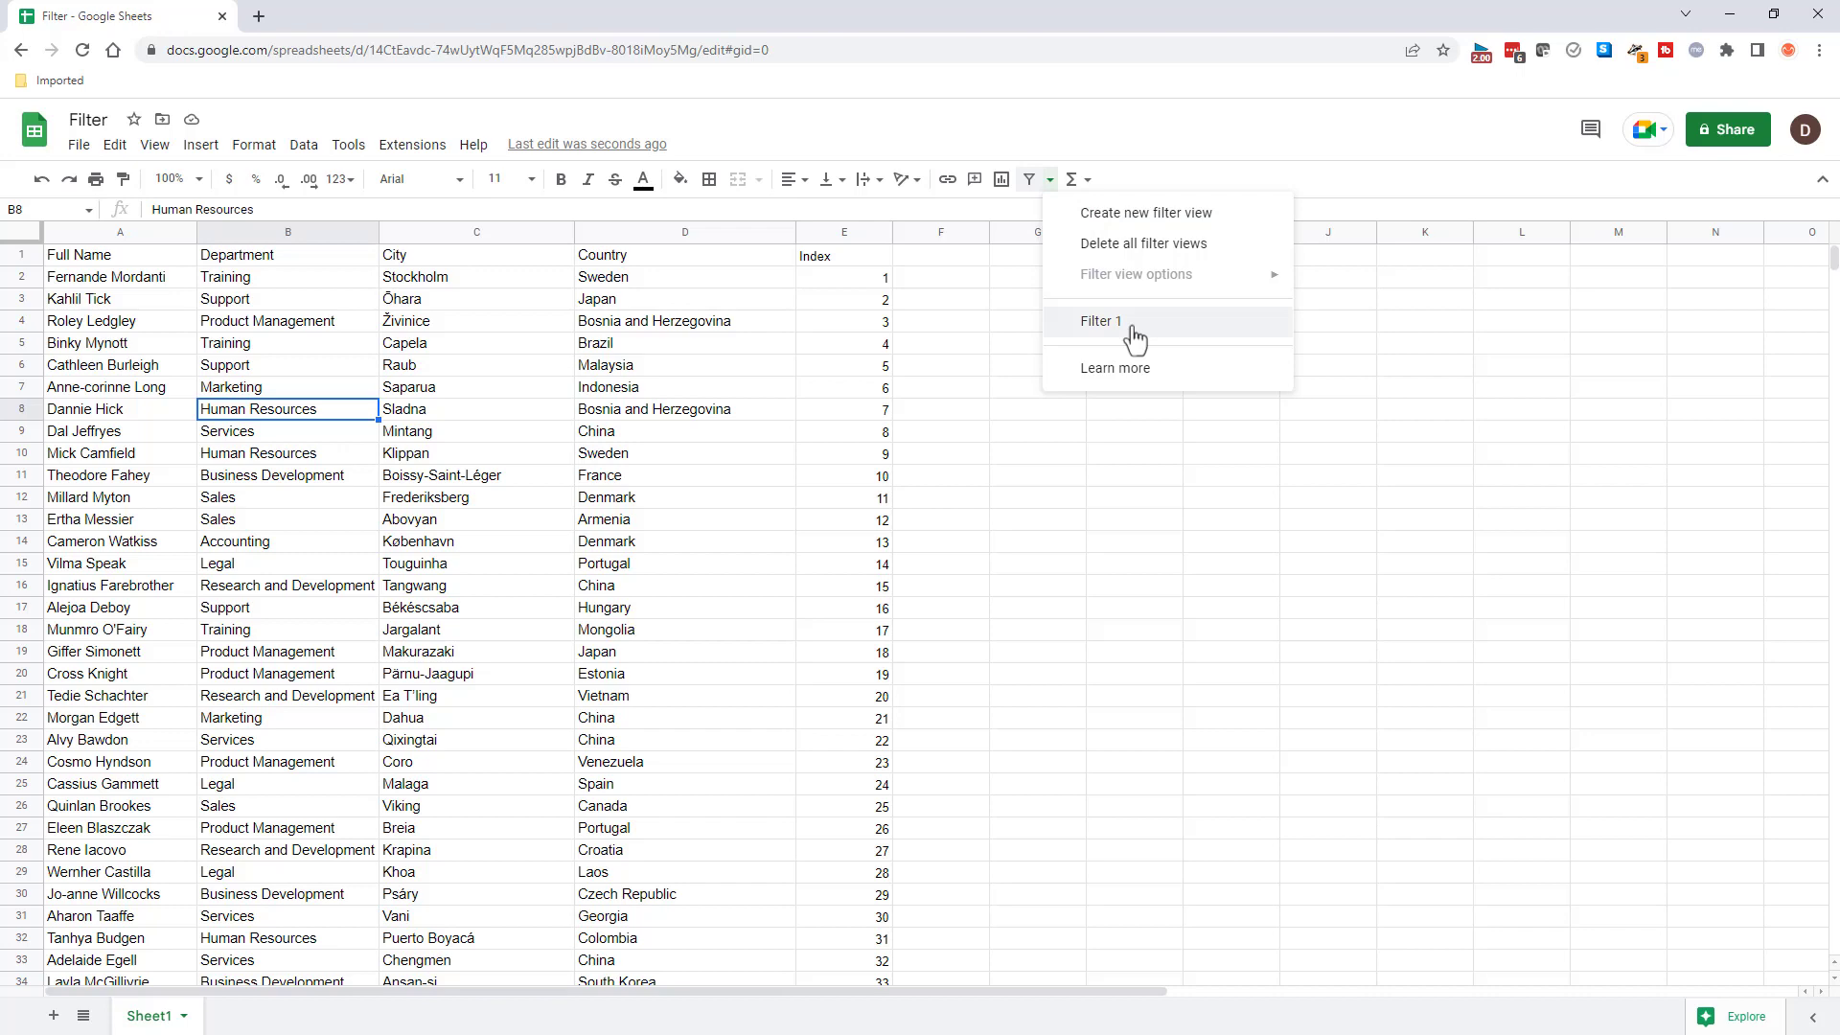
pyautogui.click(1100, 320)
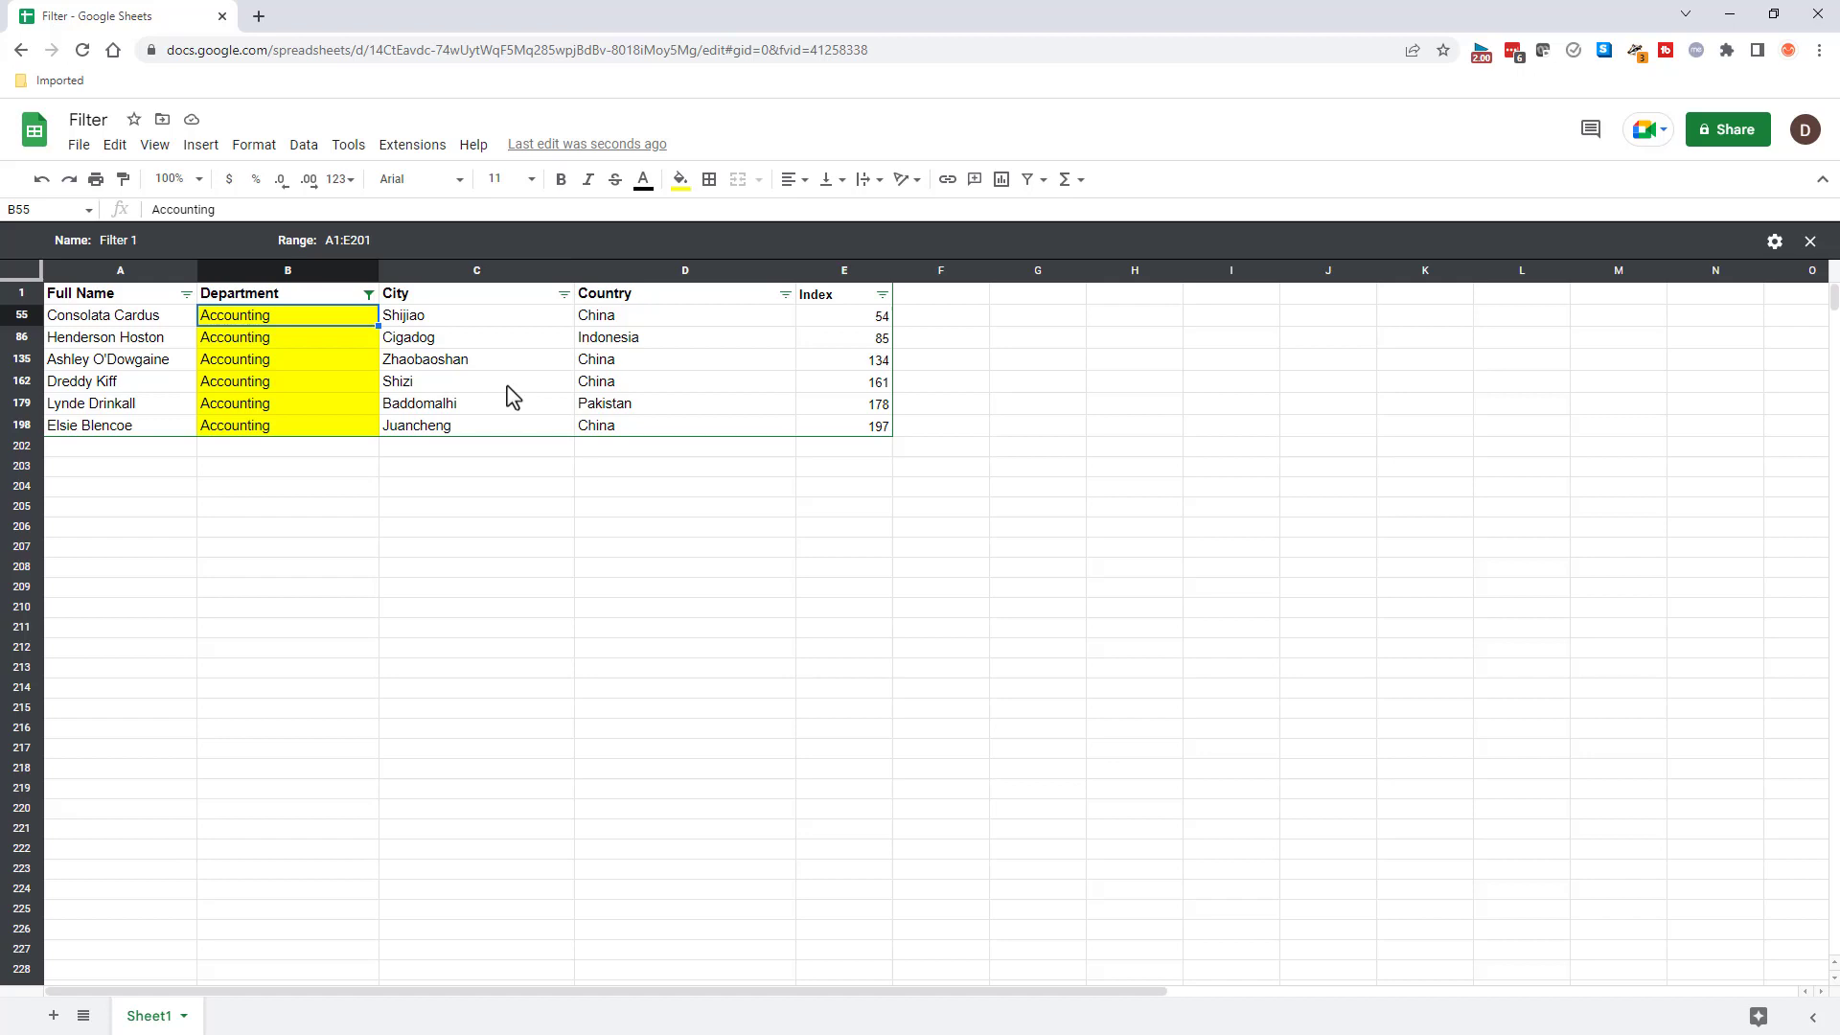
pyautogui.click(939, 586)
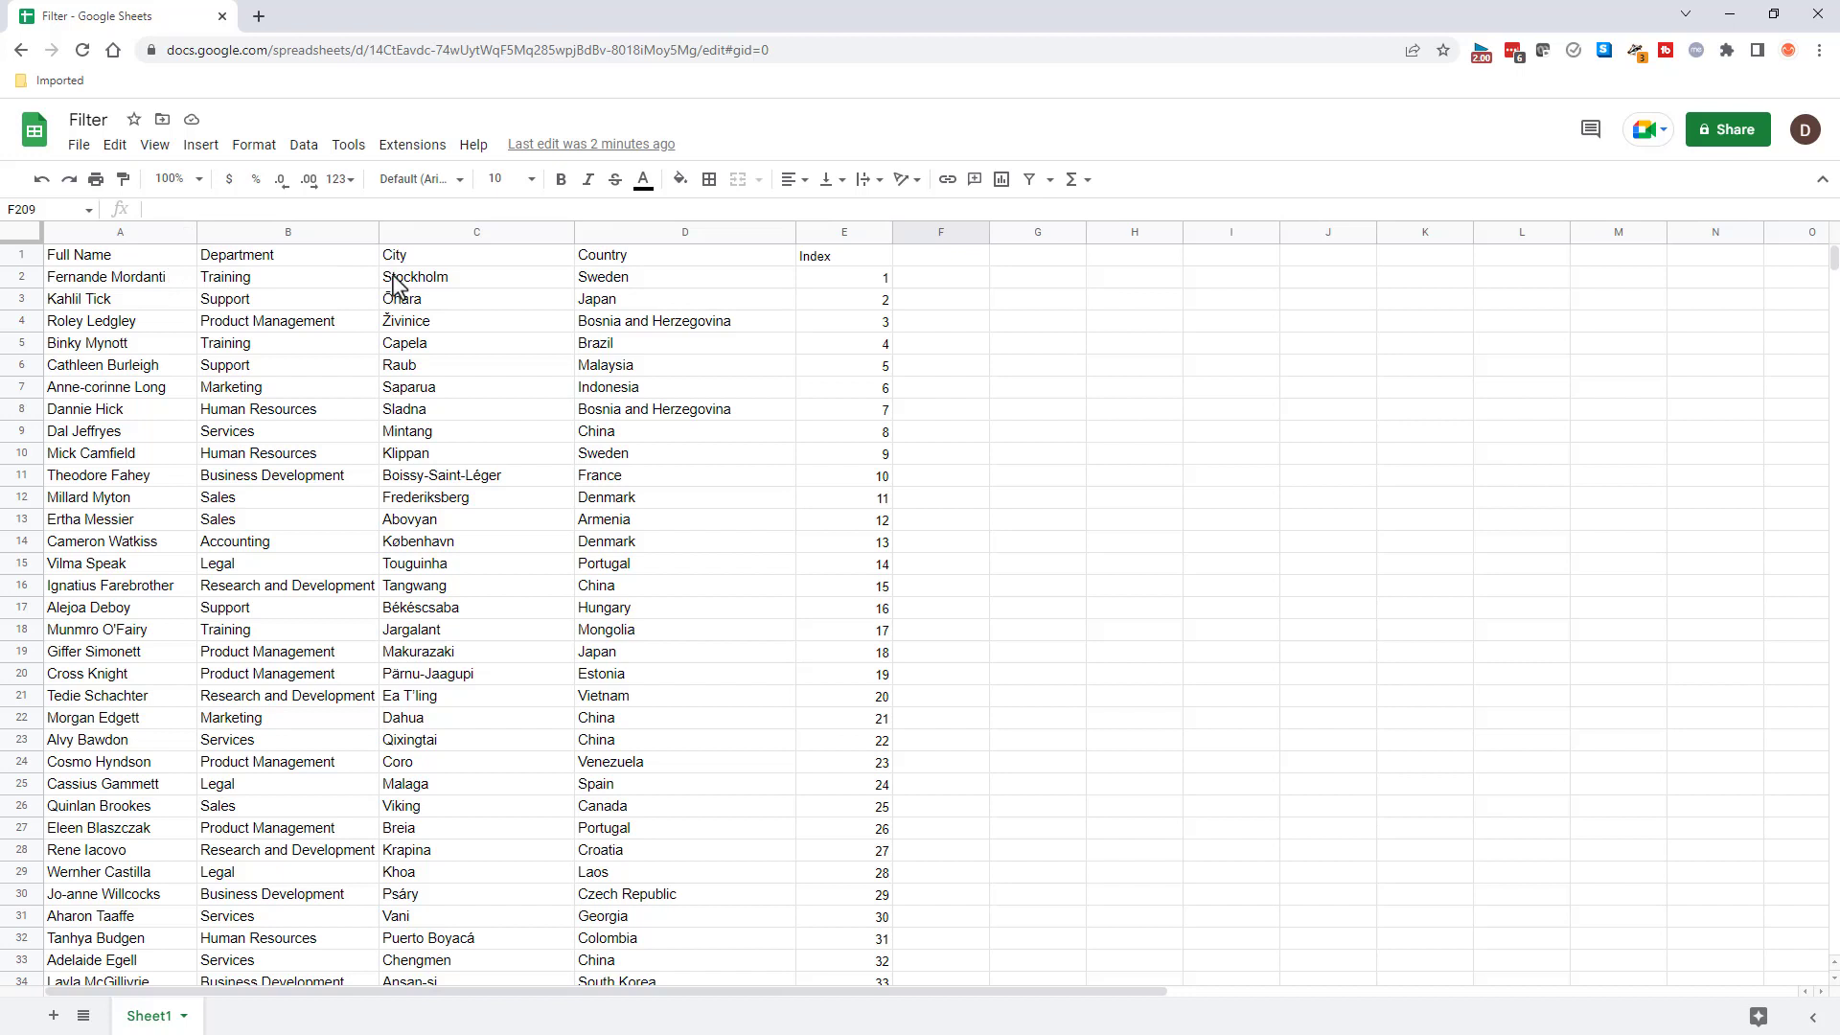
pyautogui.moveTo(364, 351)
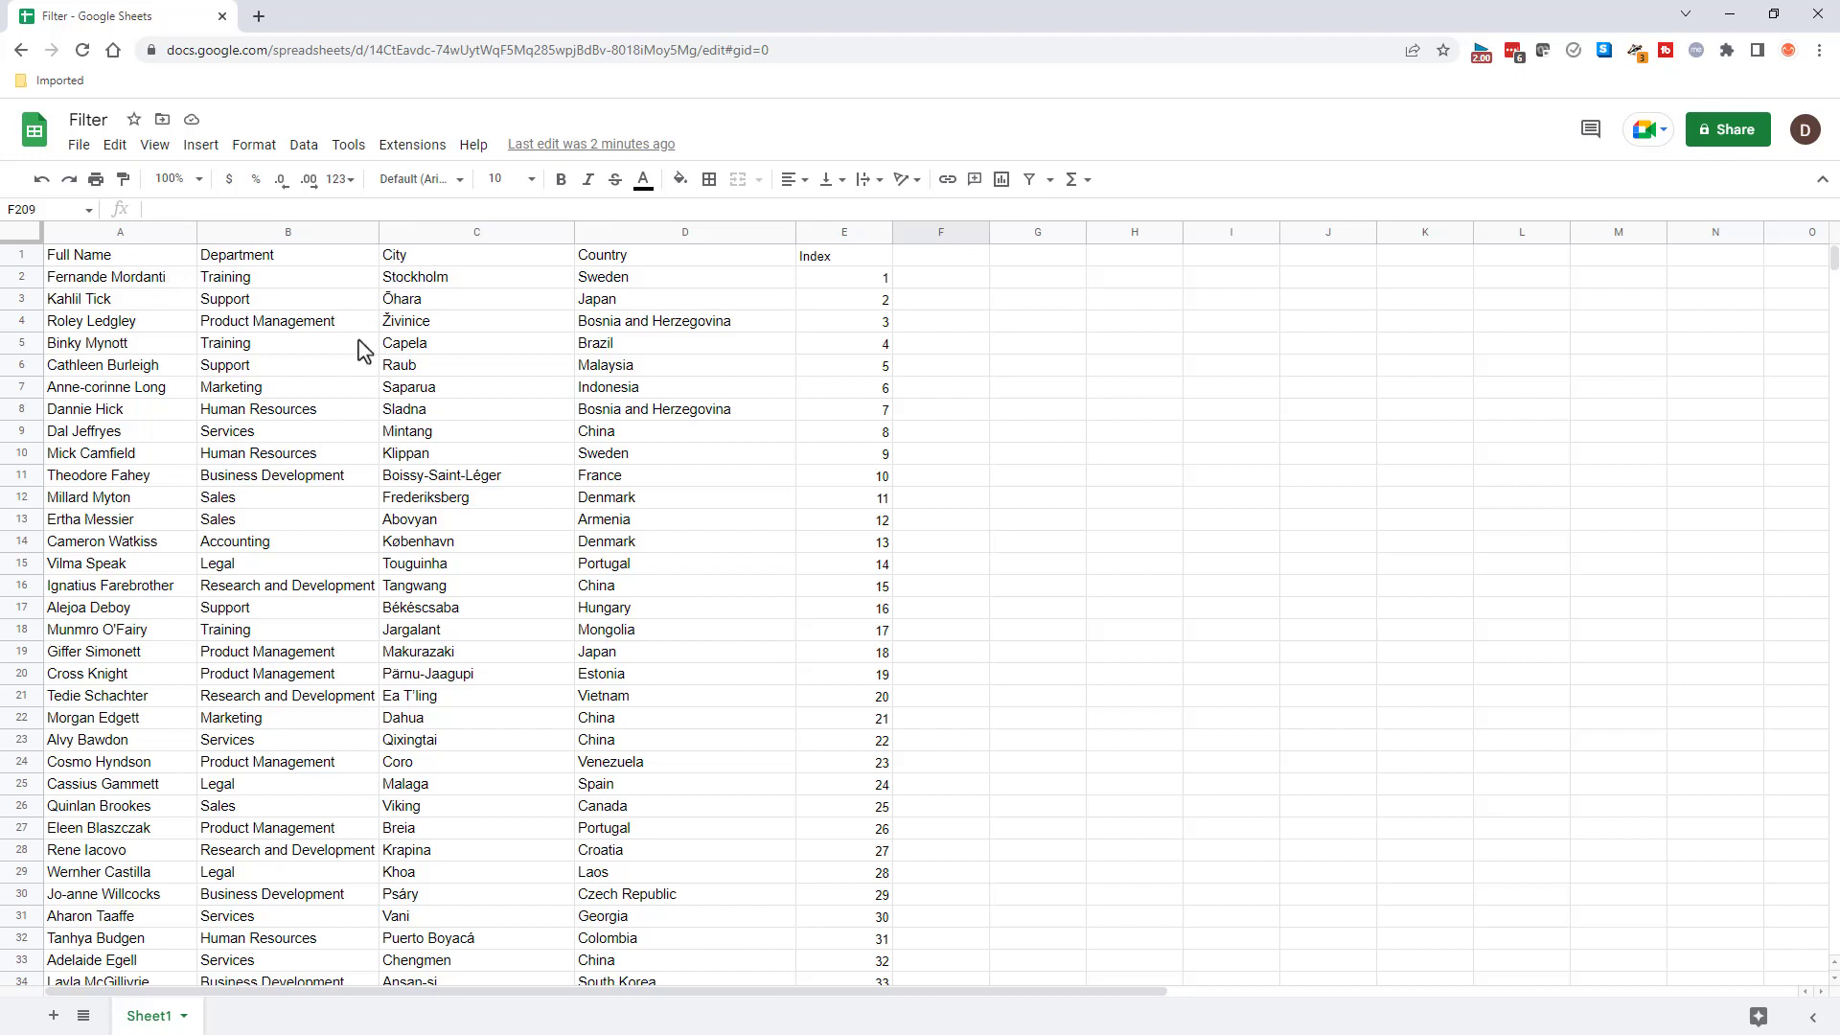
pyautogui.moveTo(303, 143)
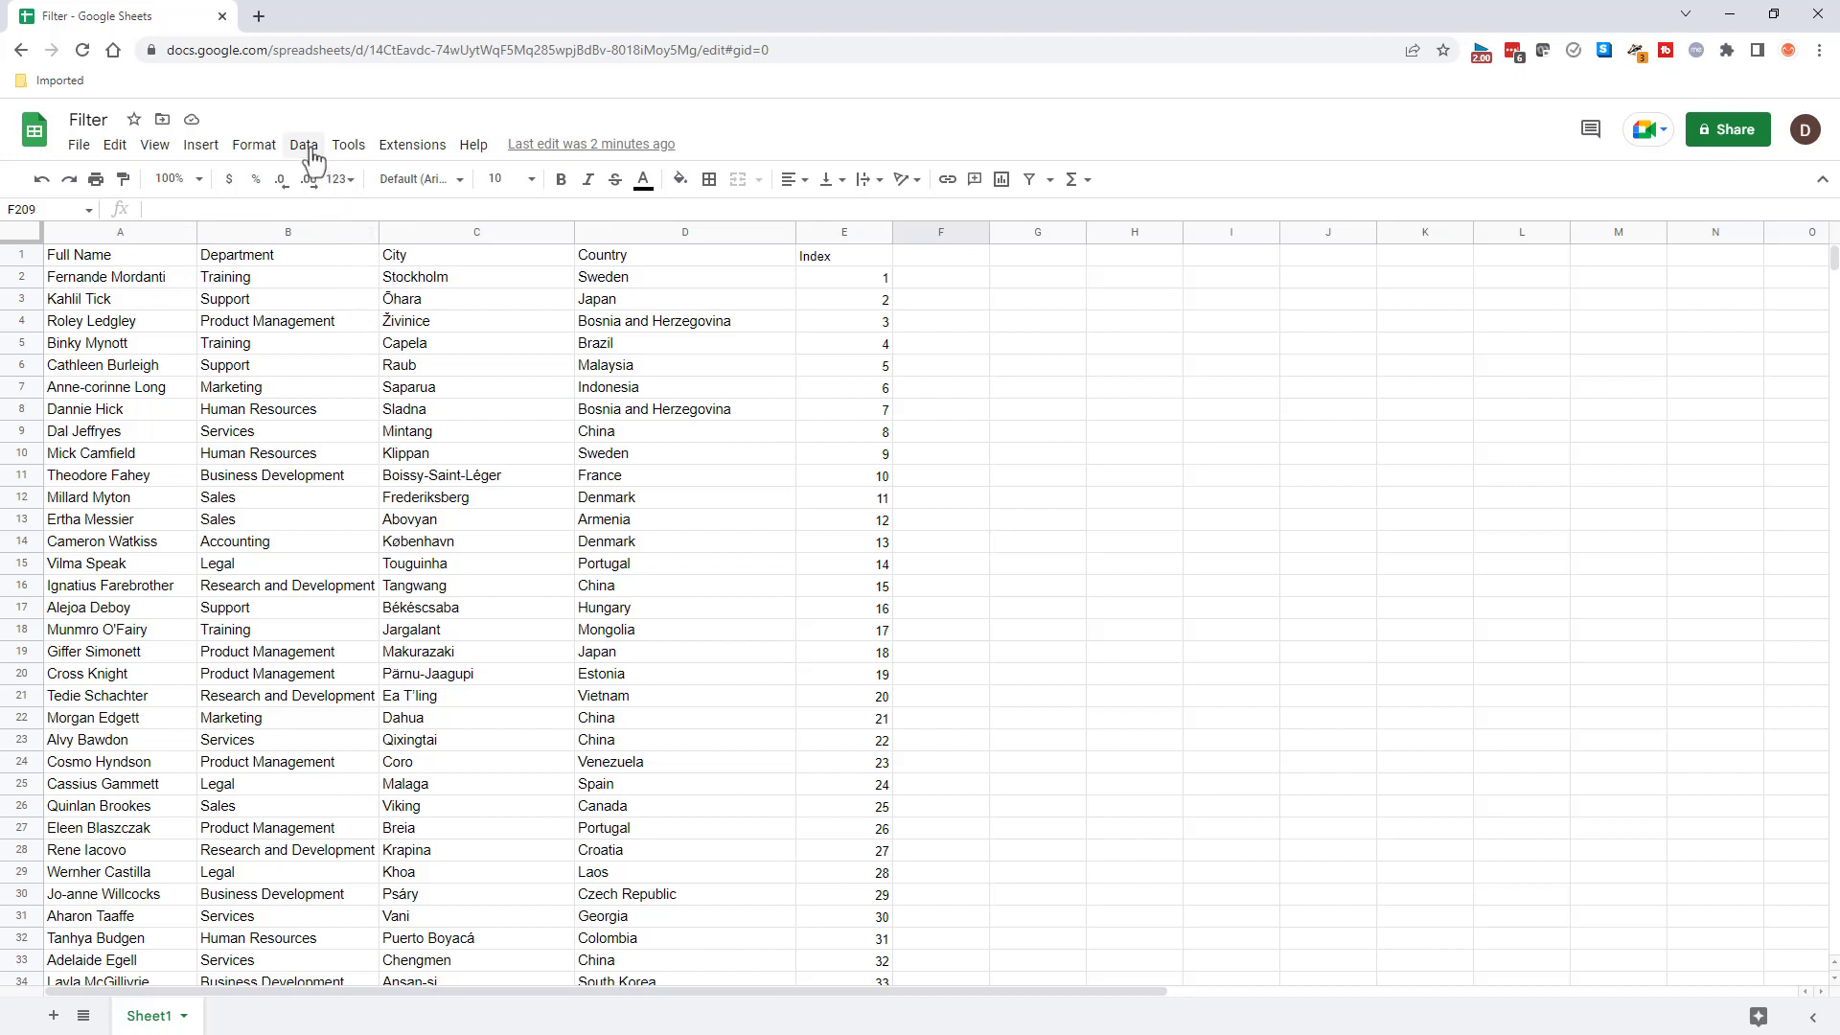
# Add a slicer using the suggested data range Sheet1!A1:E201.
pyautogui.click(303, 144)
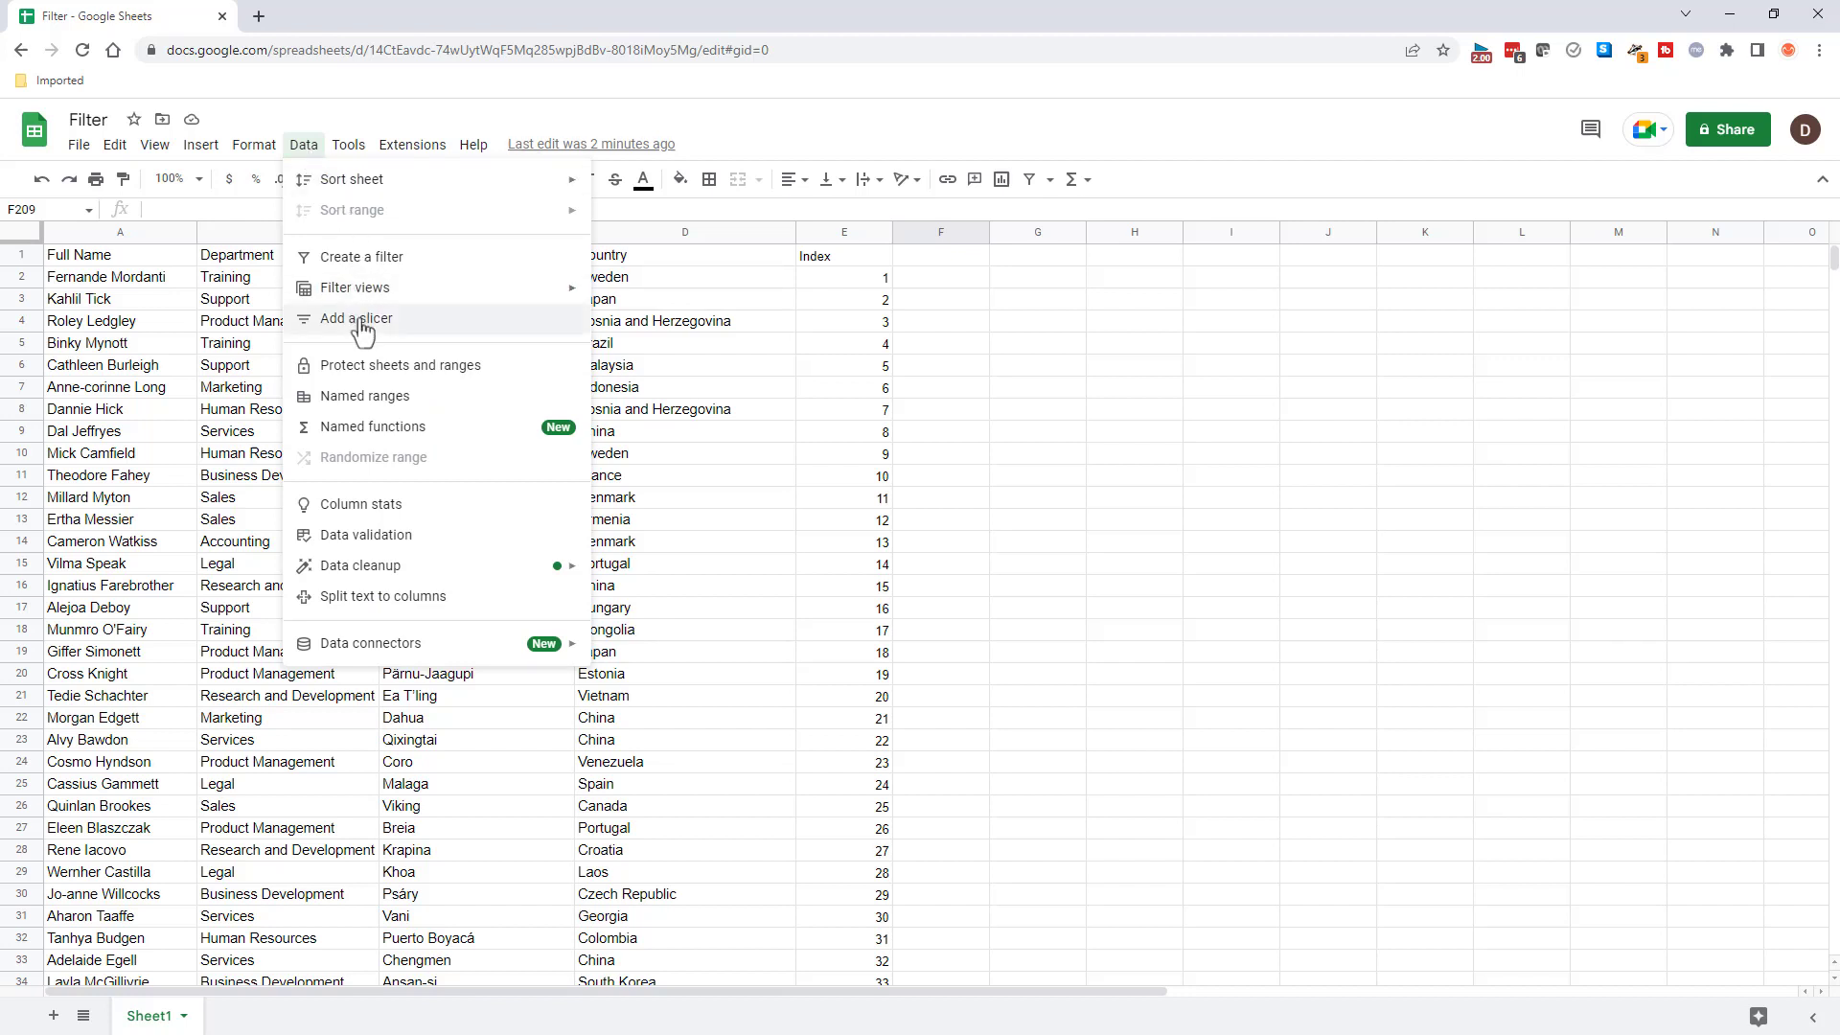
pyautogui.click(357, 318)
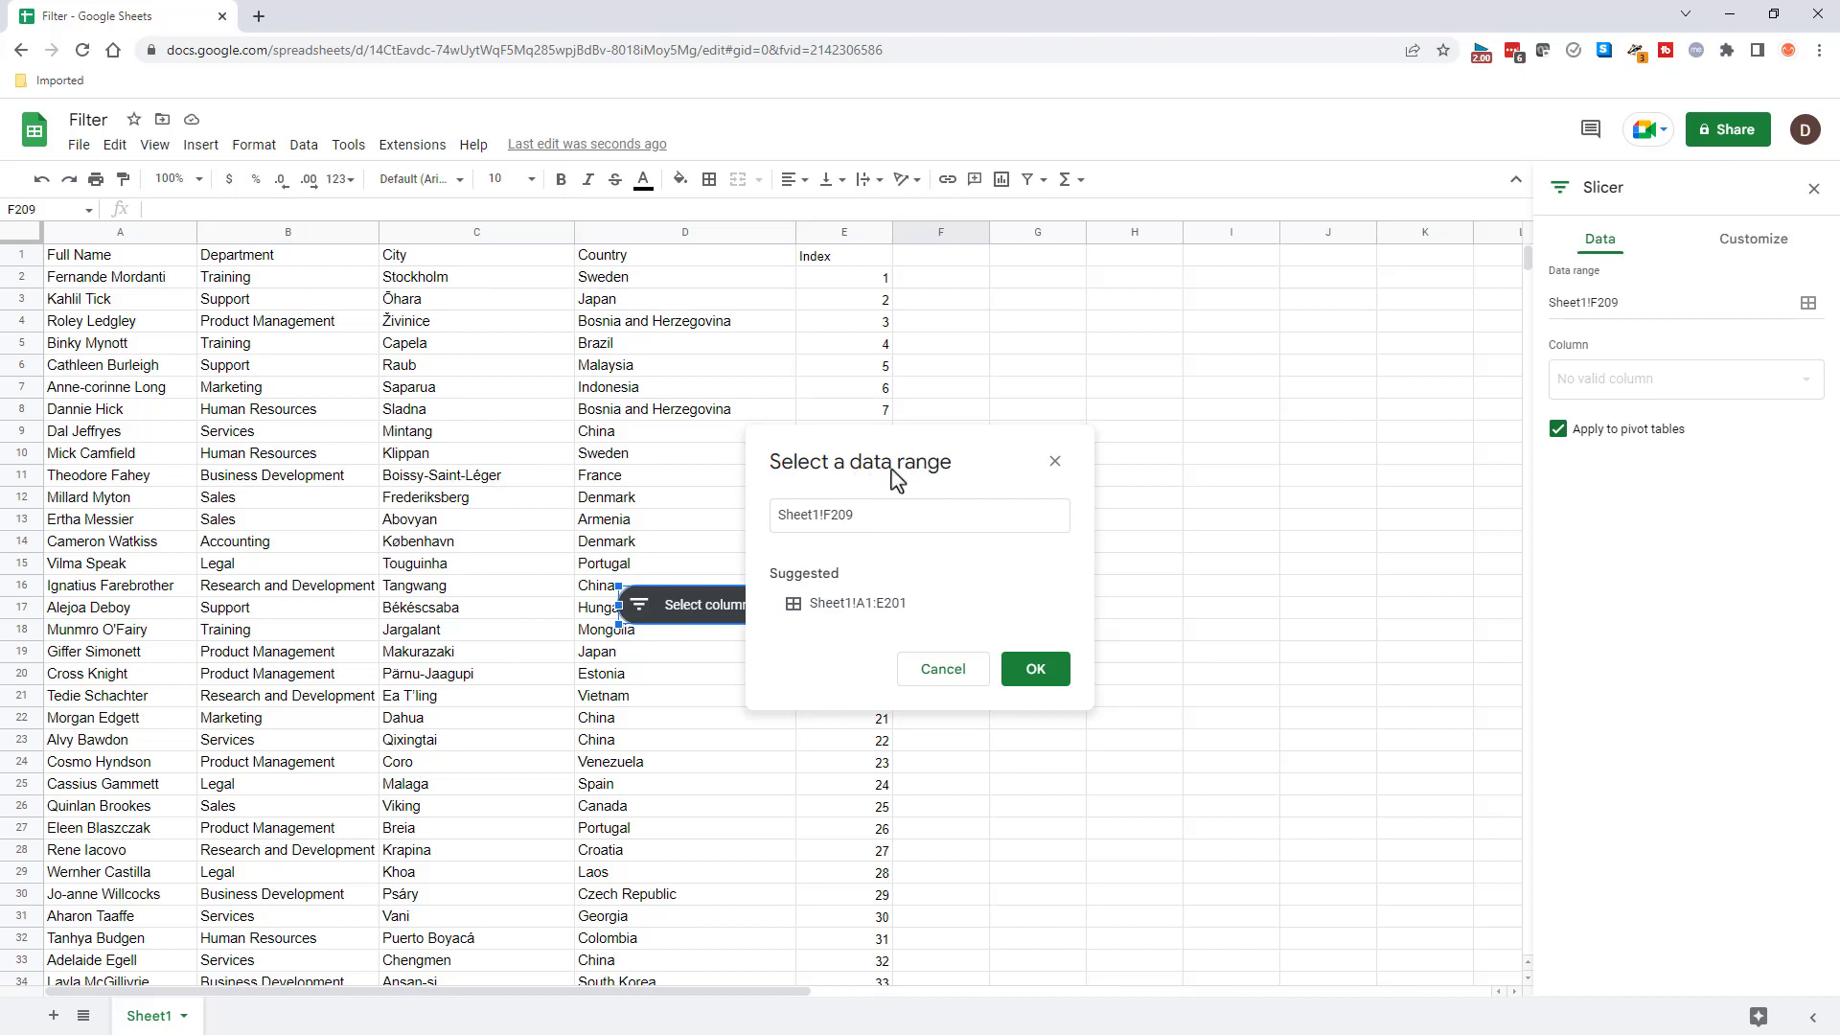
pyautogui.moveTo(317, 520)
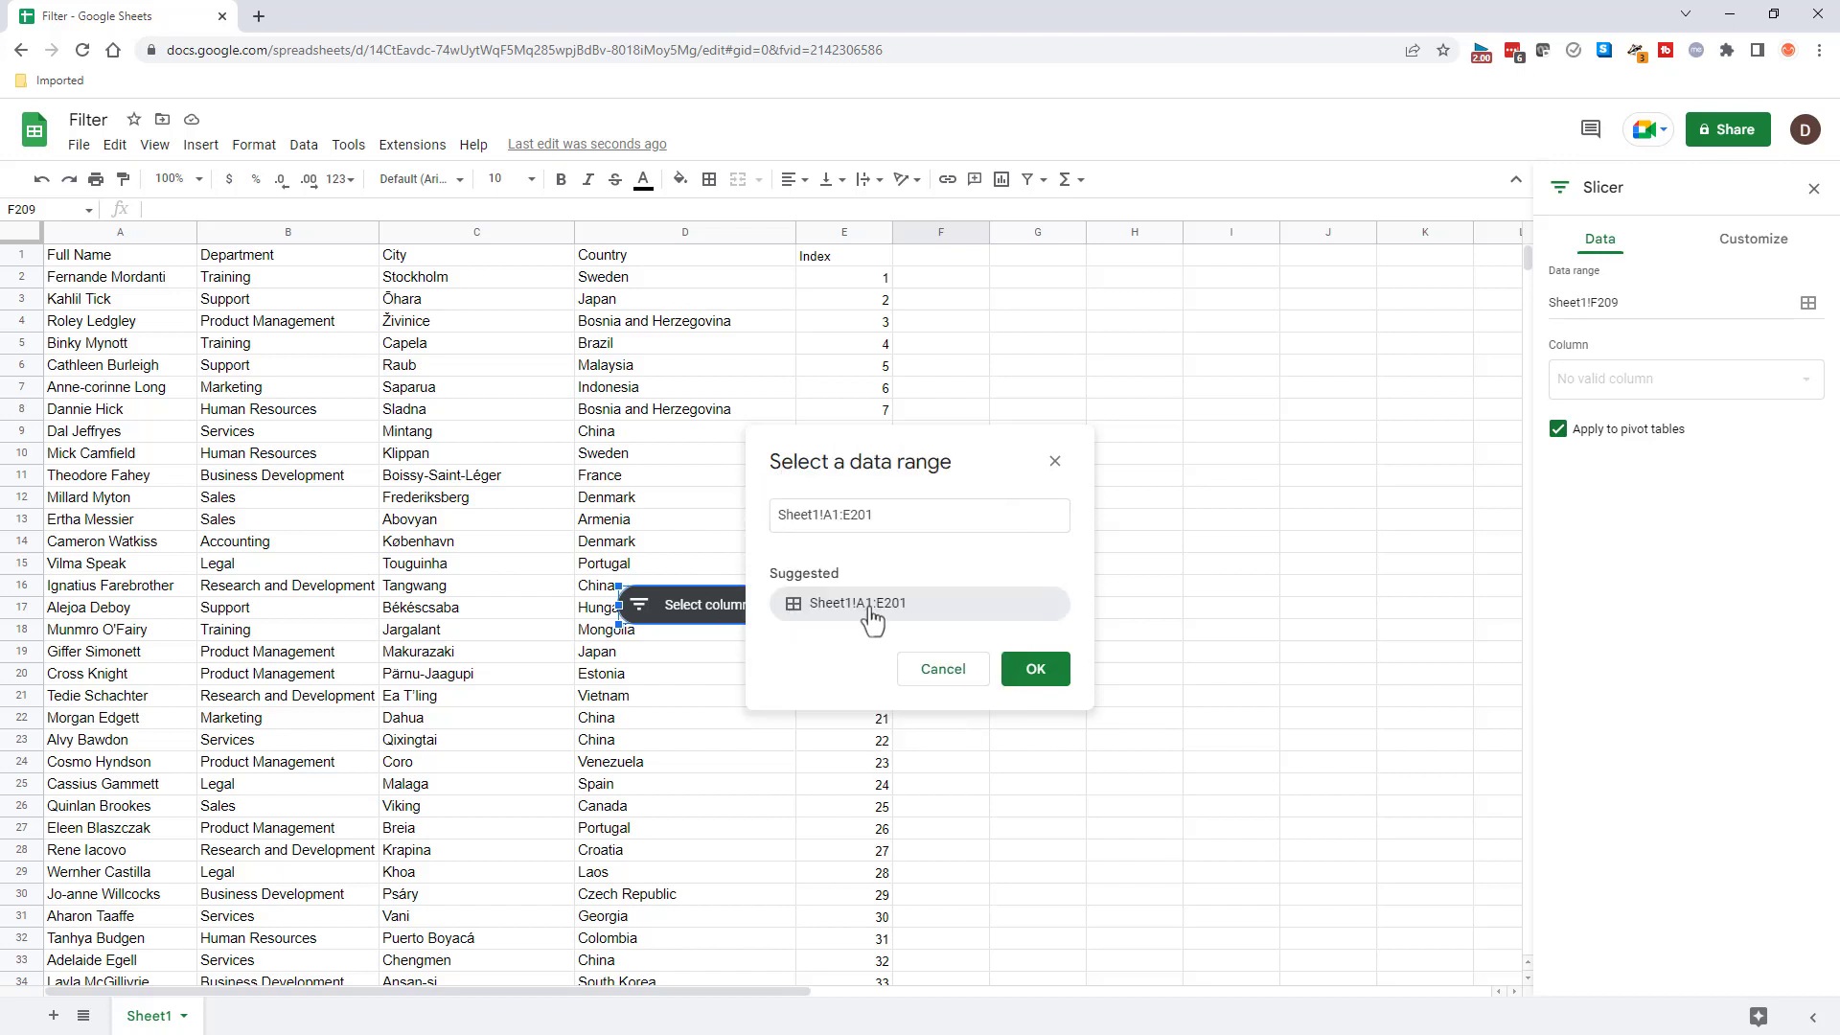
pyautogui.click(1033, 667)
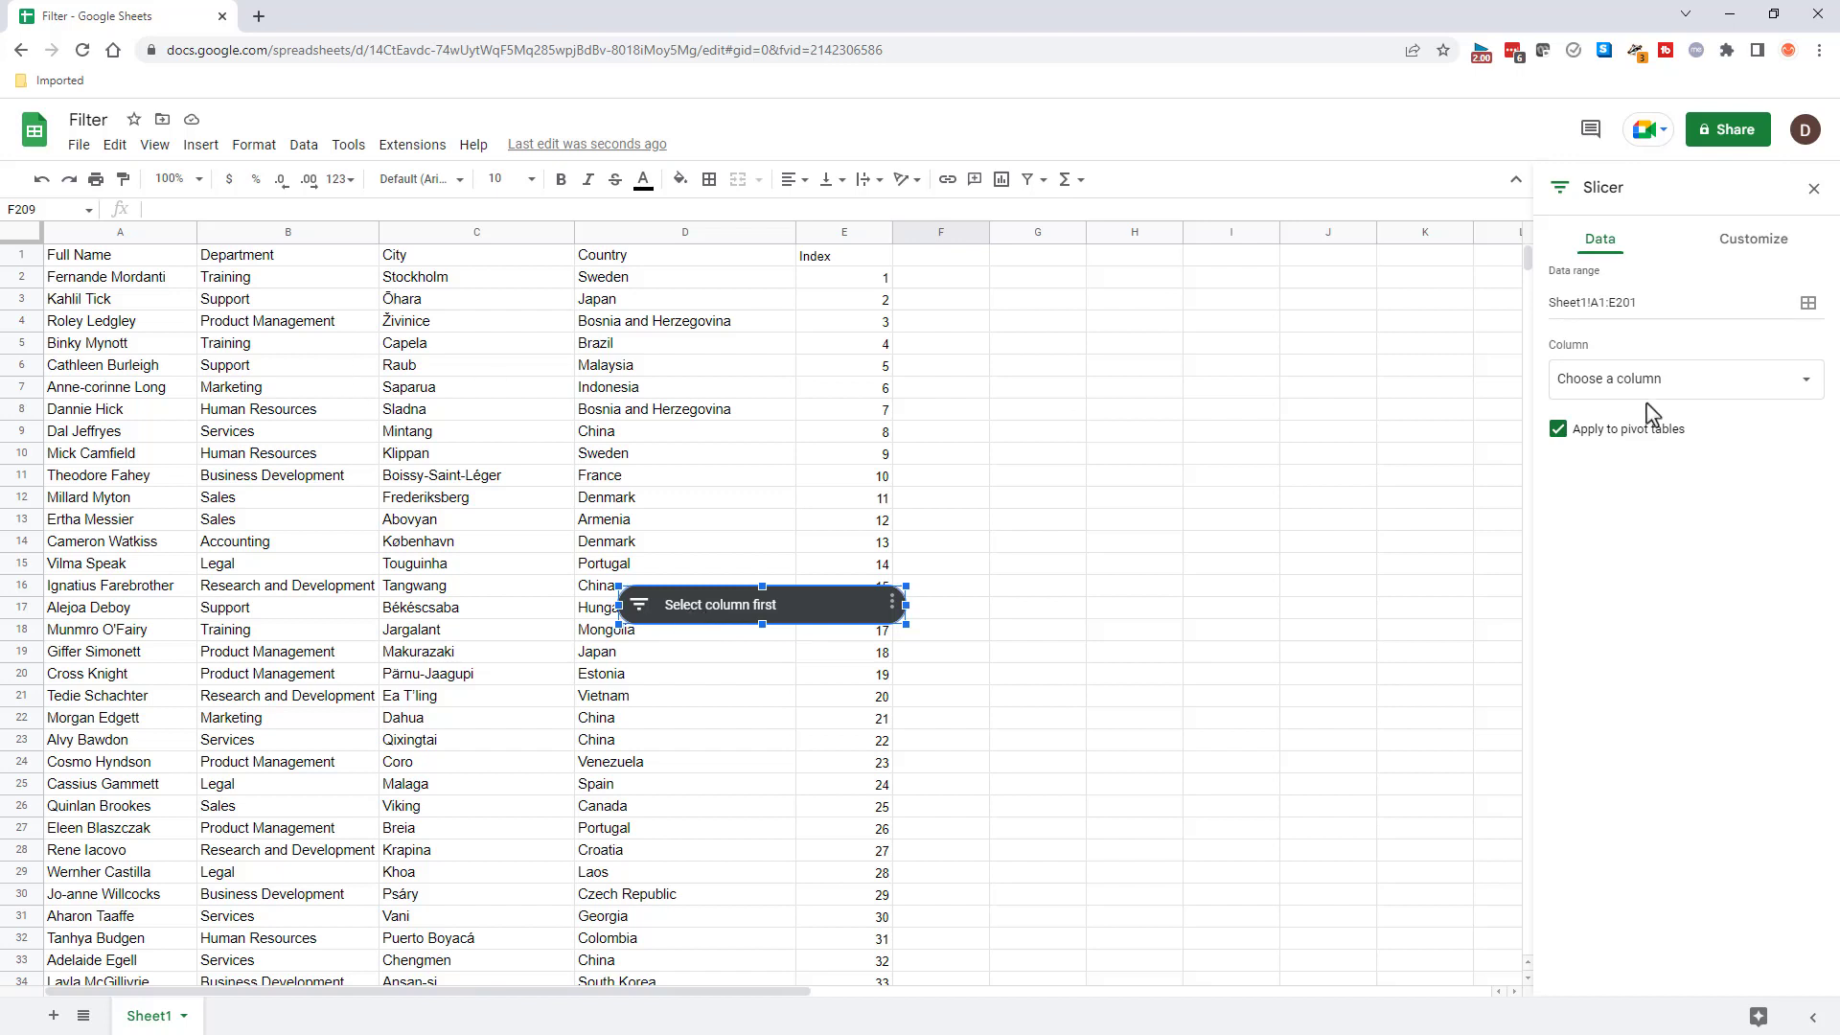
# Set the slicers to Department and Country and place Country below Department beside the table.
pyautogui.click(1685, 378)
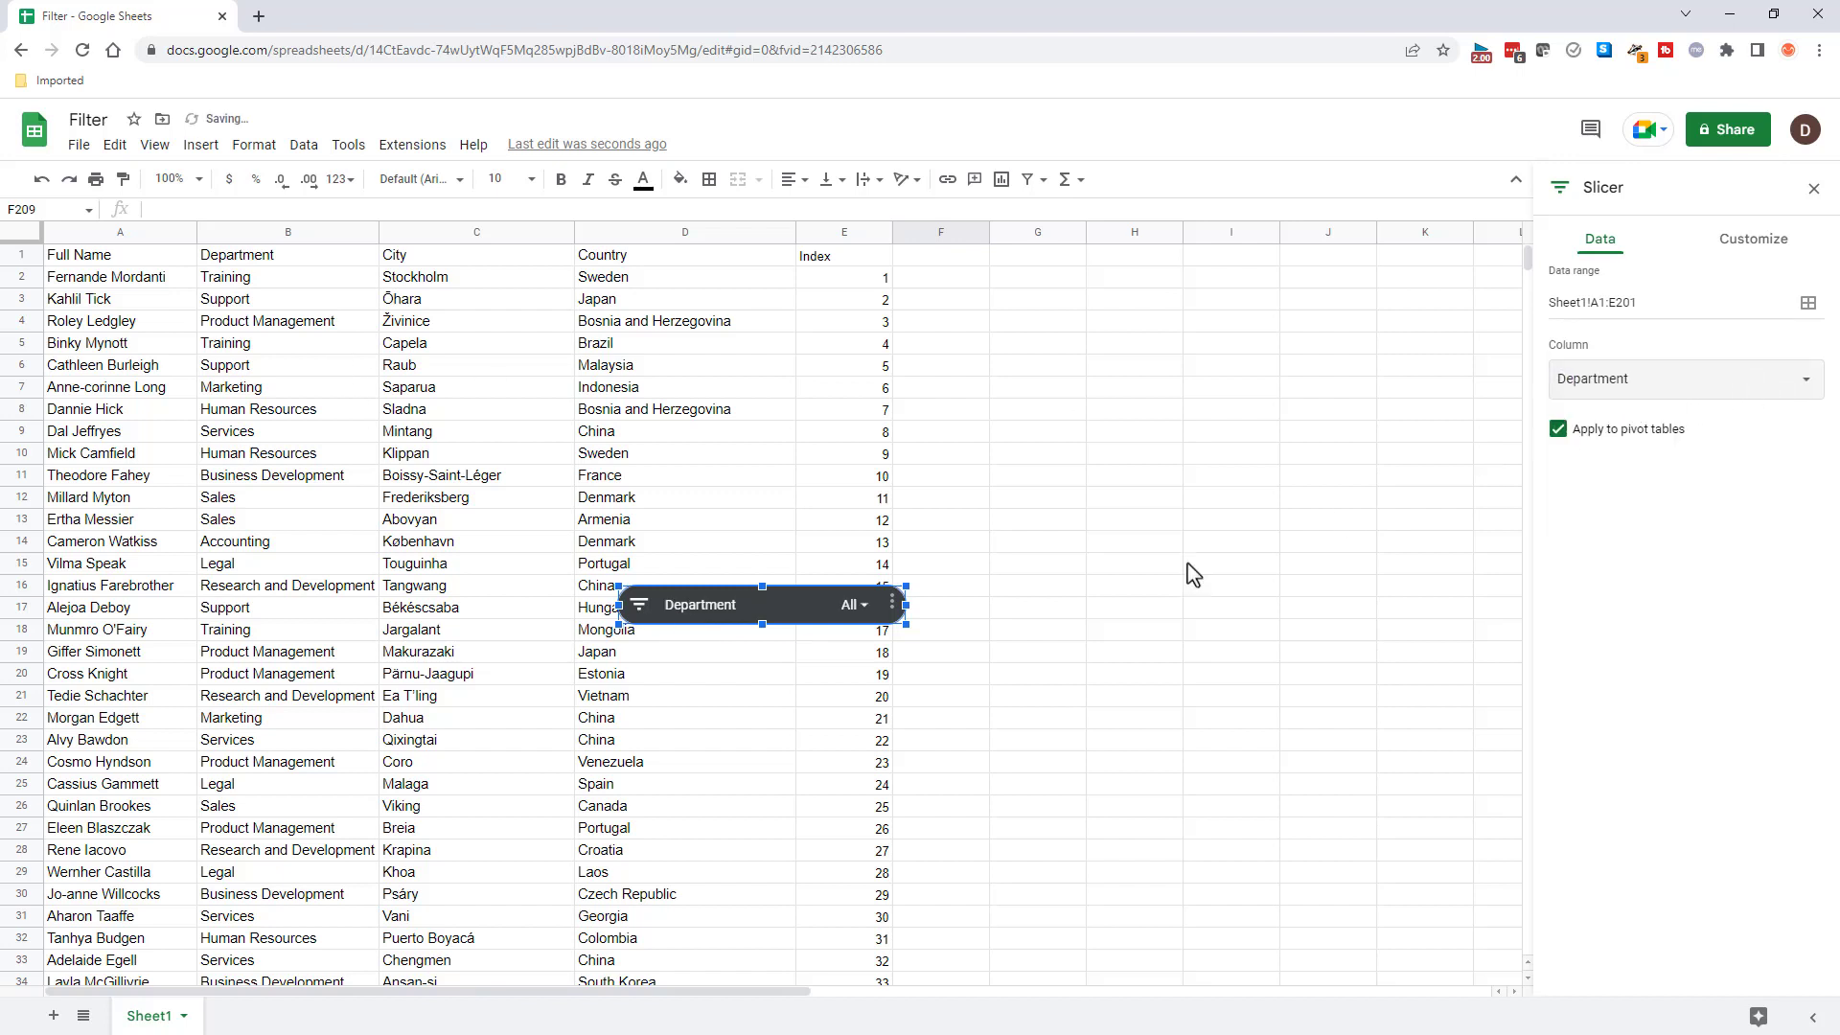
pyautogui.moveTo(761, 604); pyautogui.dragTo(990, 447)
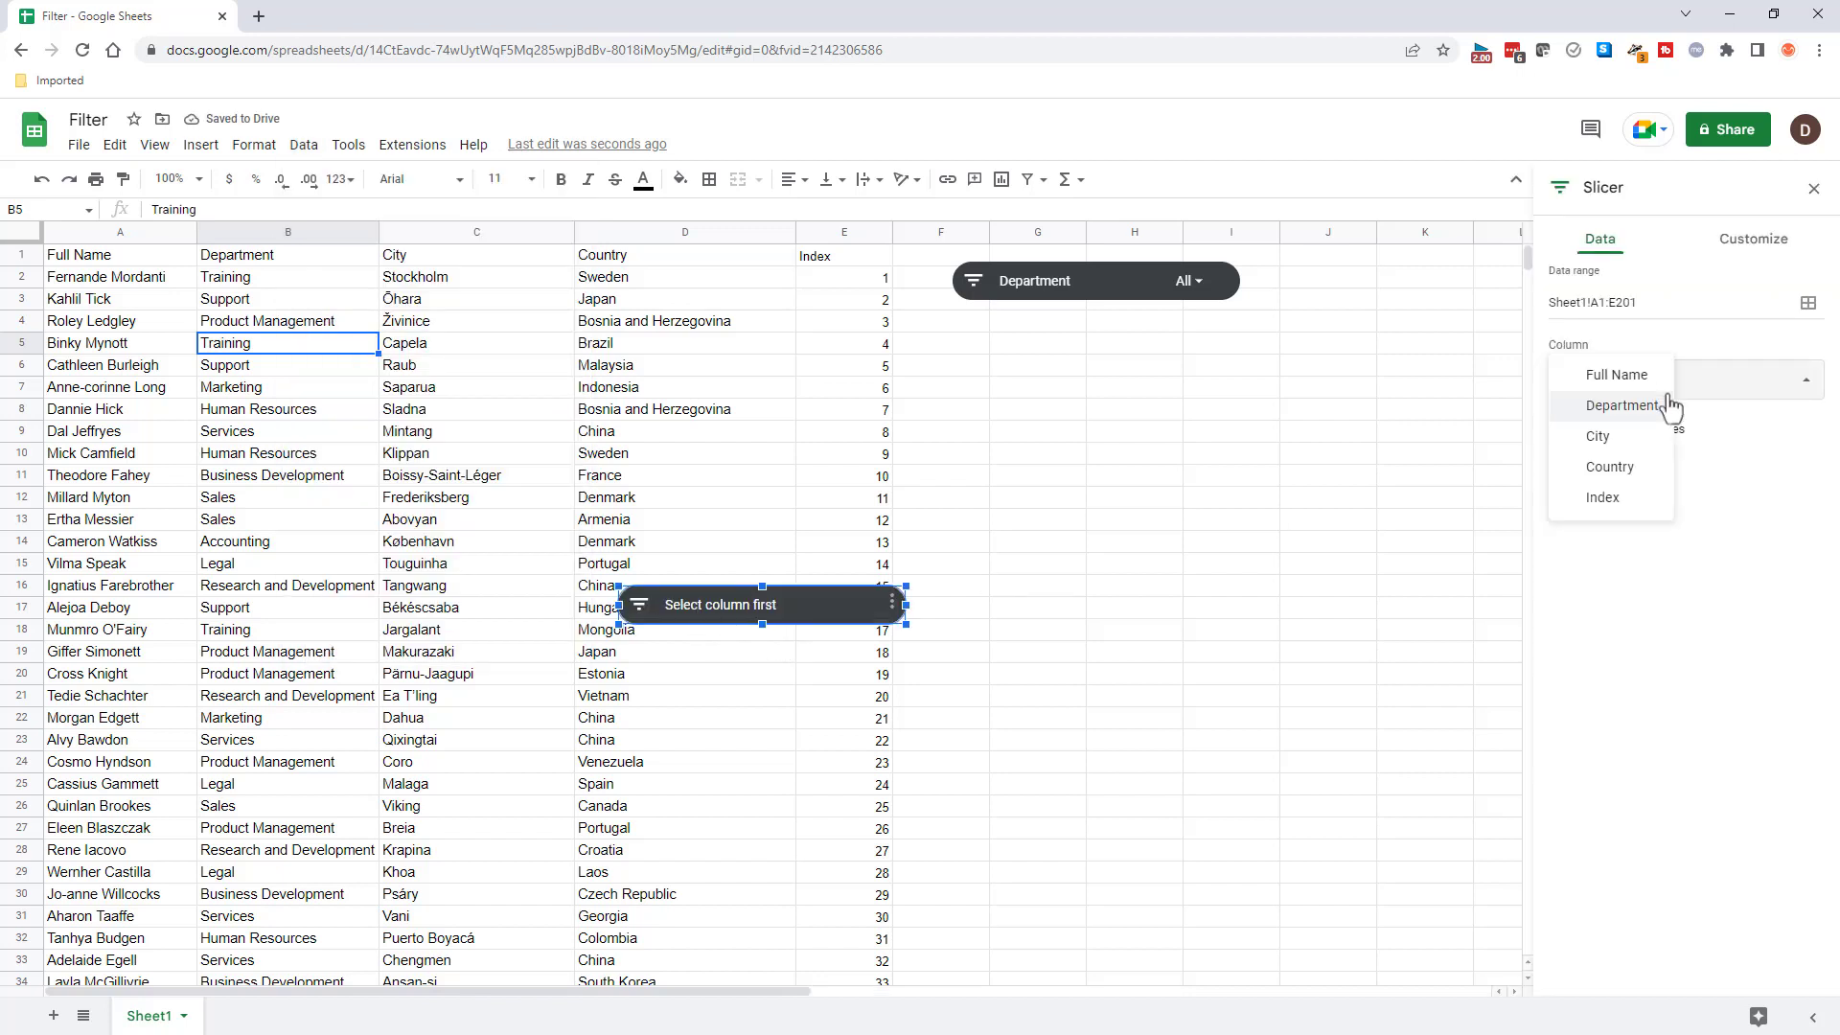
pyautogui.click(1608, 466)
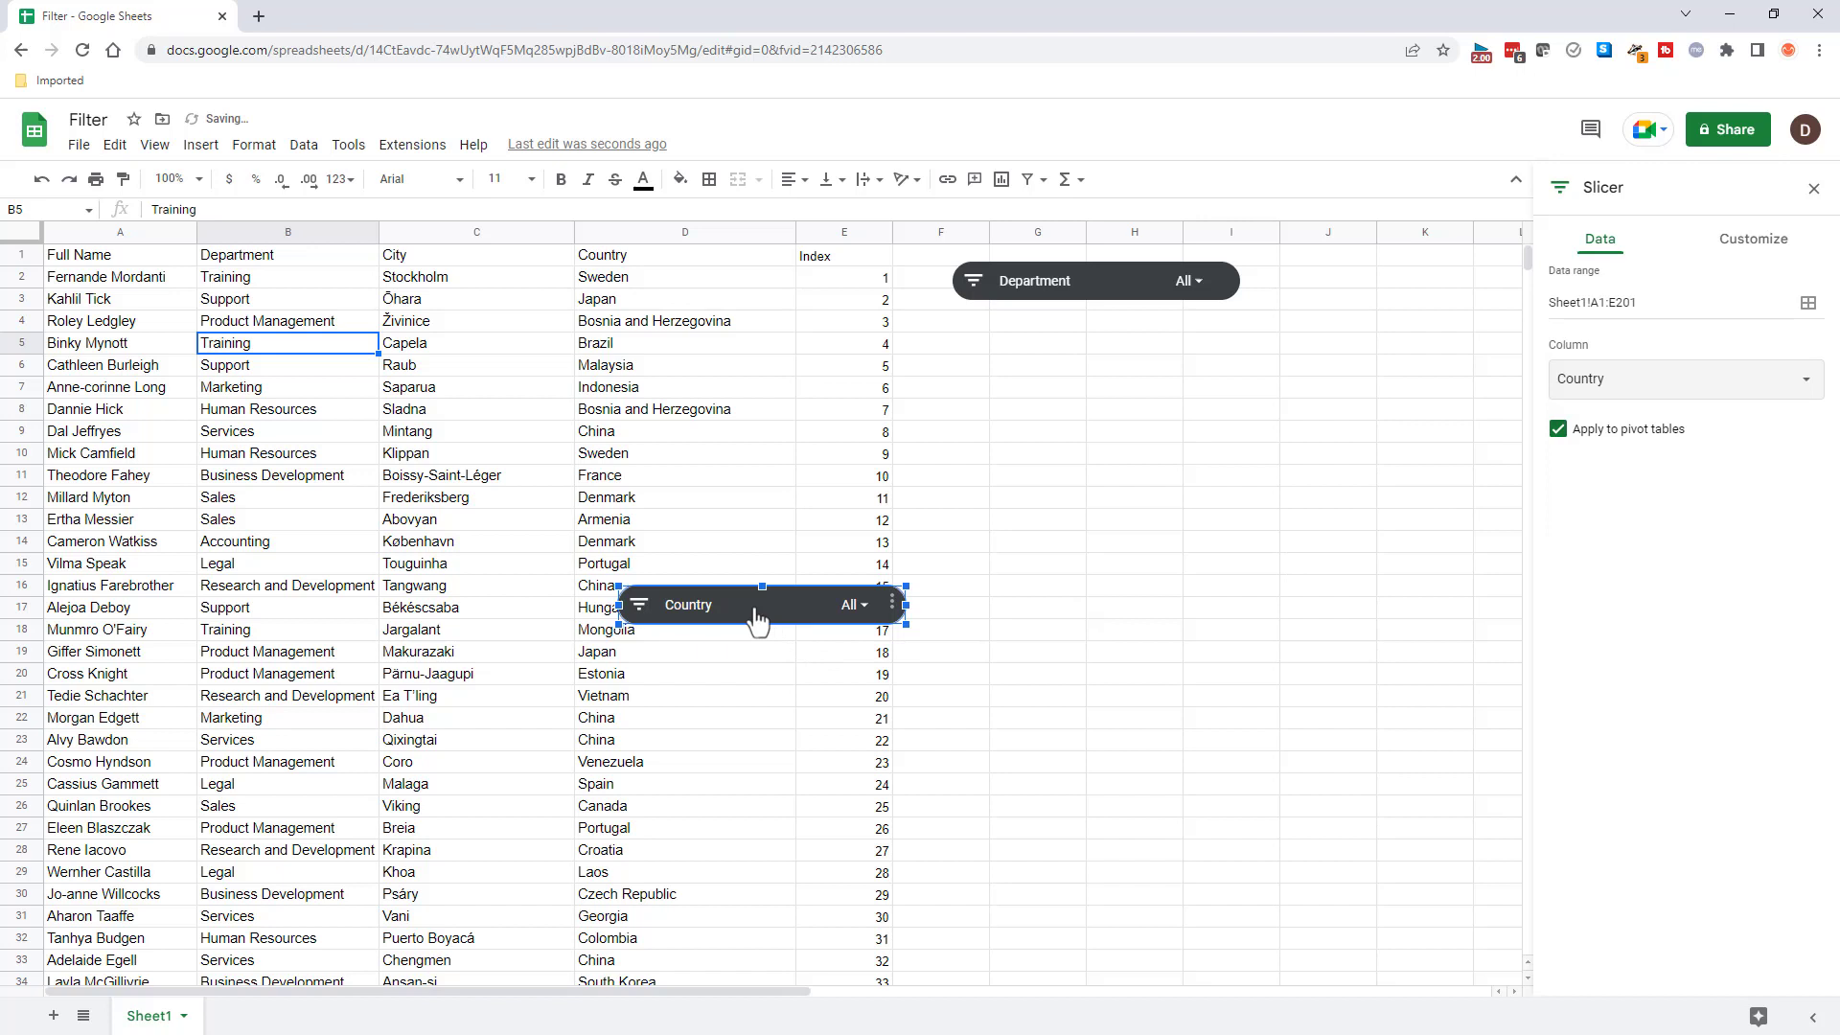
pyautogui.moveTo(761, 604); pyautogui.dragTo(1090, 341)
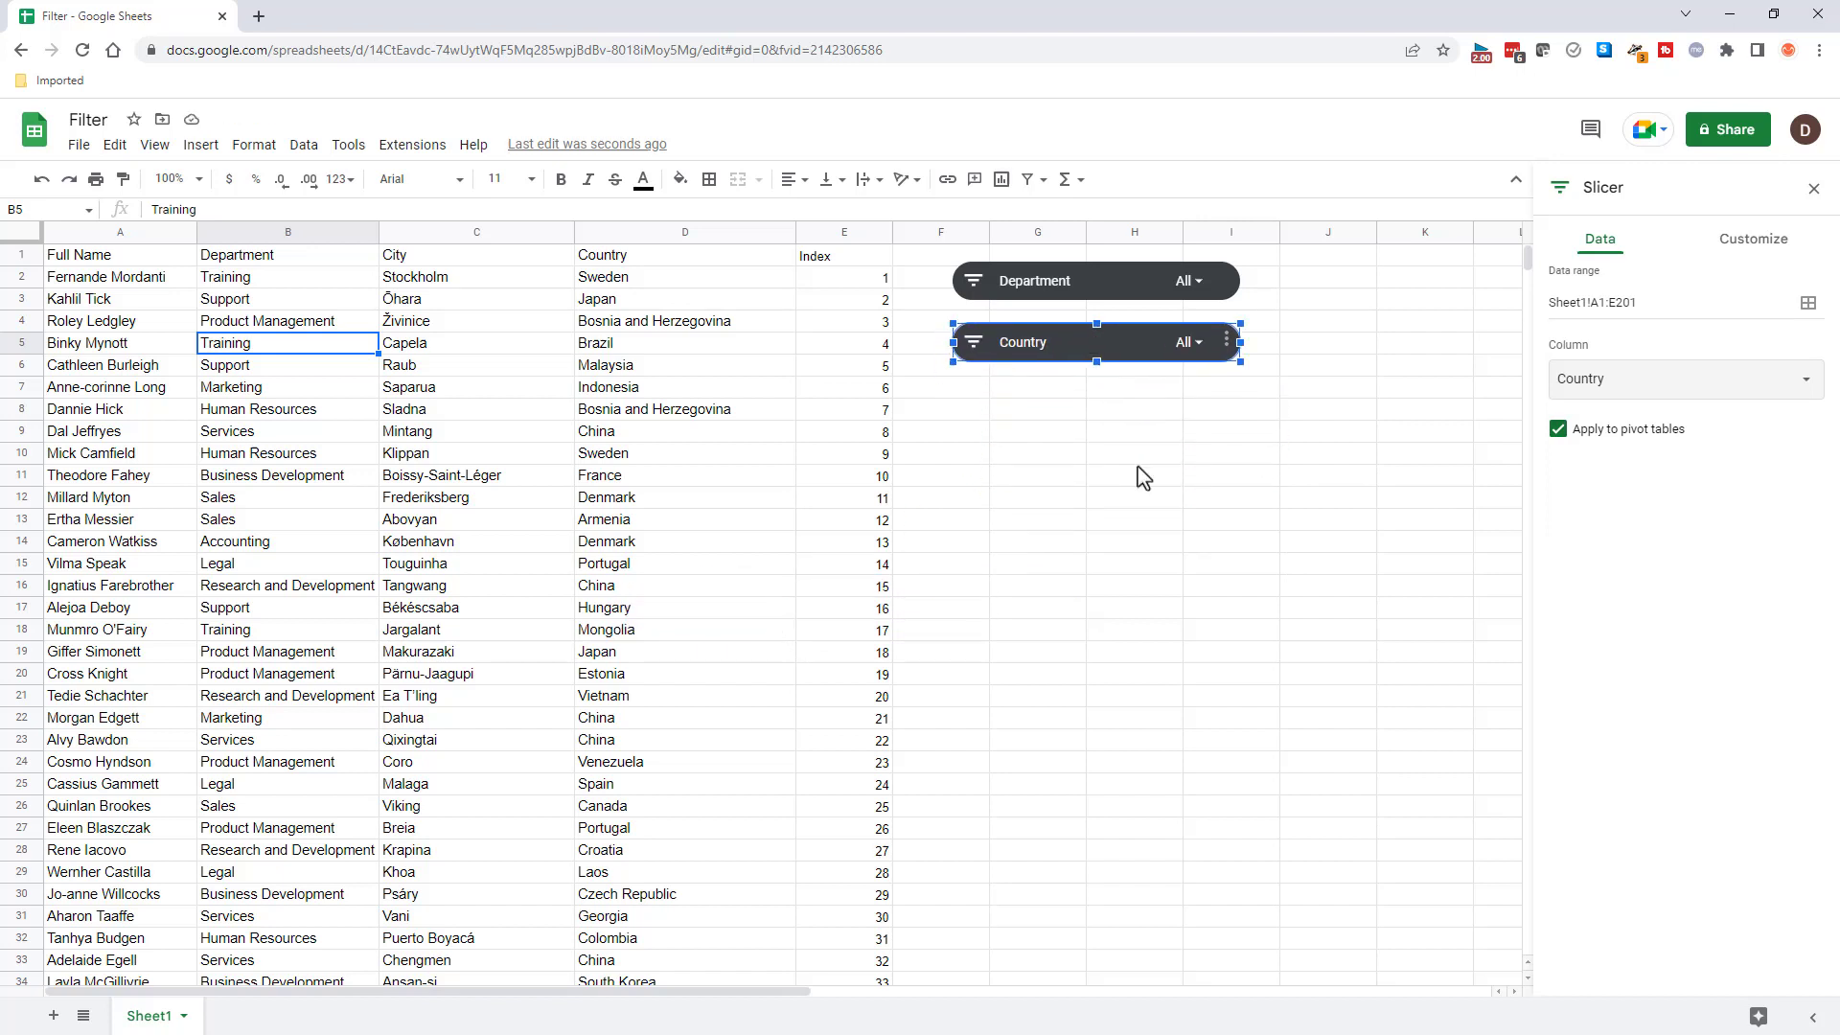
pyautogui.moveTo(707, 427)
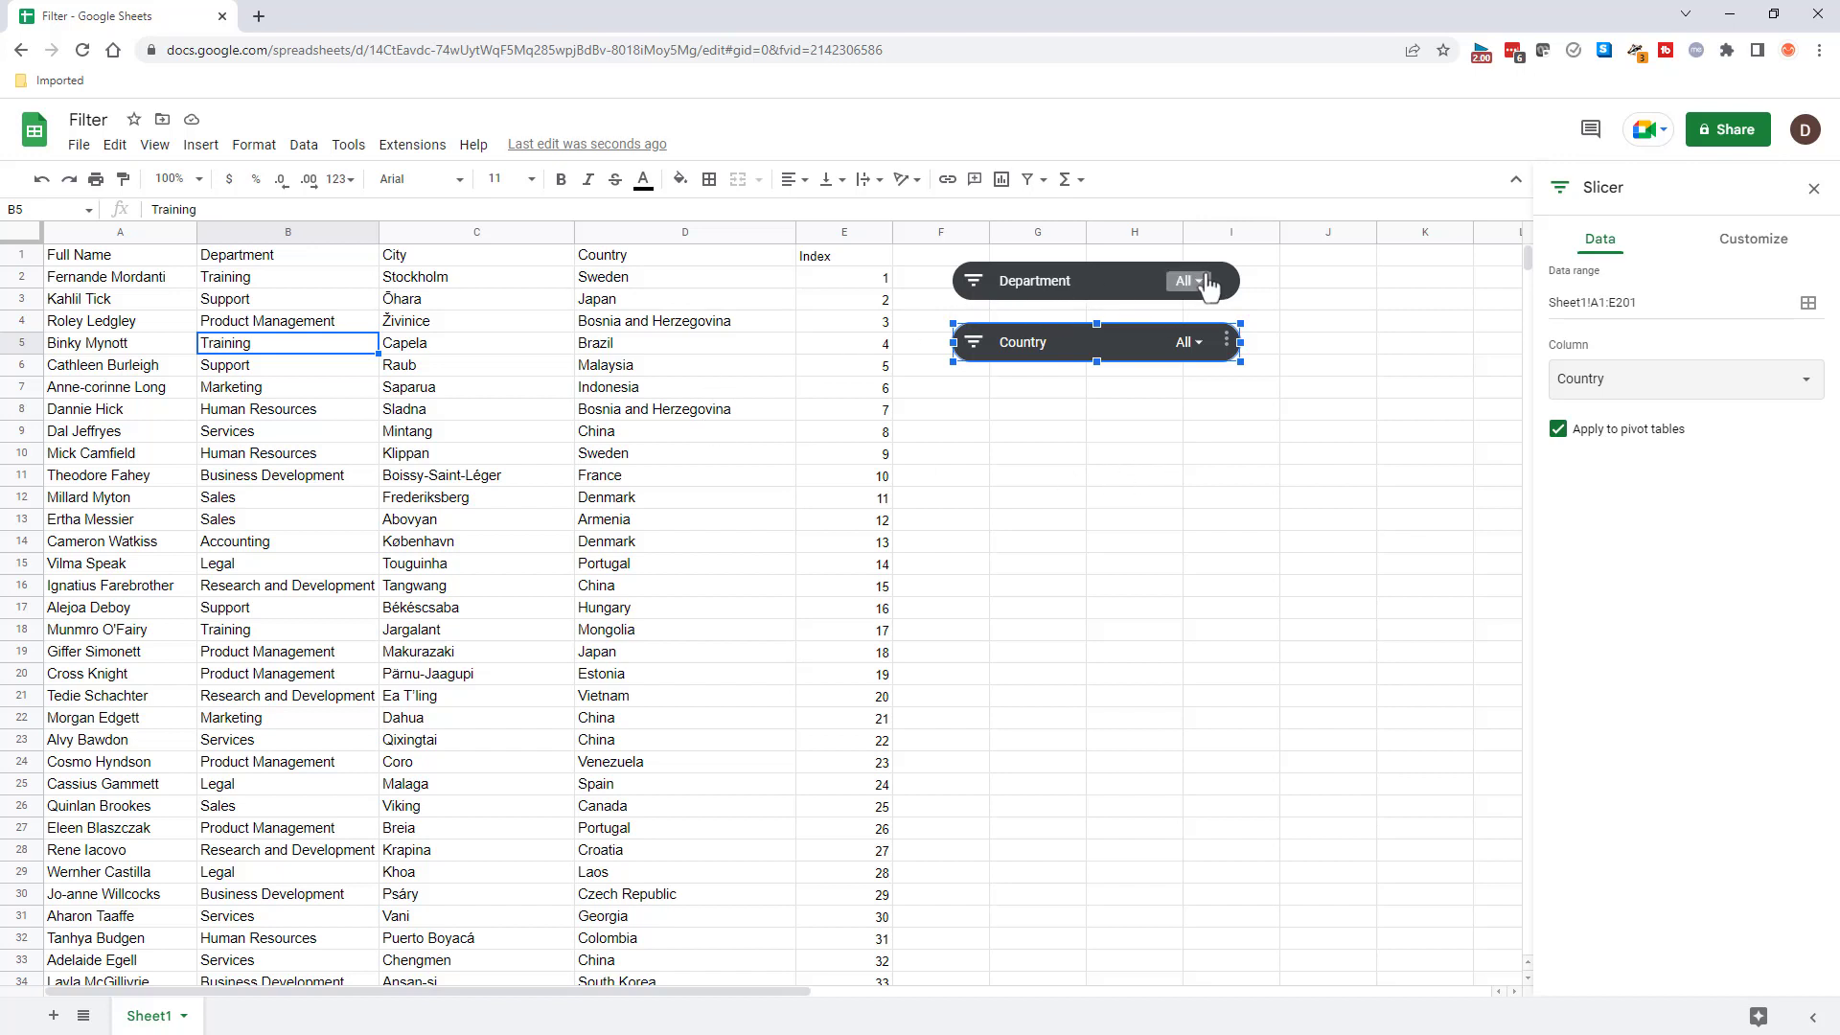
pyautogui.click(1191, 280)
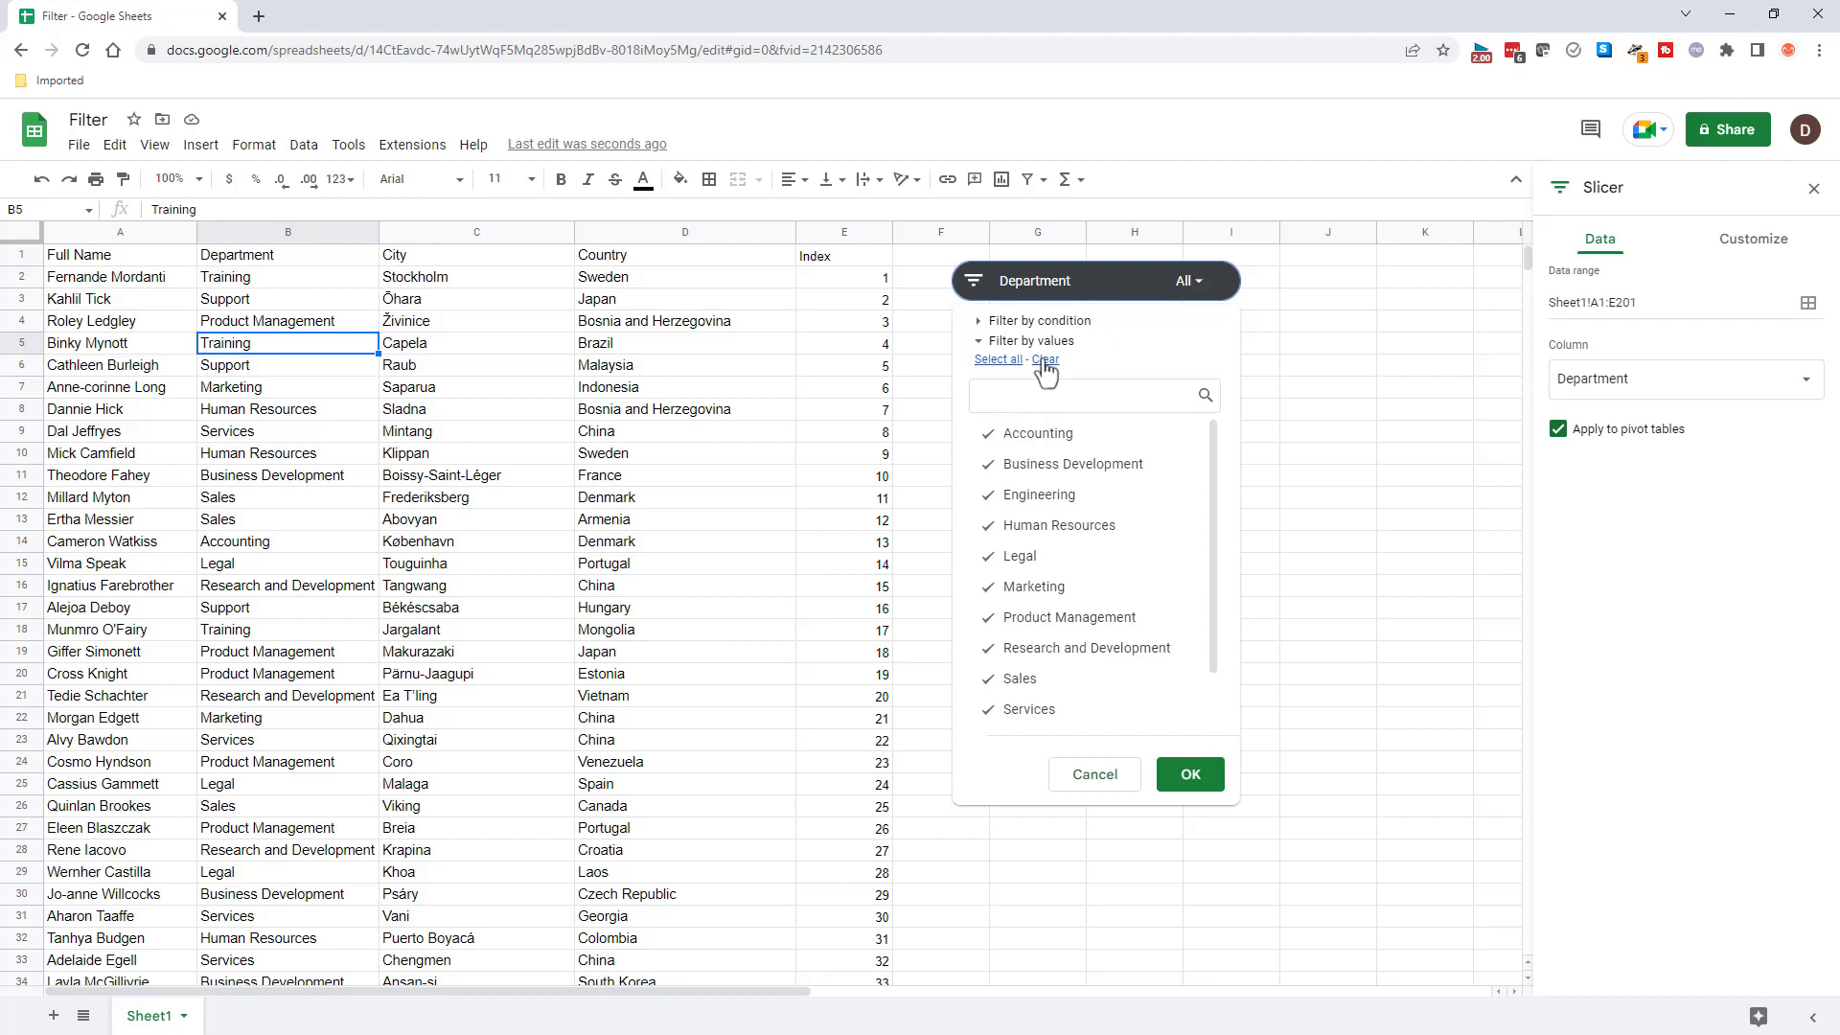
pyautogui.click(1045, 358)
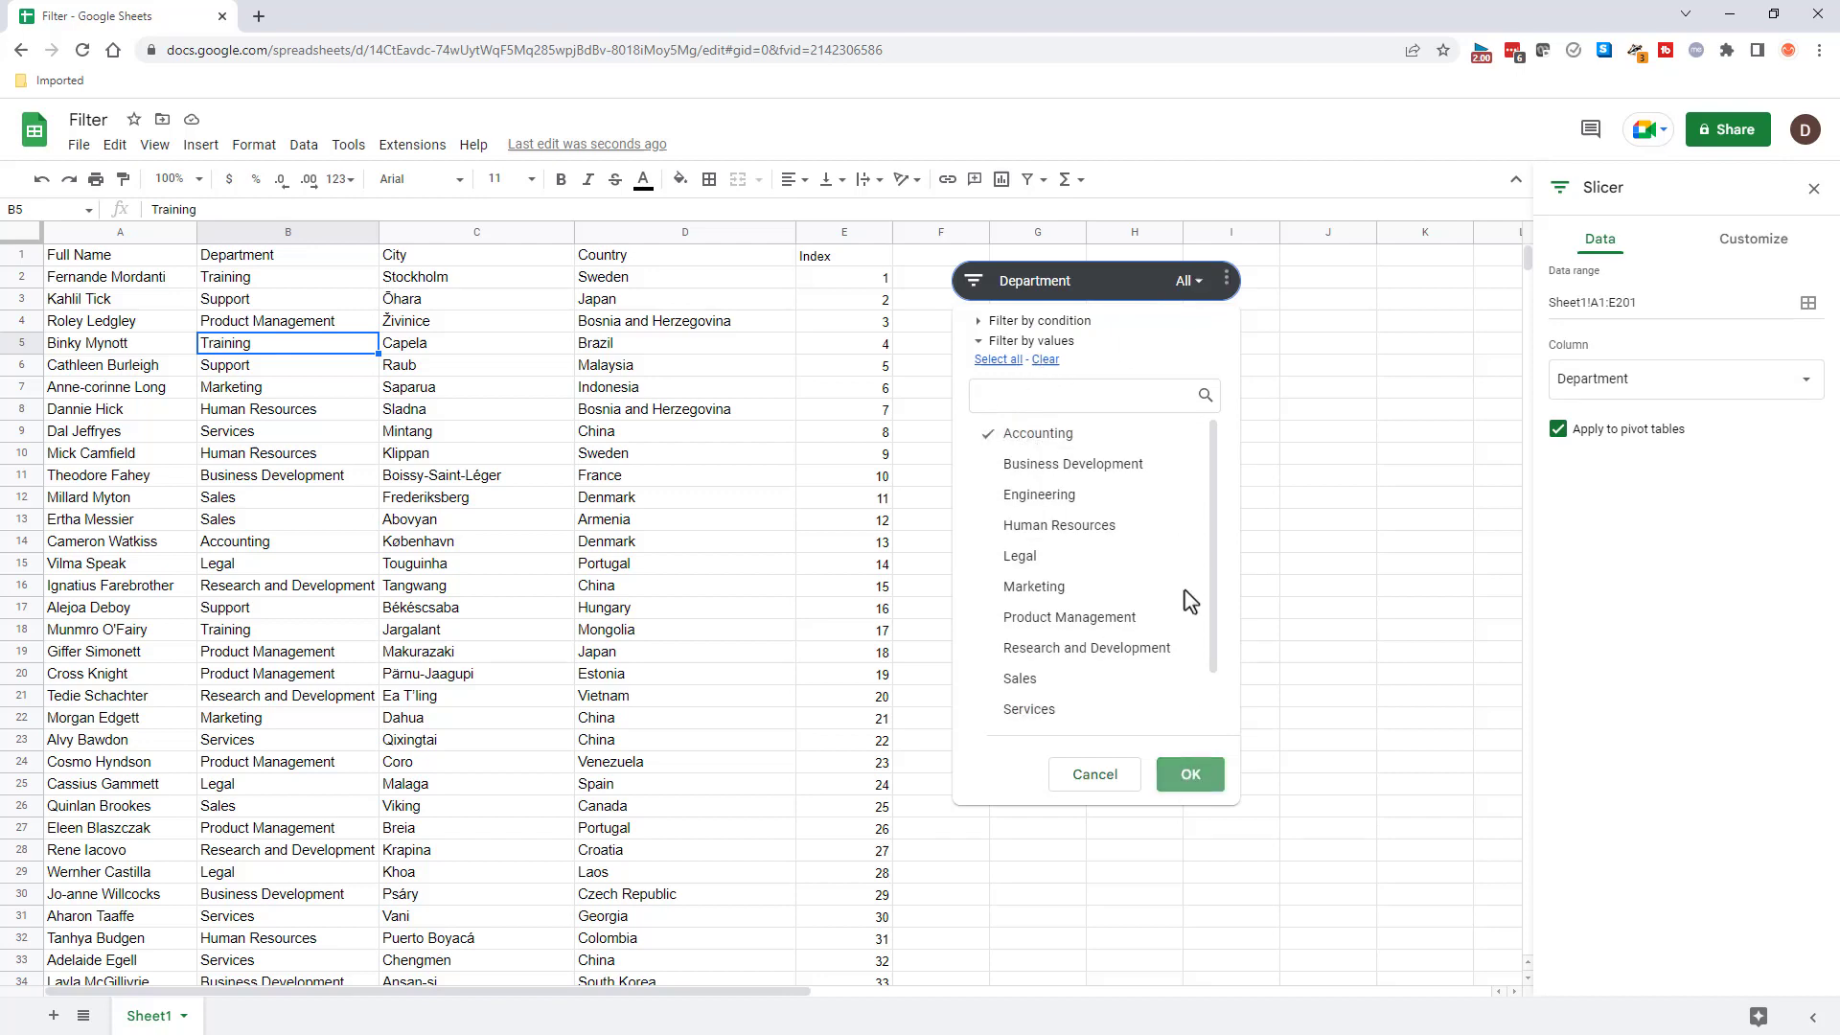
pyautogui.click(1188, 775)
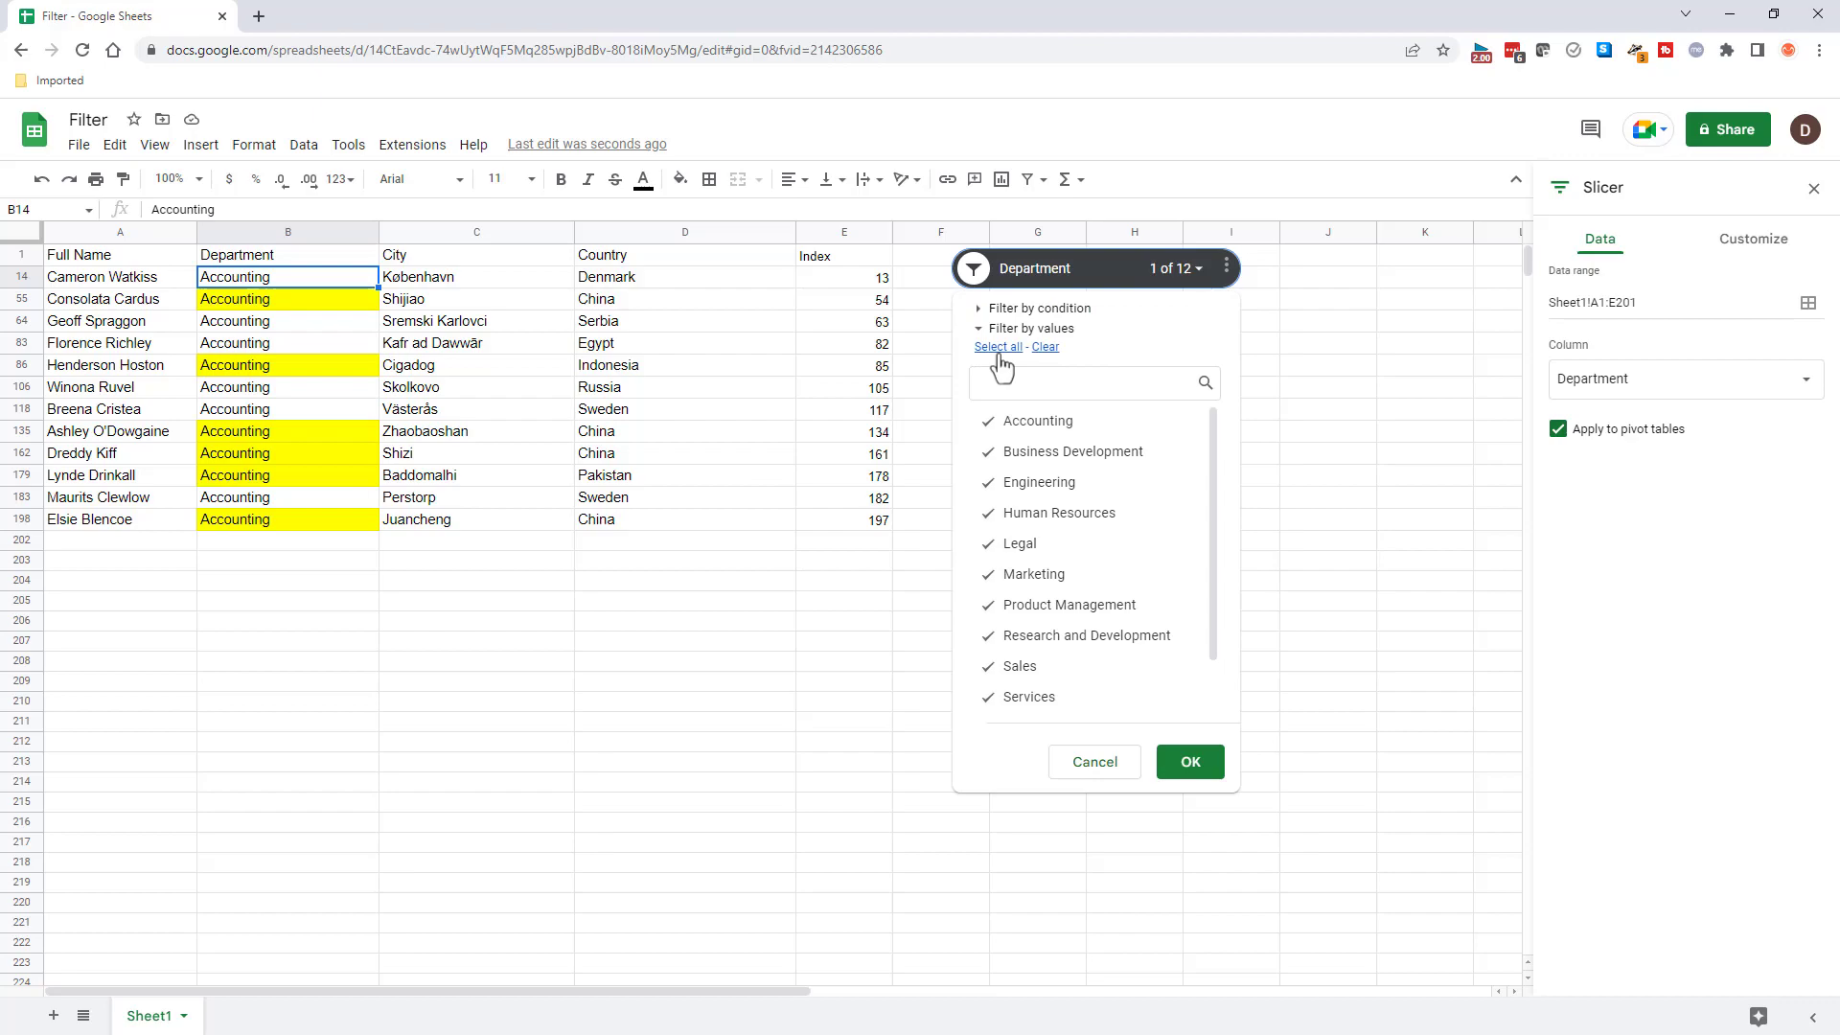
pyautogui.click(1188, 761)
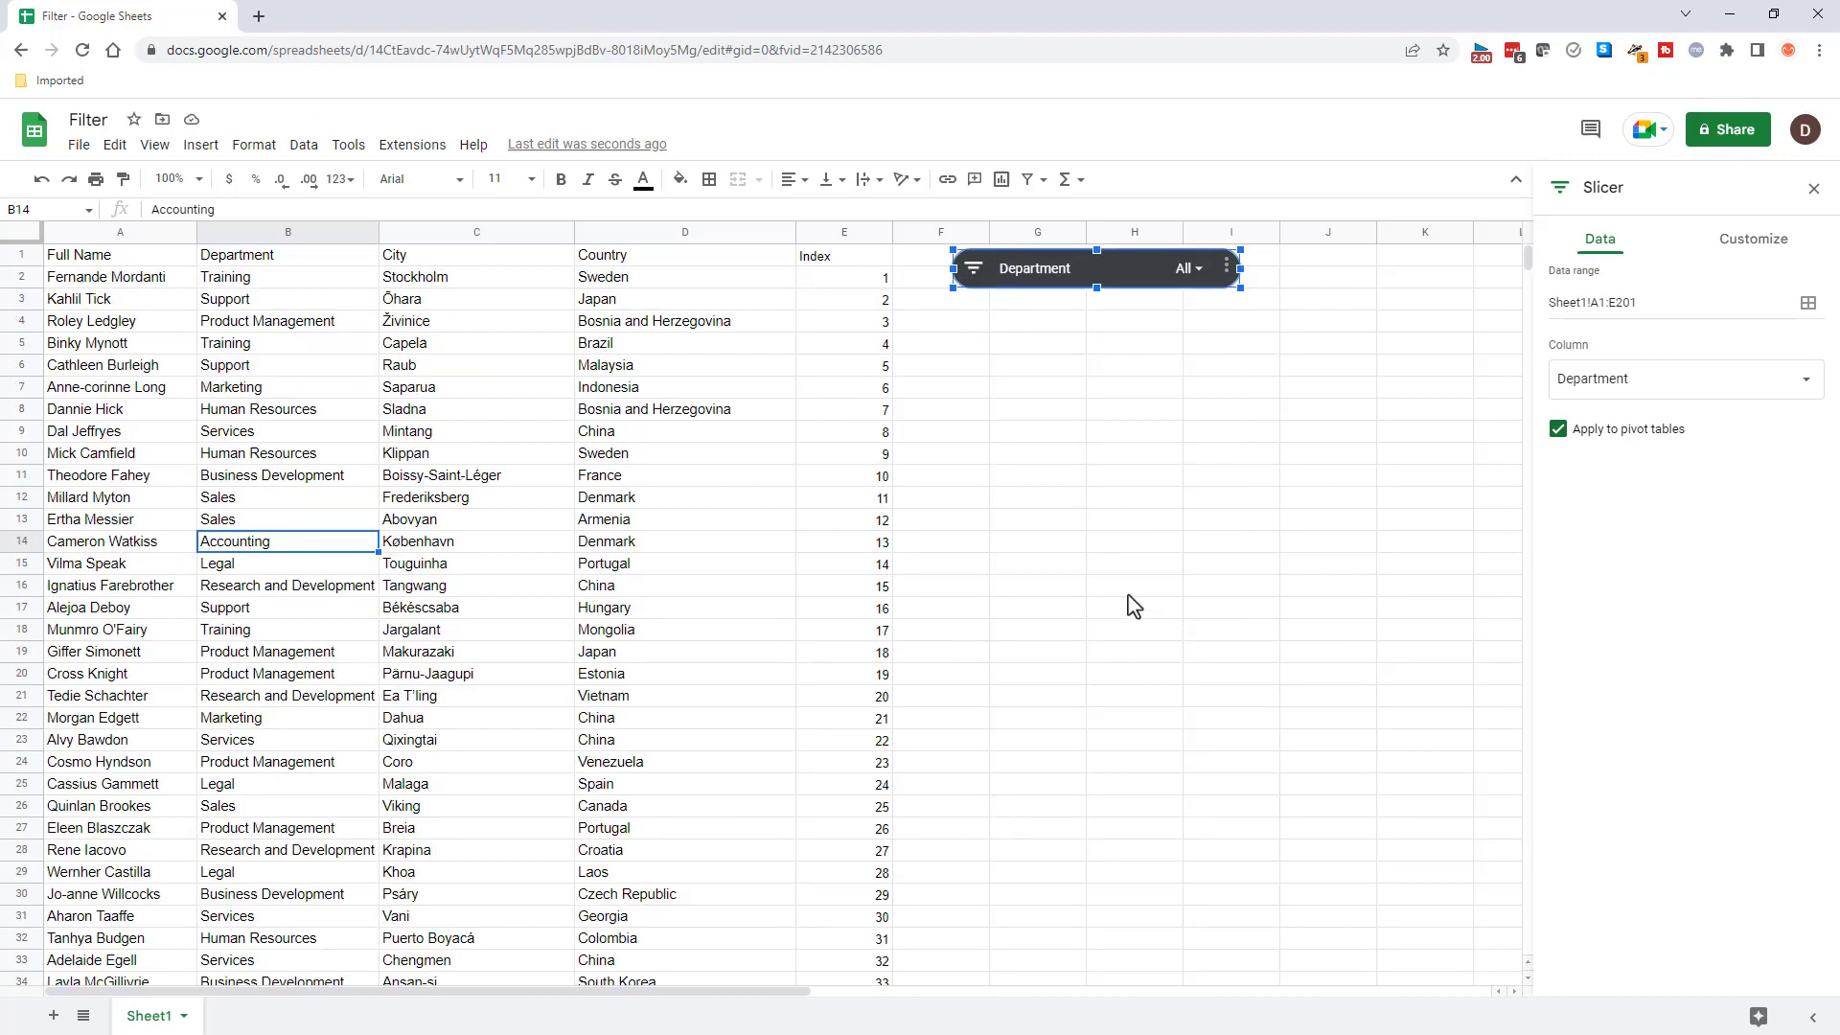
pyautogui.moveTo(1169, 514)
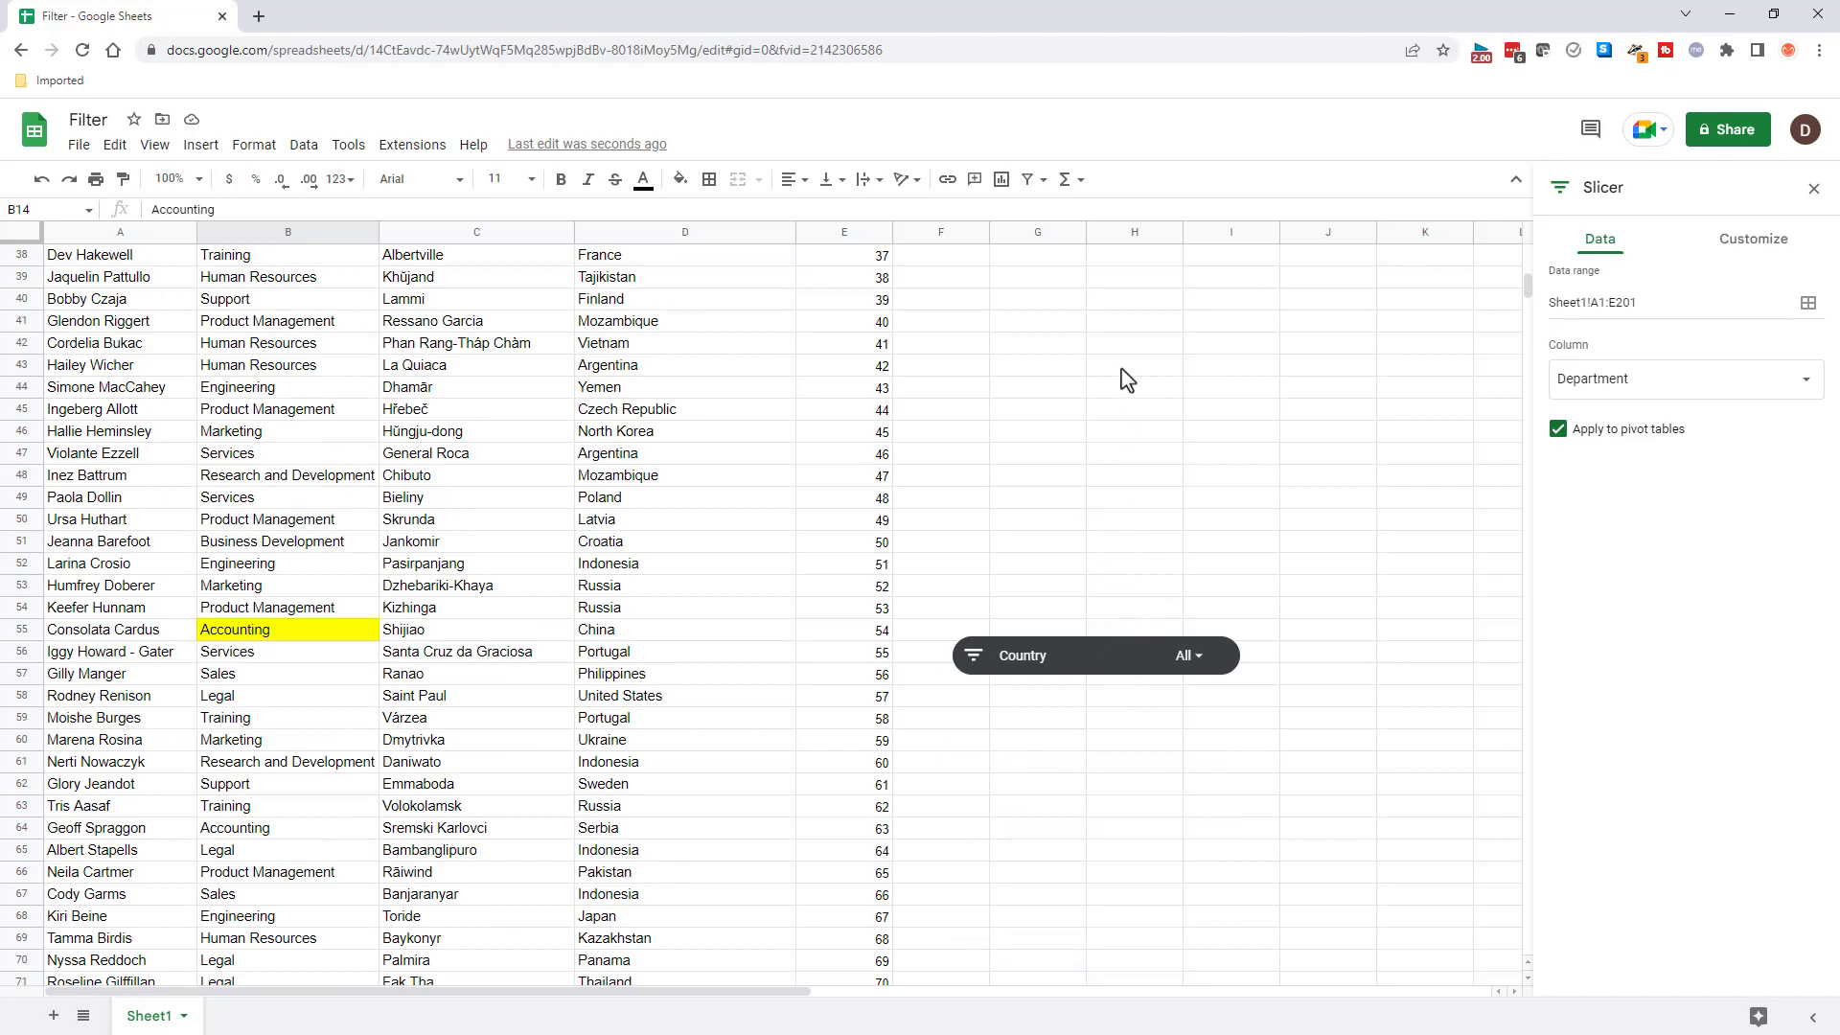
pyautogui.moveTo(1075, 671)
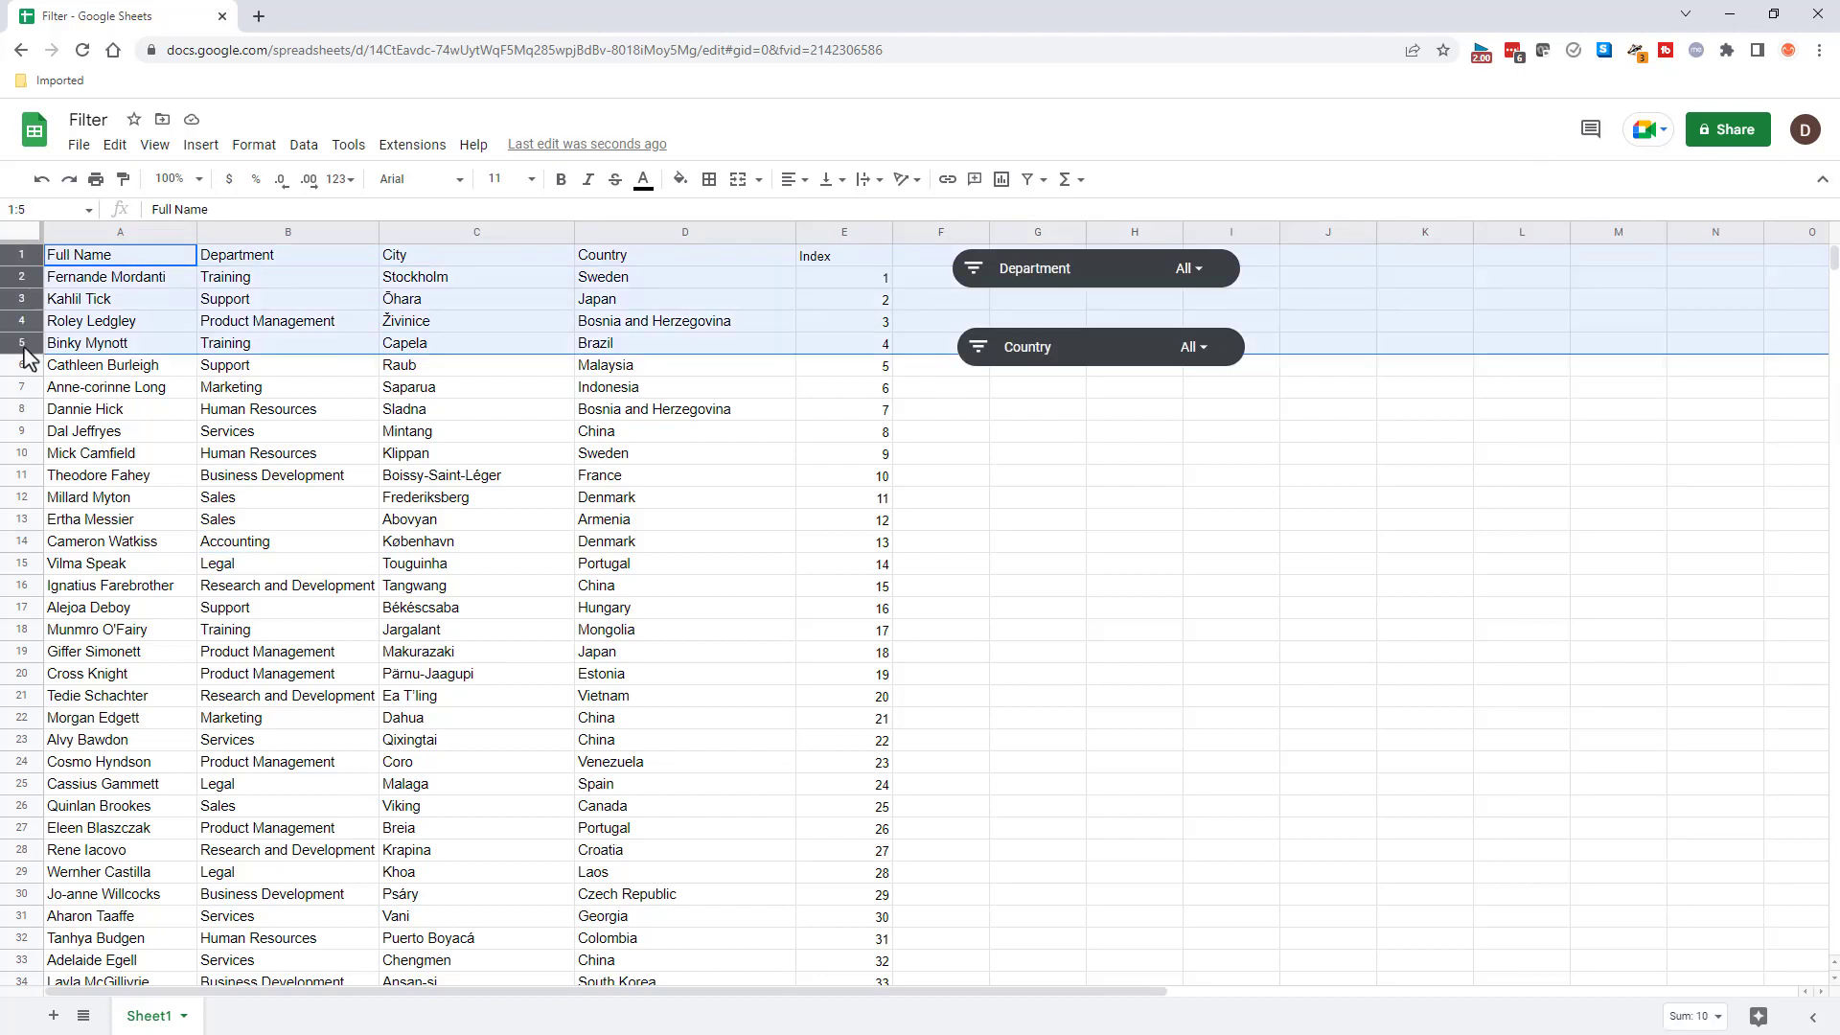
# Insert five blank rows above the table and move the Country slicer beside the Department slicer there.
pyautogui.rightClick(21, 343)
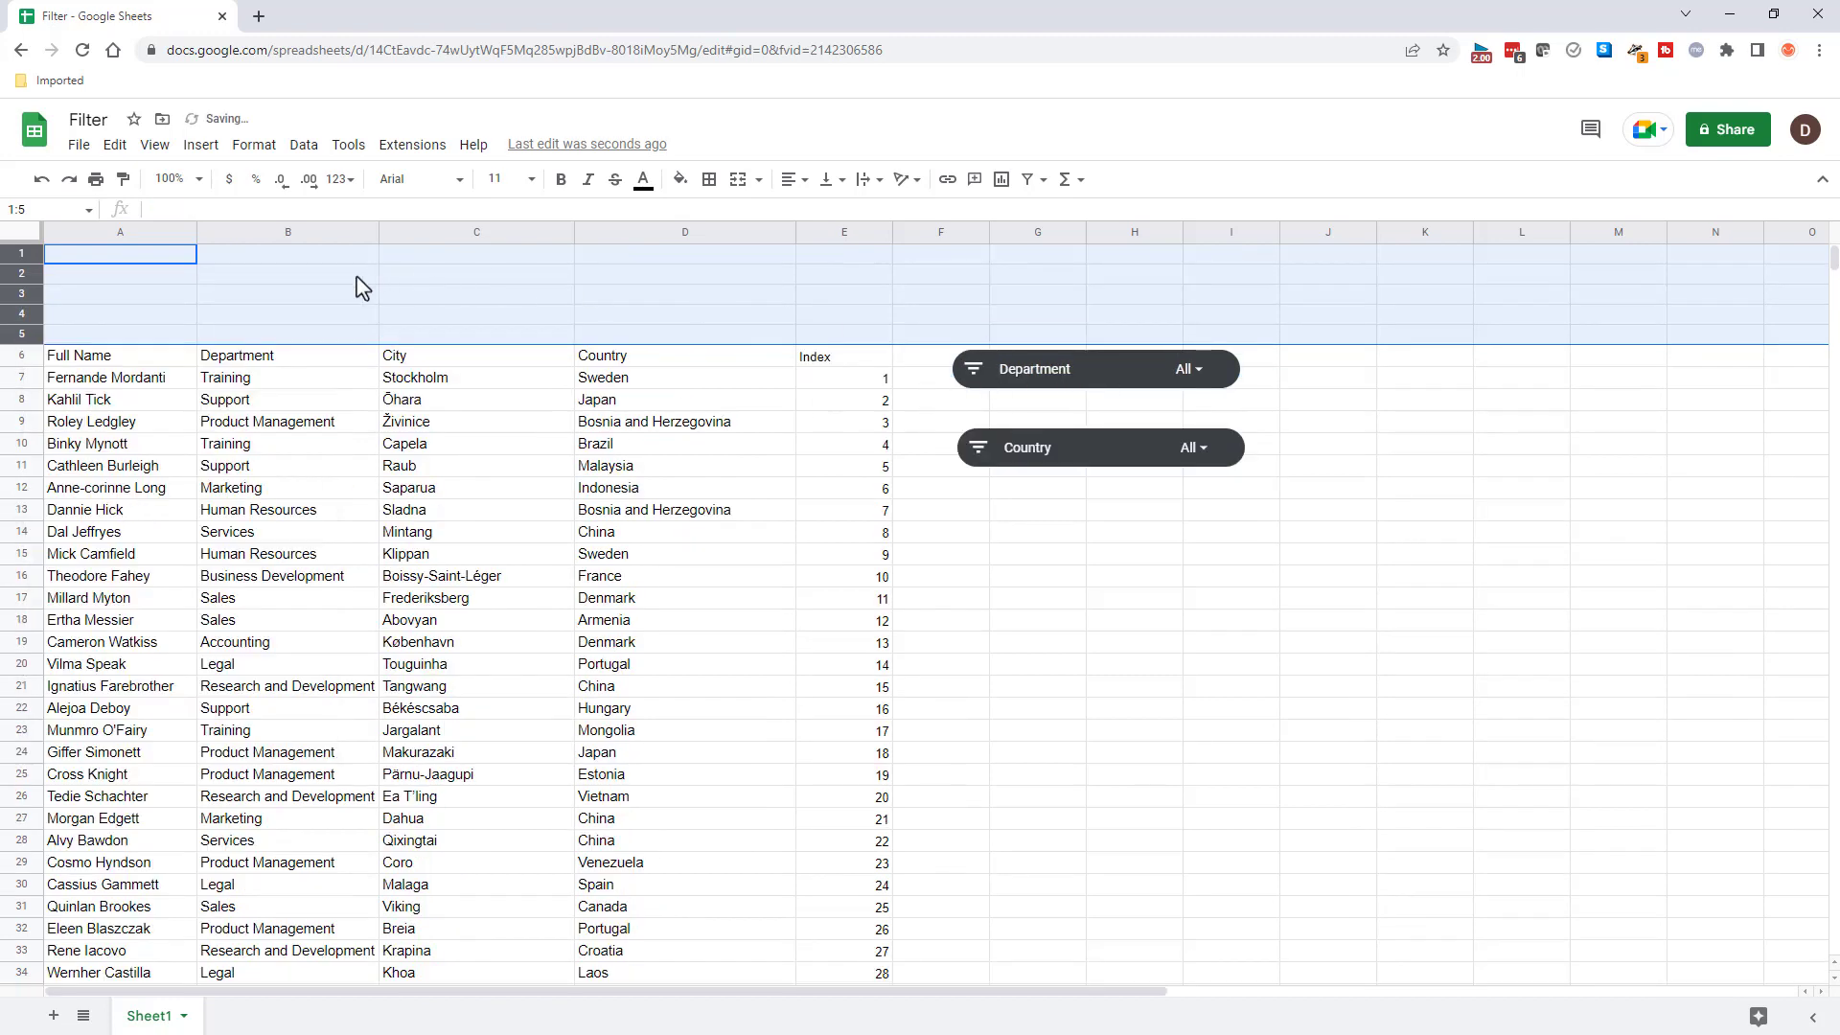
pyautogui.click(1095, 368)
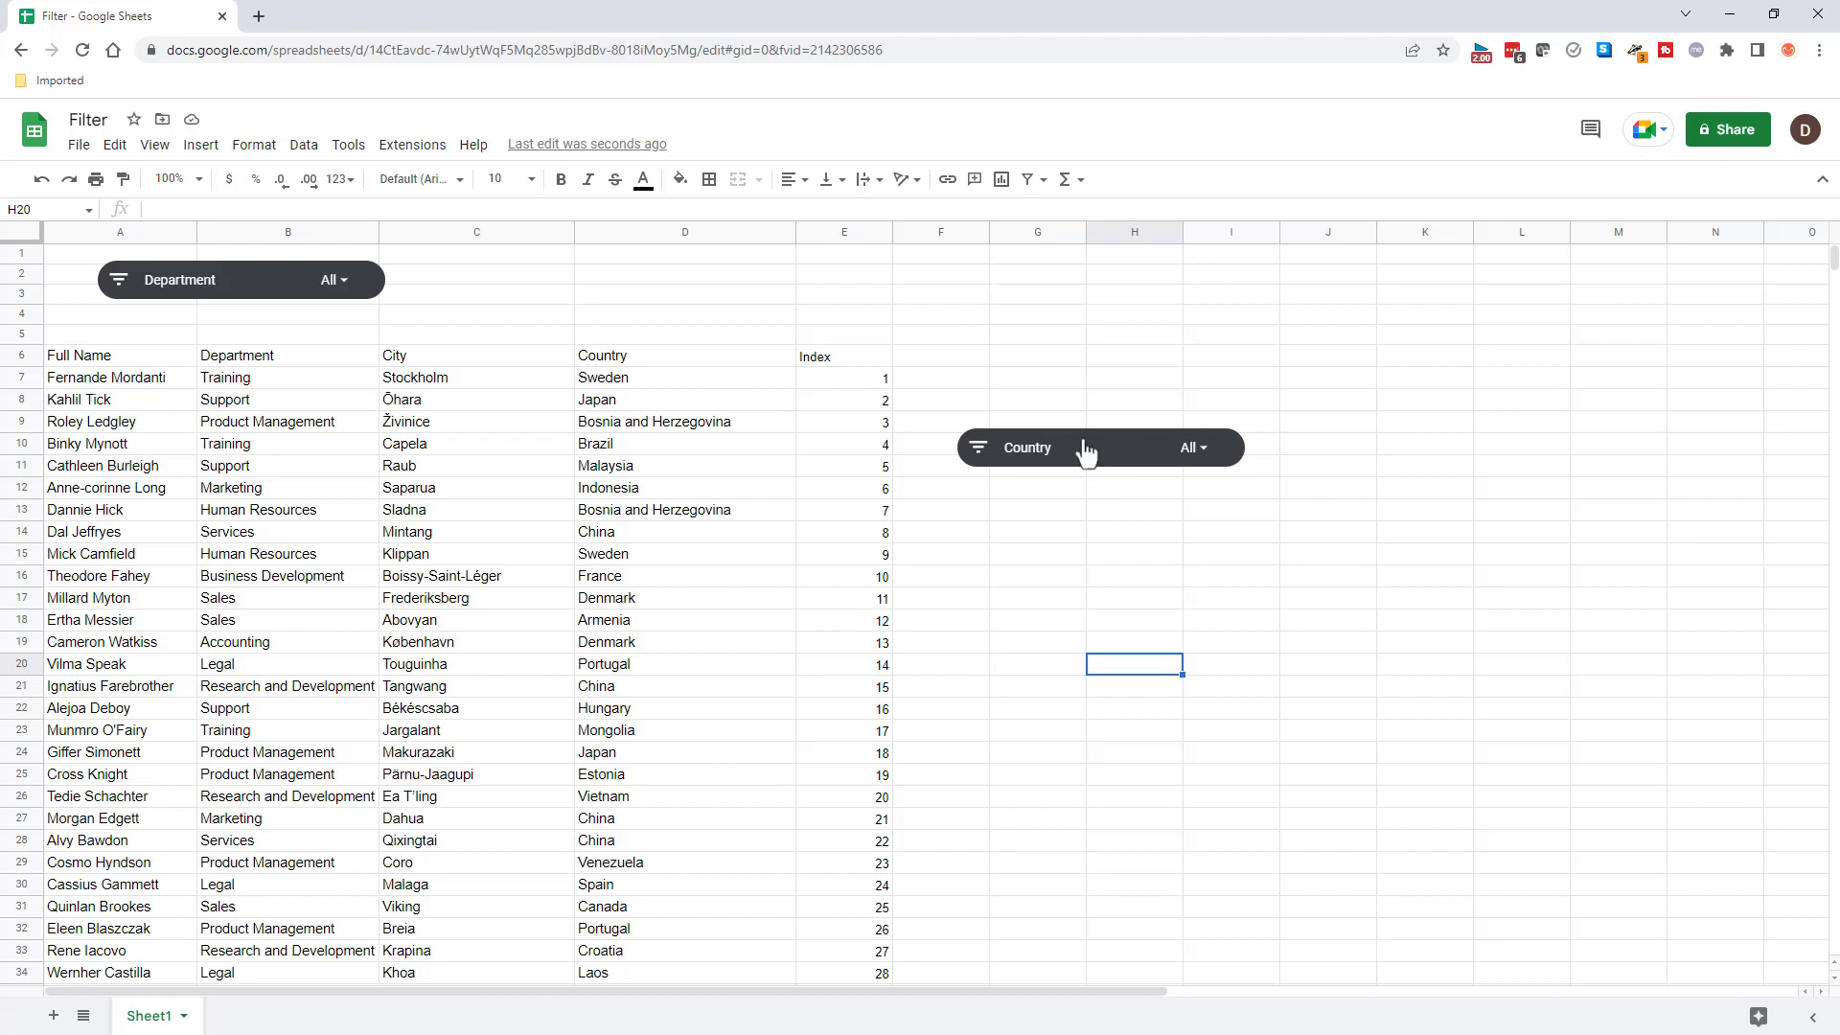
pyautogui.moveTo(1096, 446); pyautogui.dragTo(575, 274)
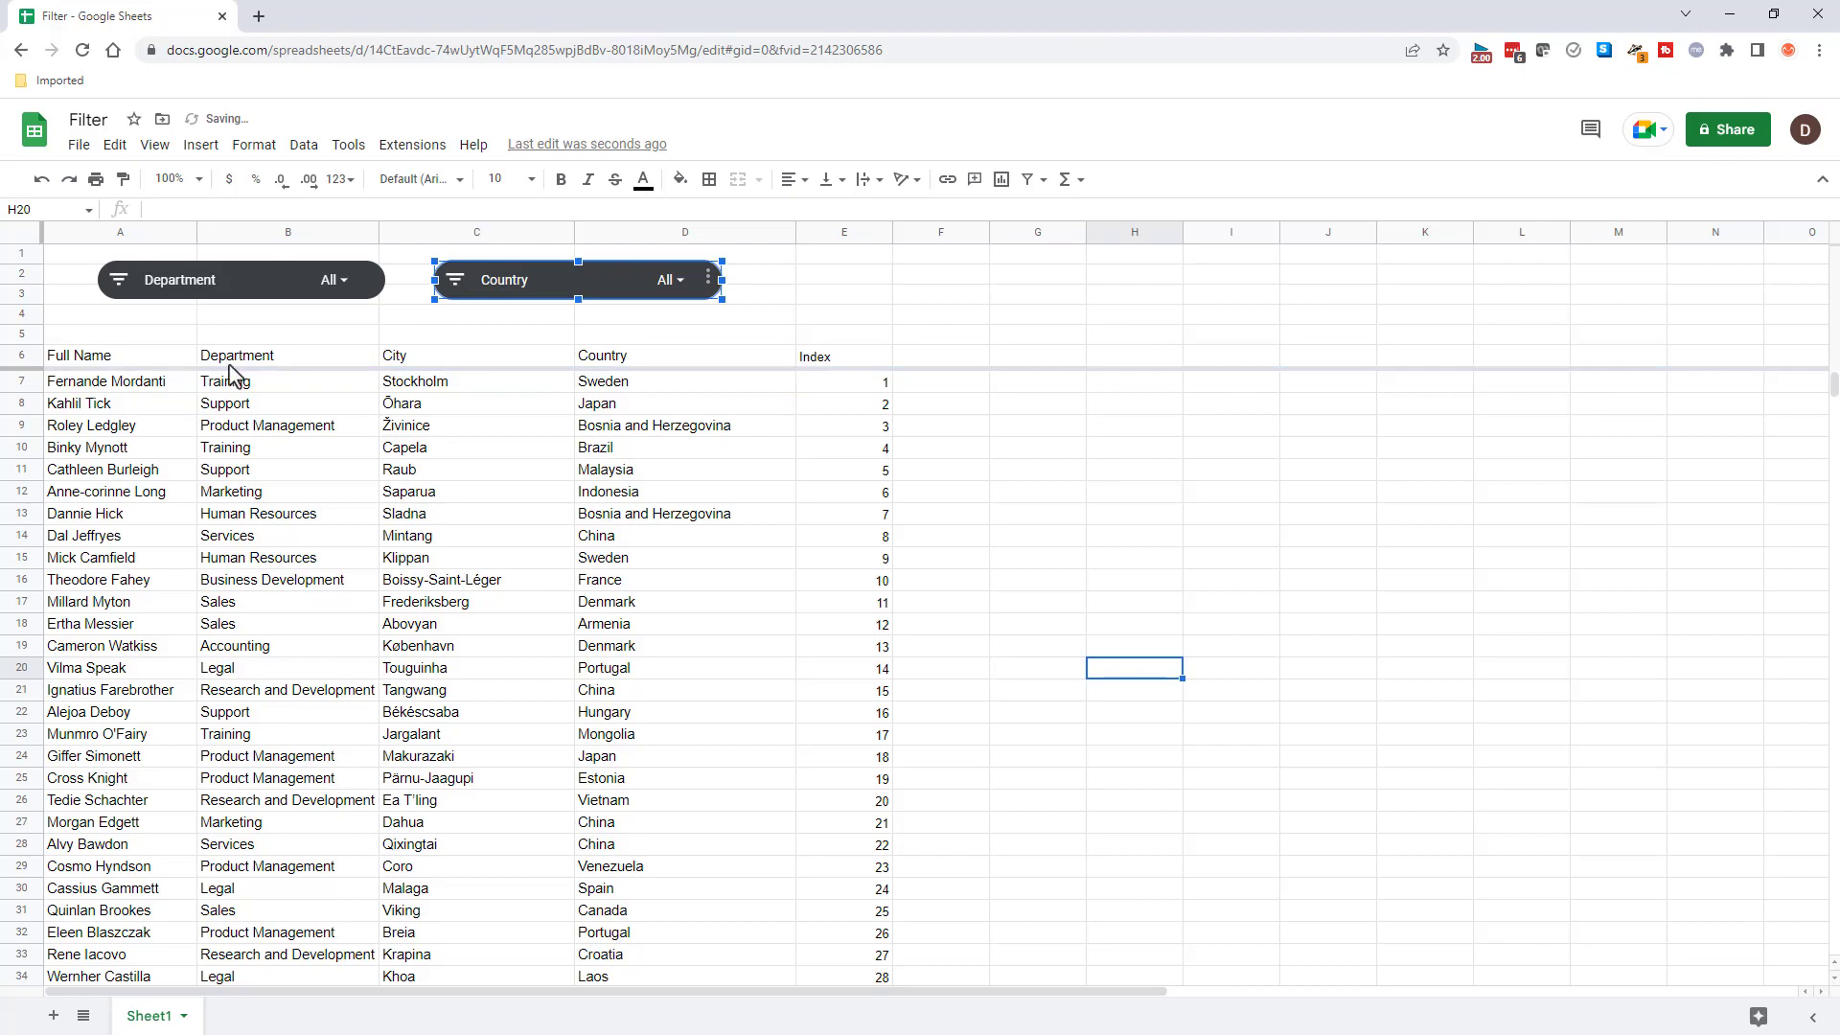
pyautogui.click(514, 540)
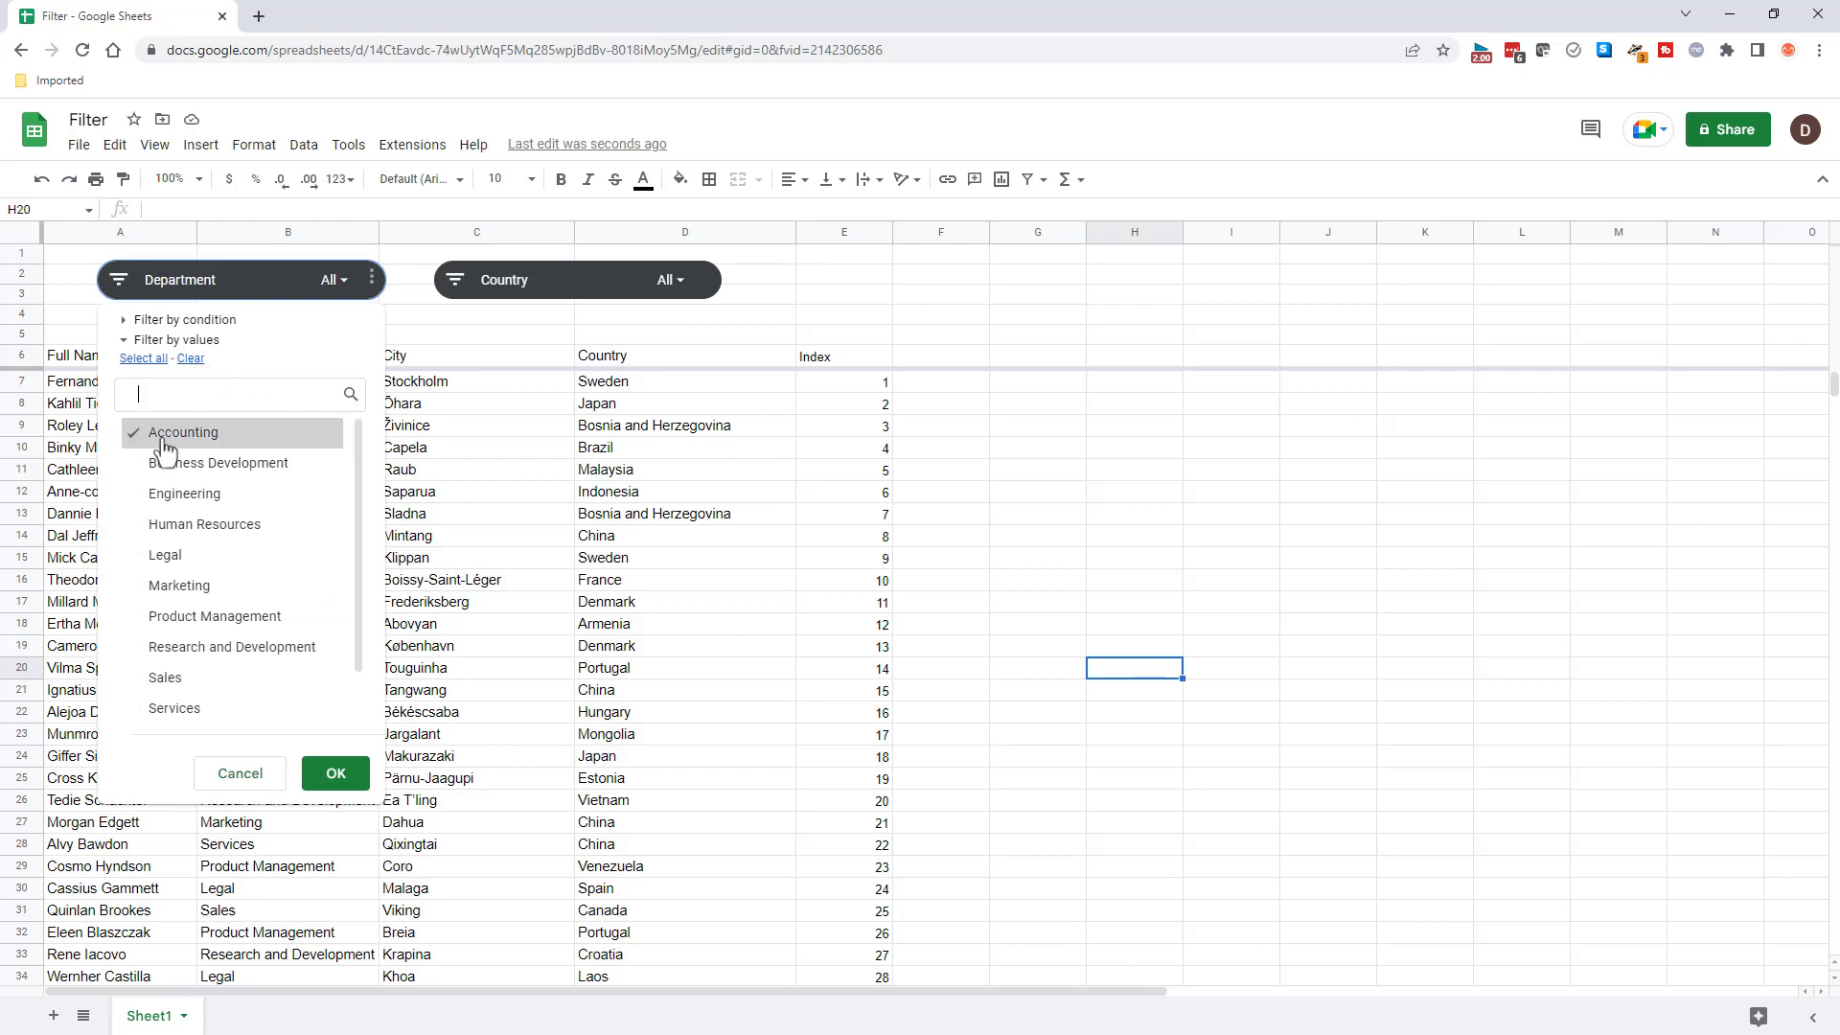
# Keep only Accounting in the Department slicer and only China in the Country slicer, leaving four rows.
pyautogui.click(333, 772)
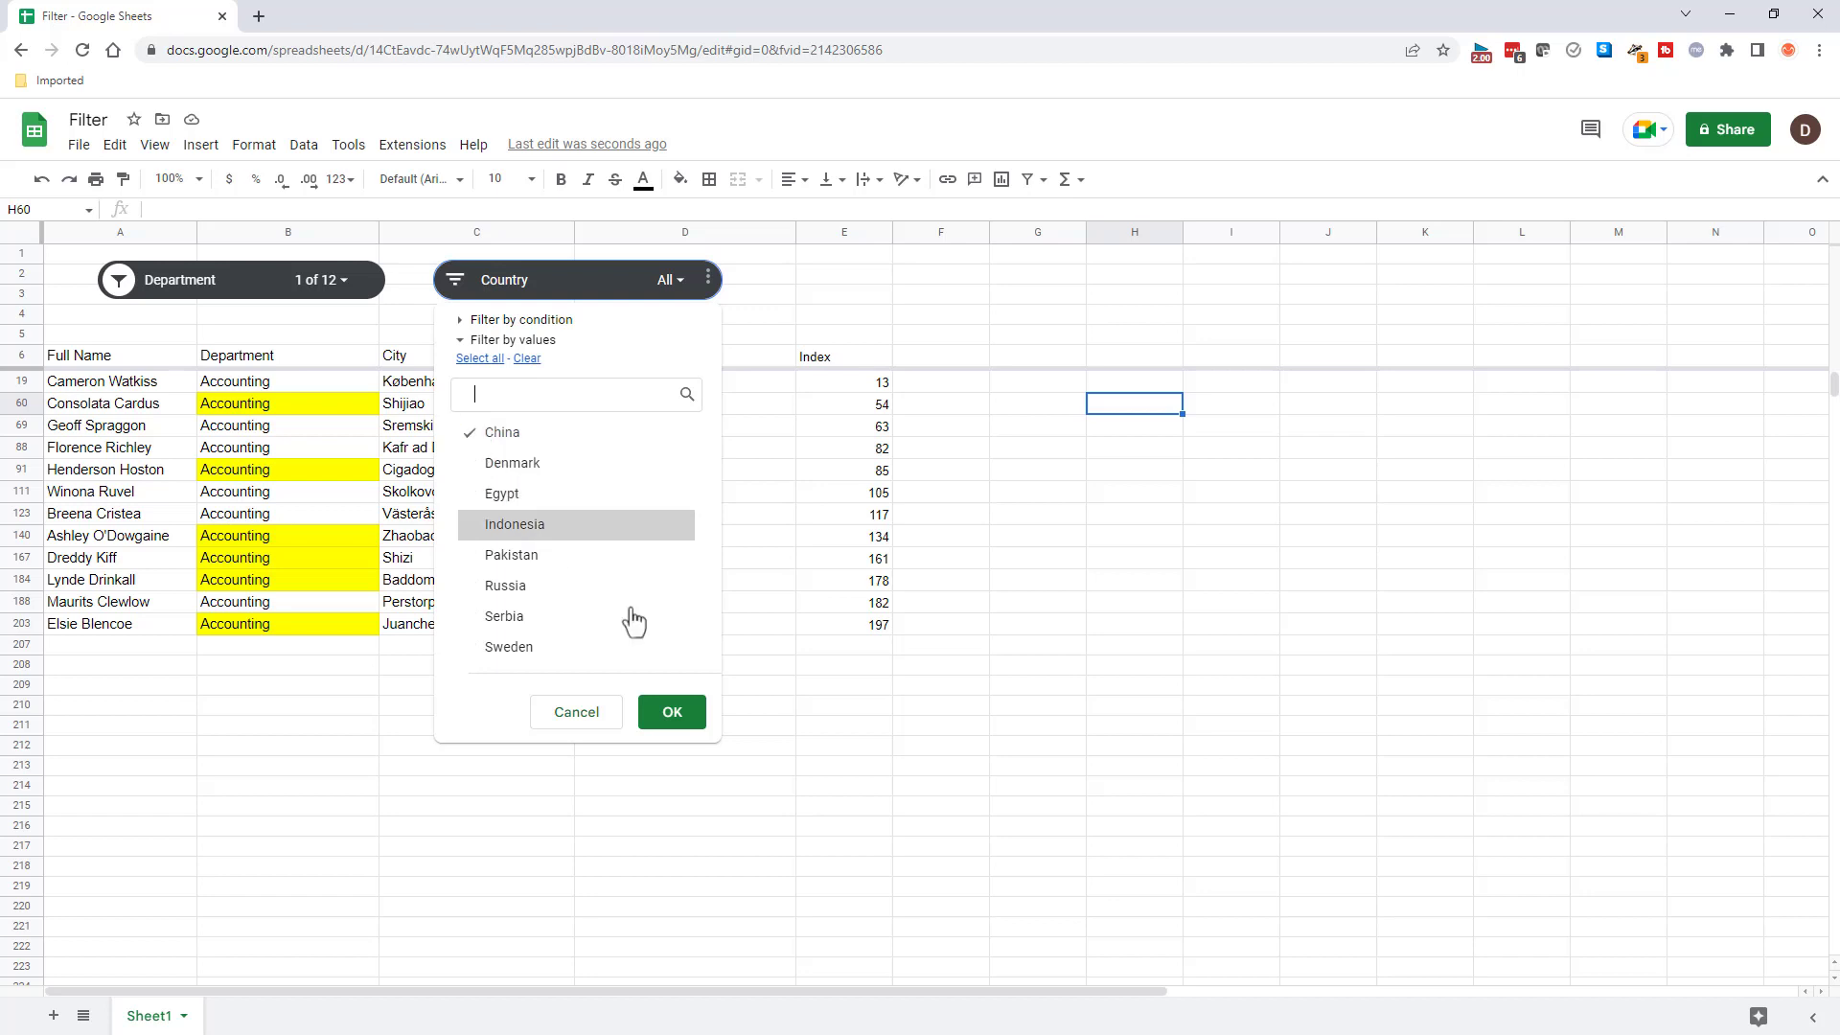
pyautogui.click(671, 713)
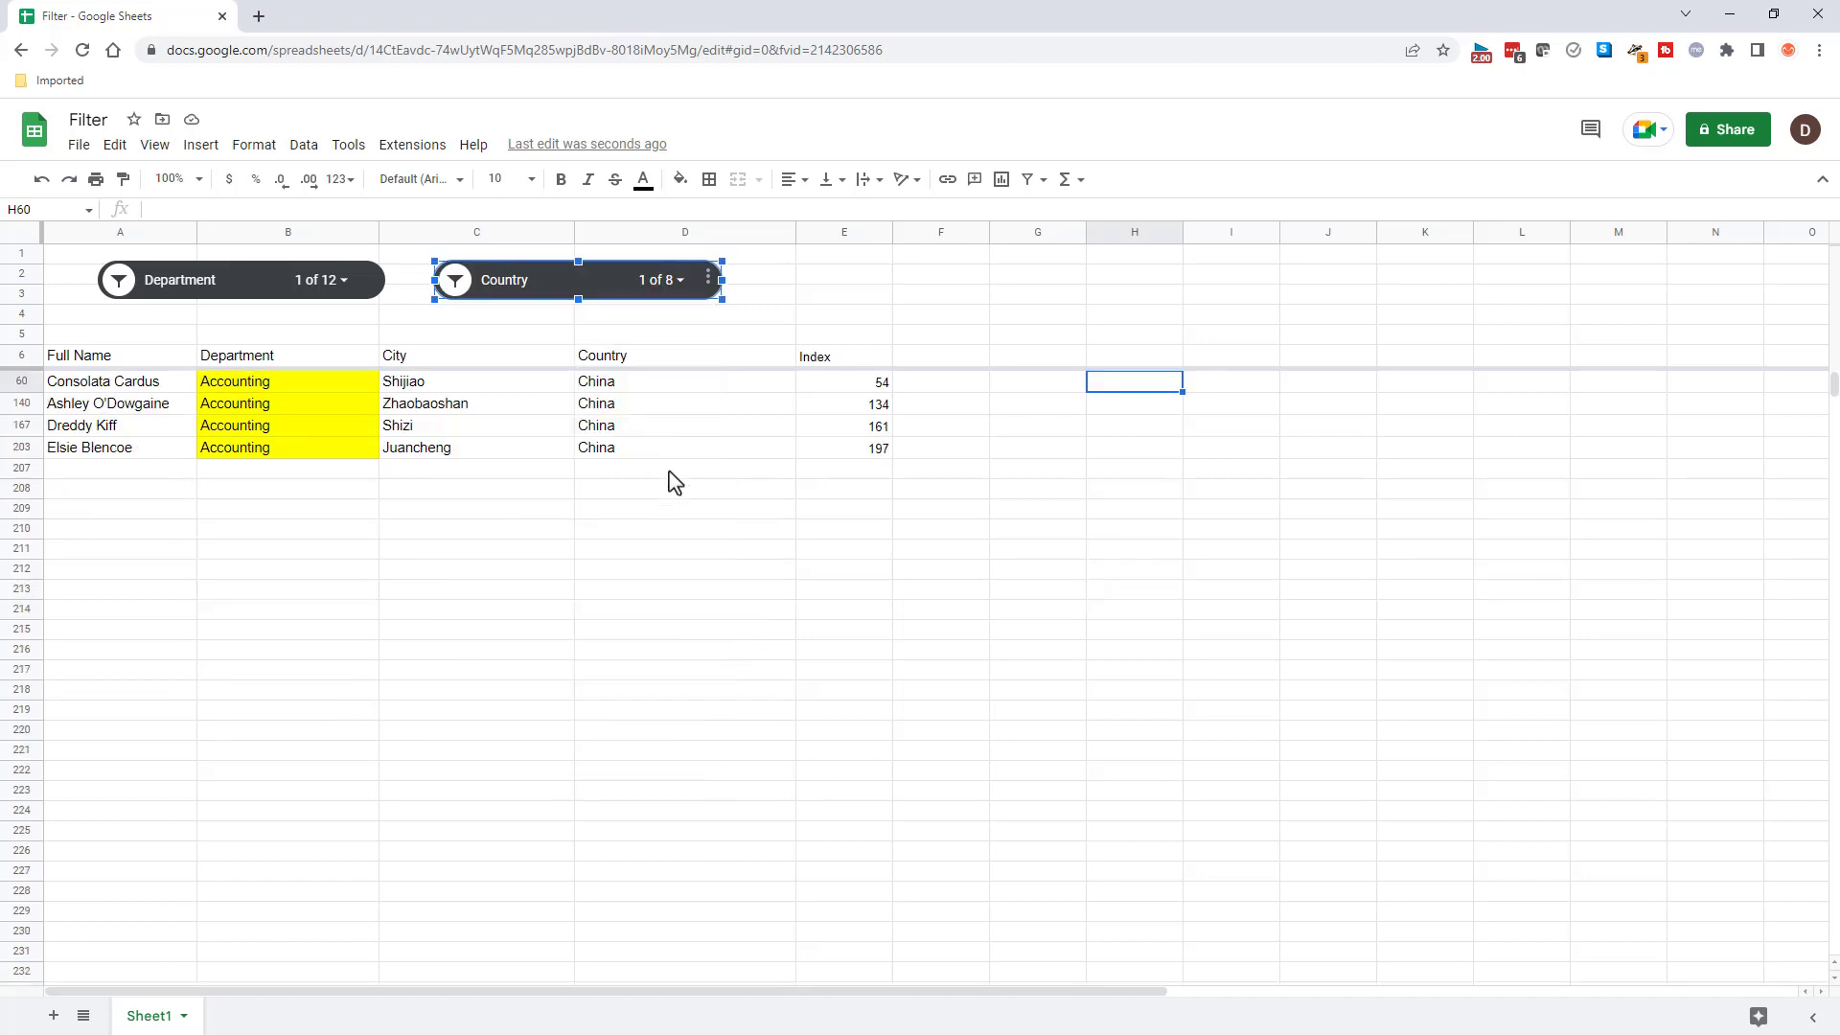
pyautogui.click(346, 364)
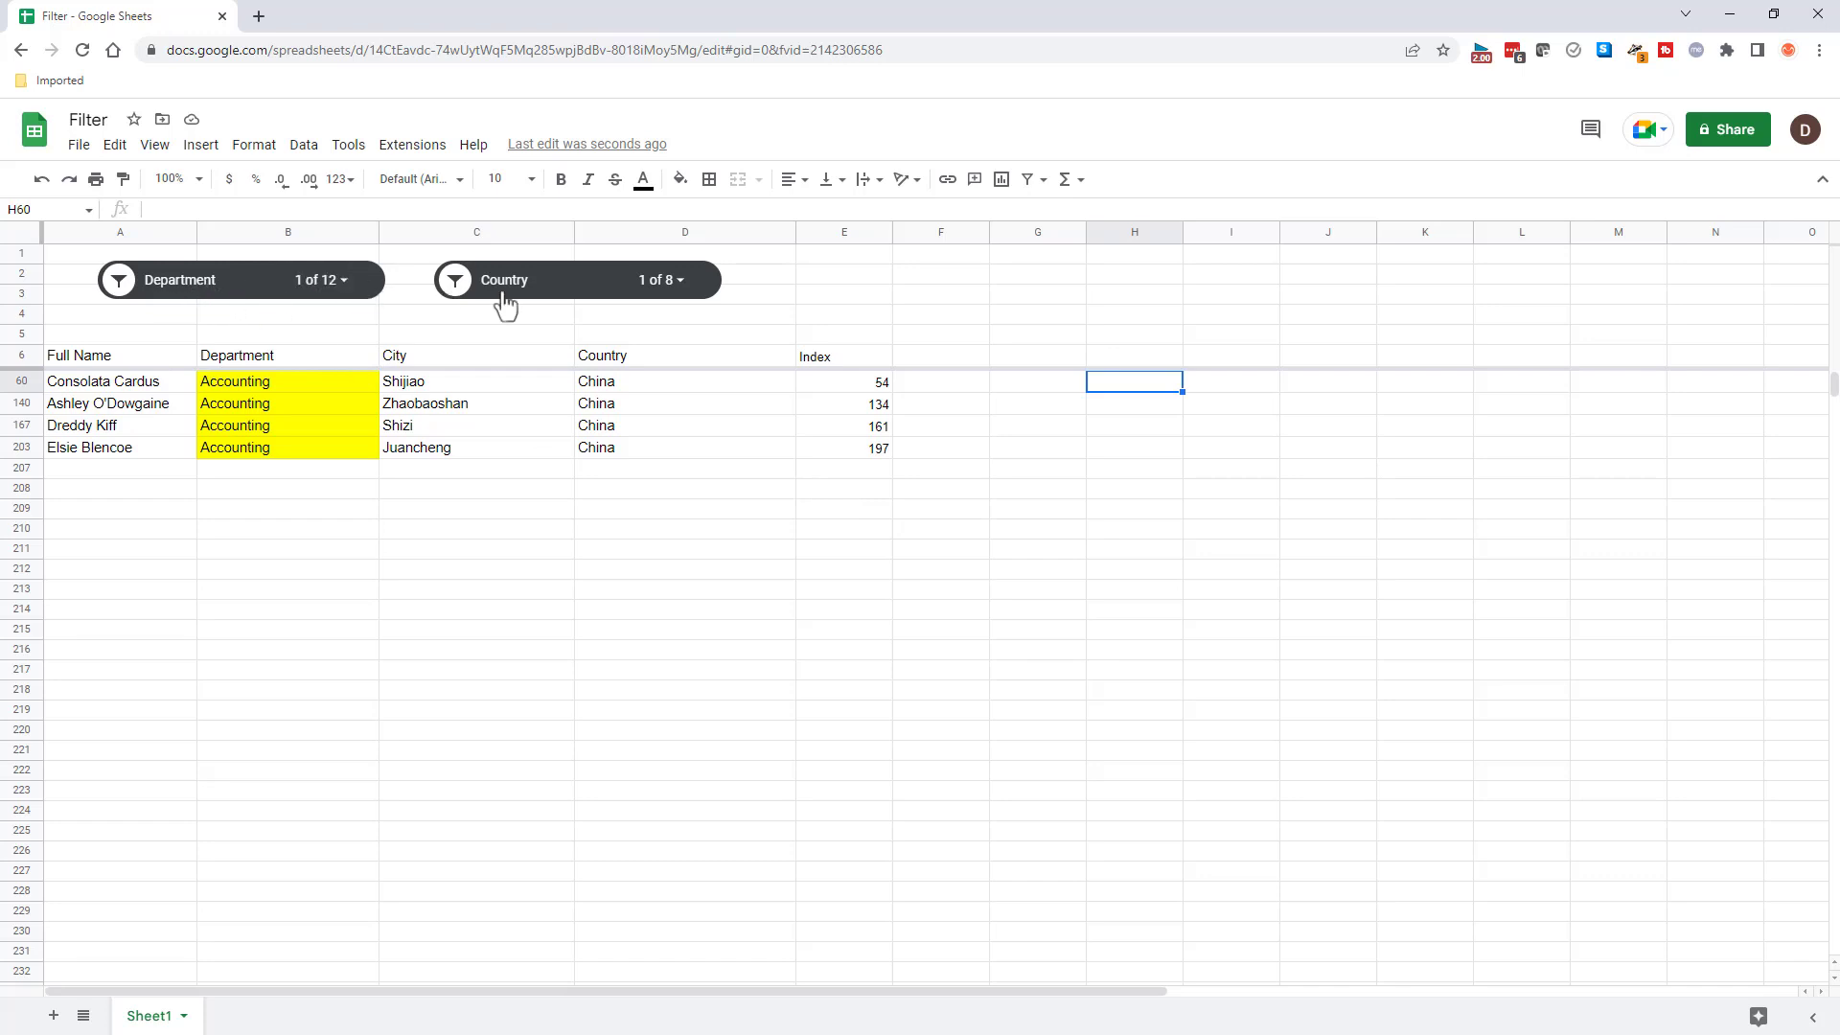
pyautogui.moveTo(391, 280)
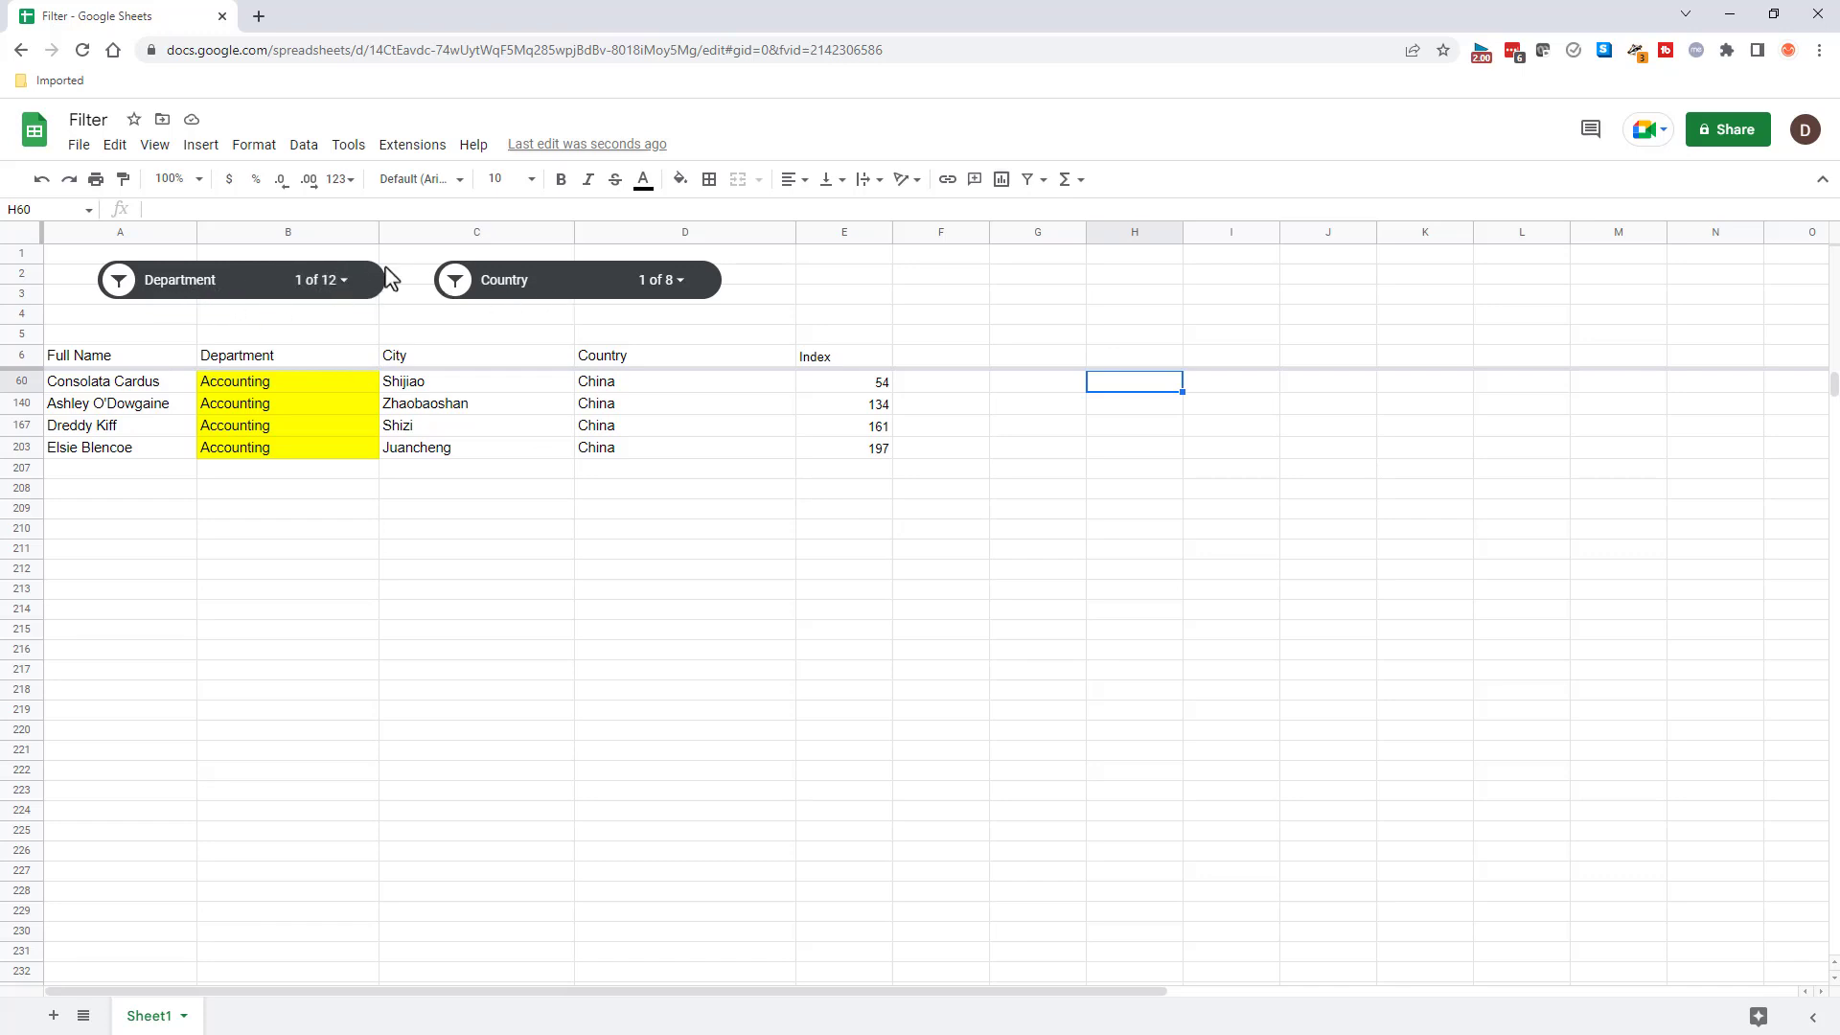
pyautogui.moveTo(429, 286)
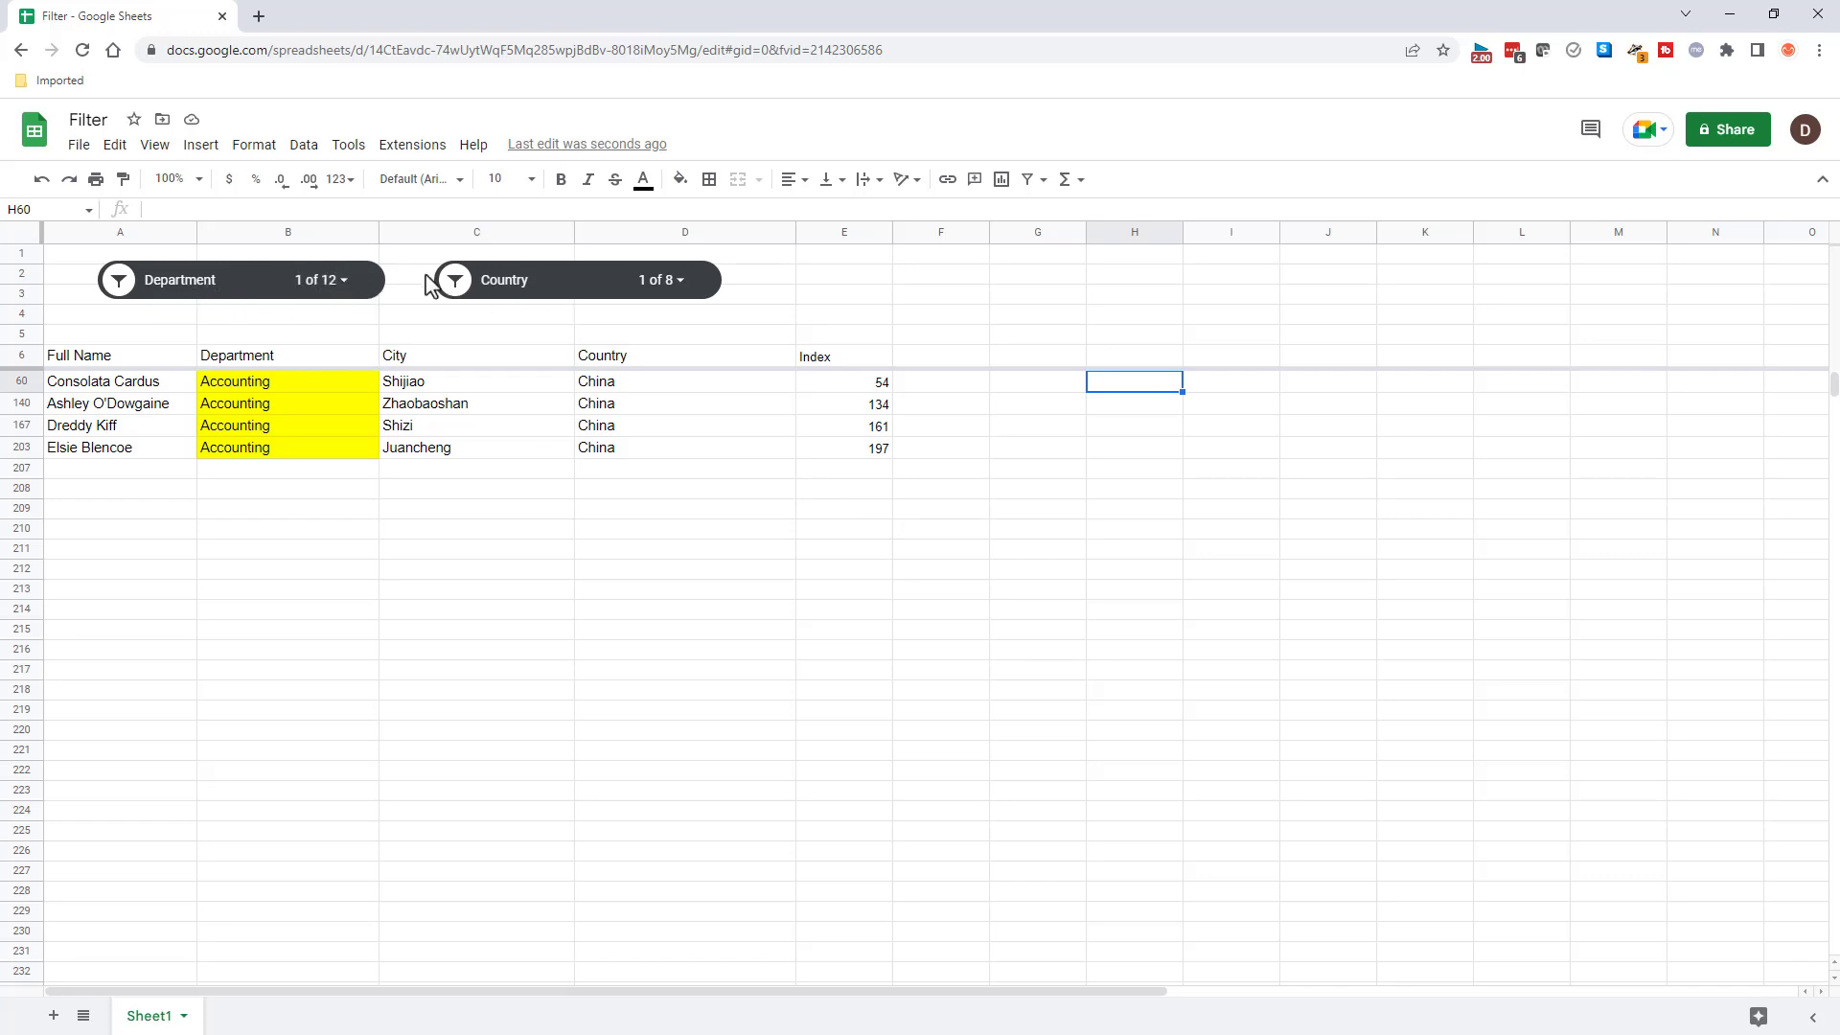
pyautogui.moveTo(420, 527)
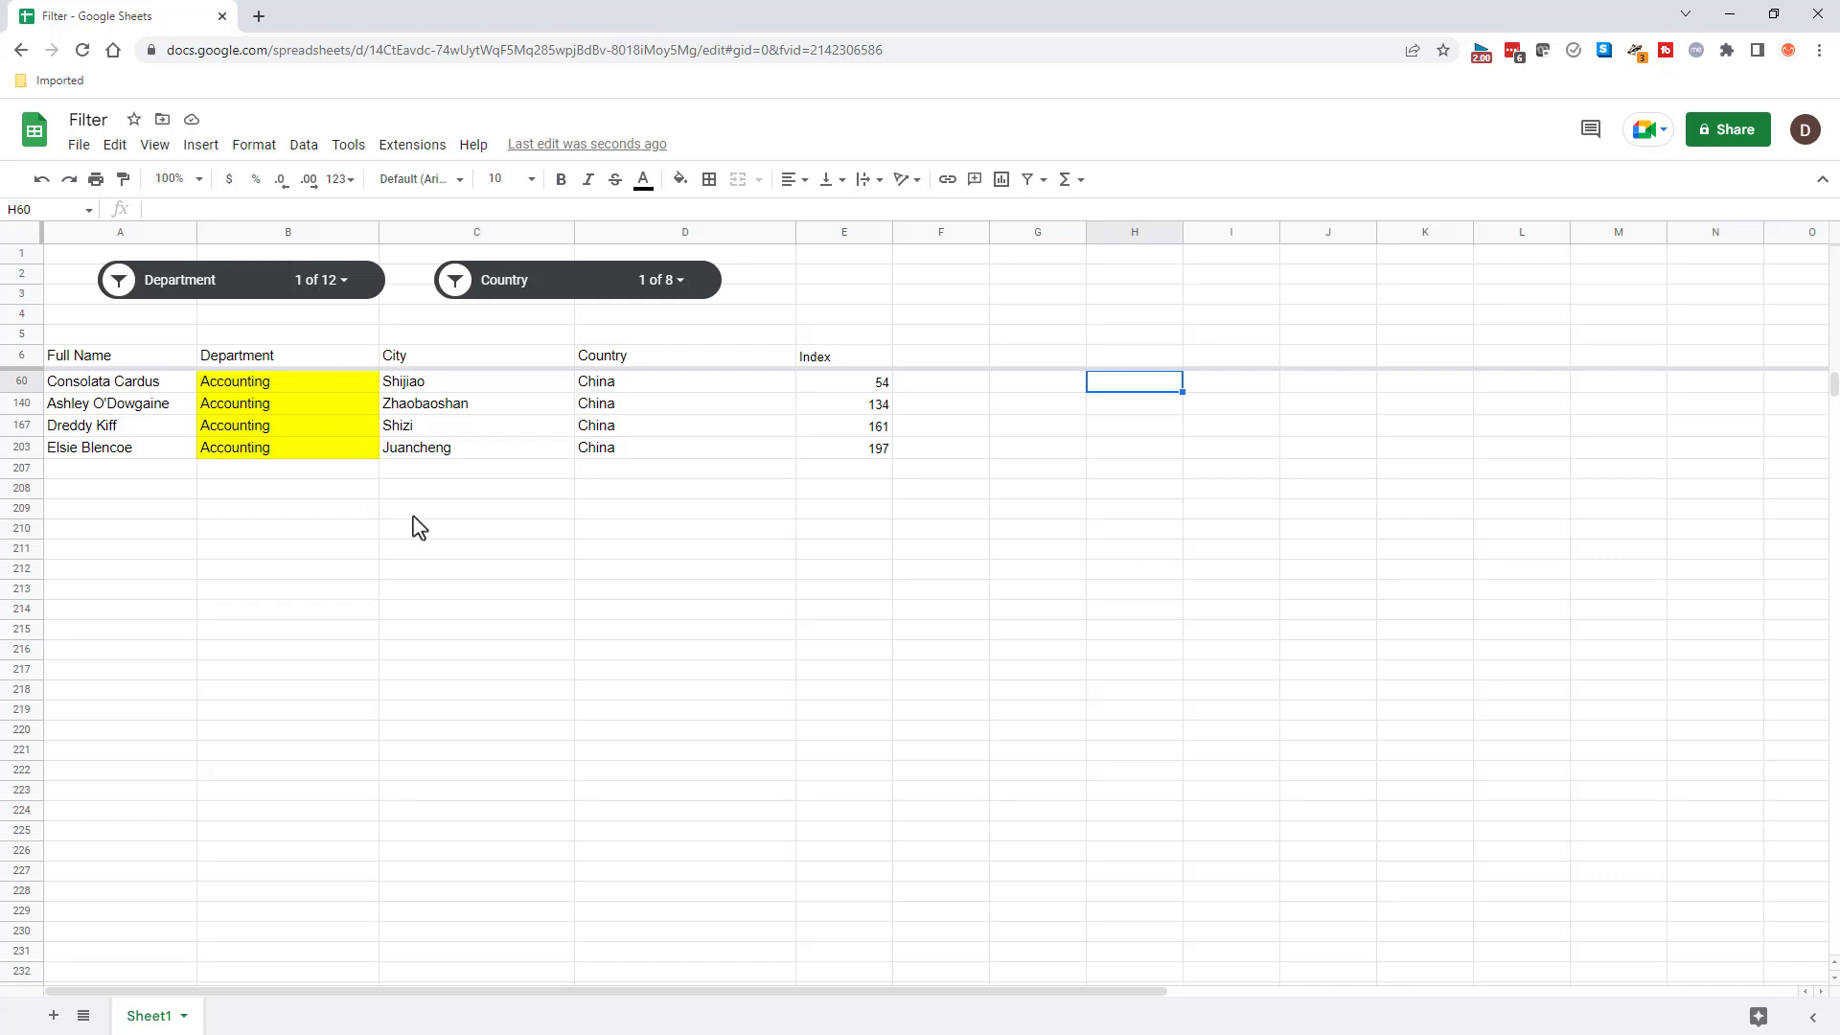
pyautogui.moveTo(240, 295)
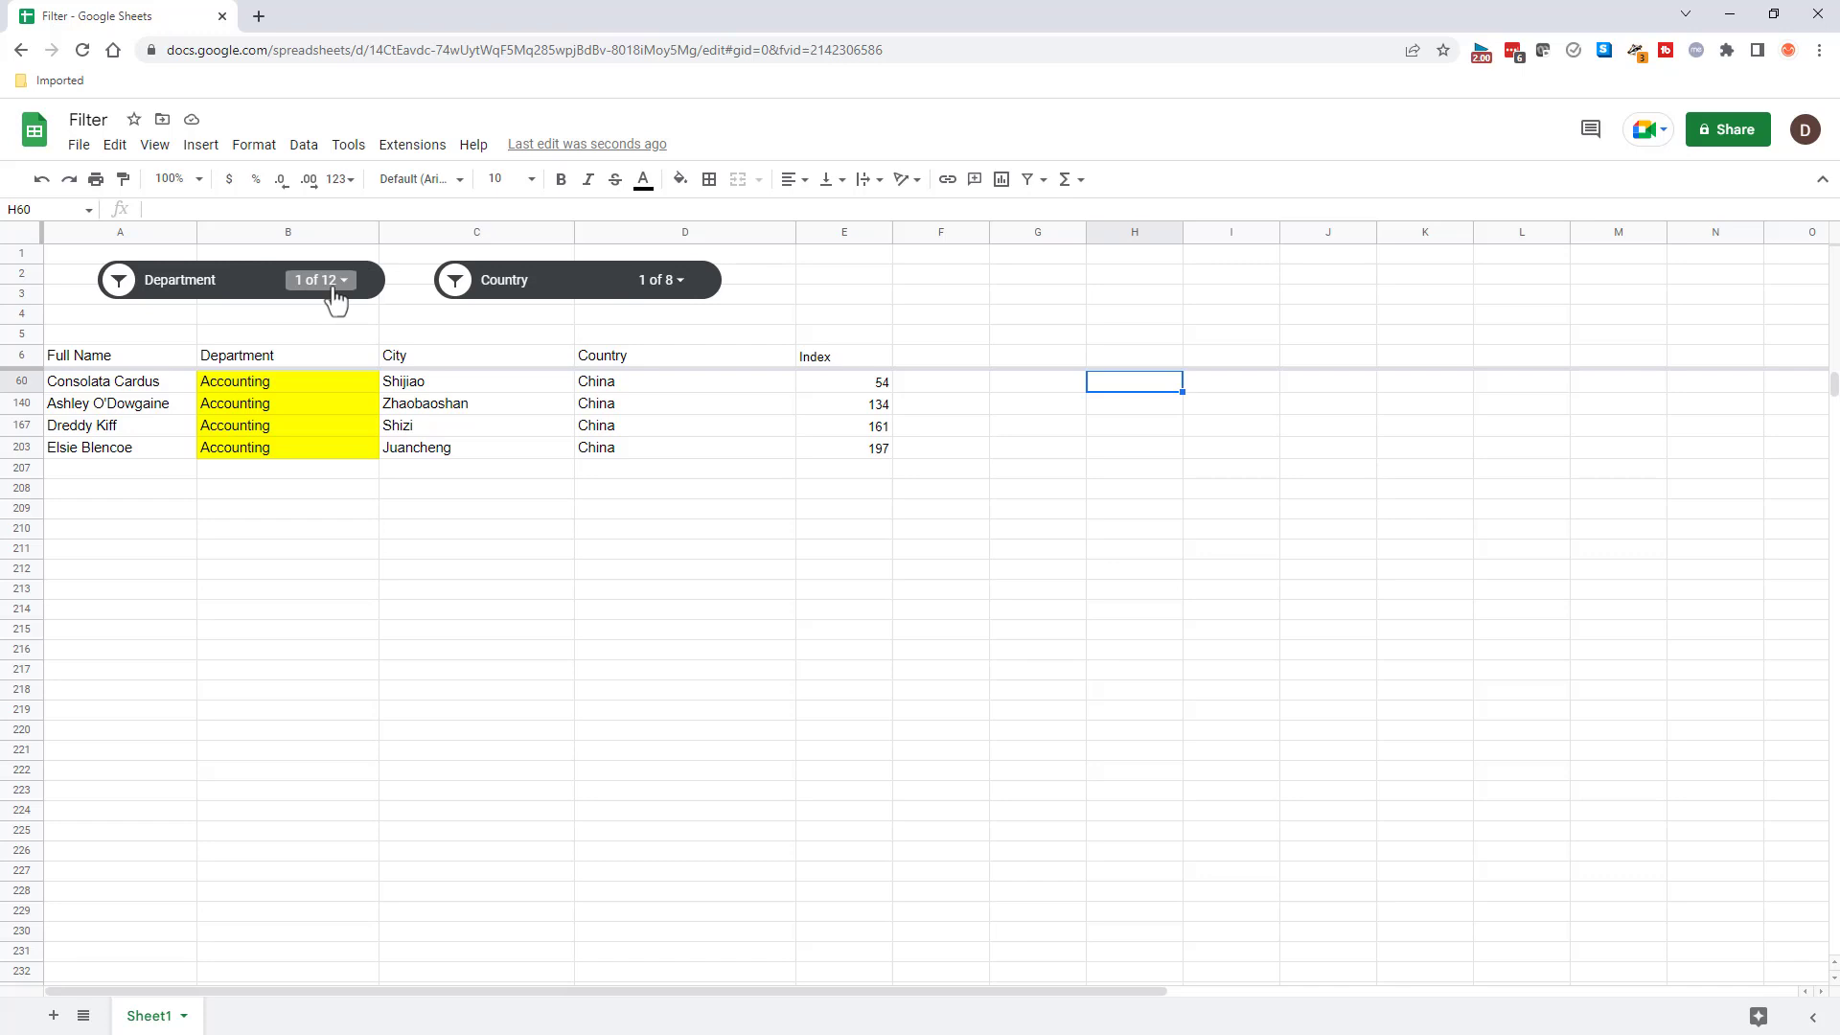
pyautogui.moveTo(233, 292)
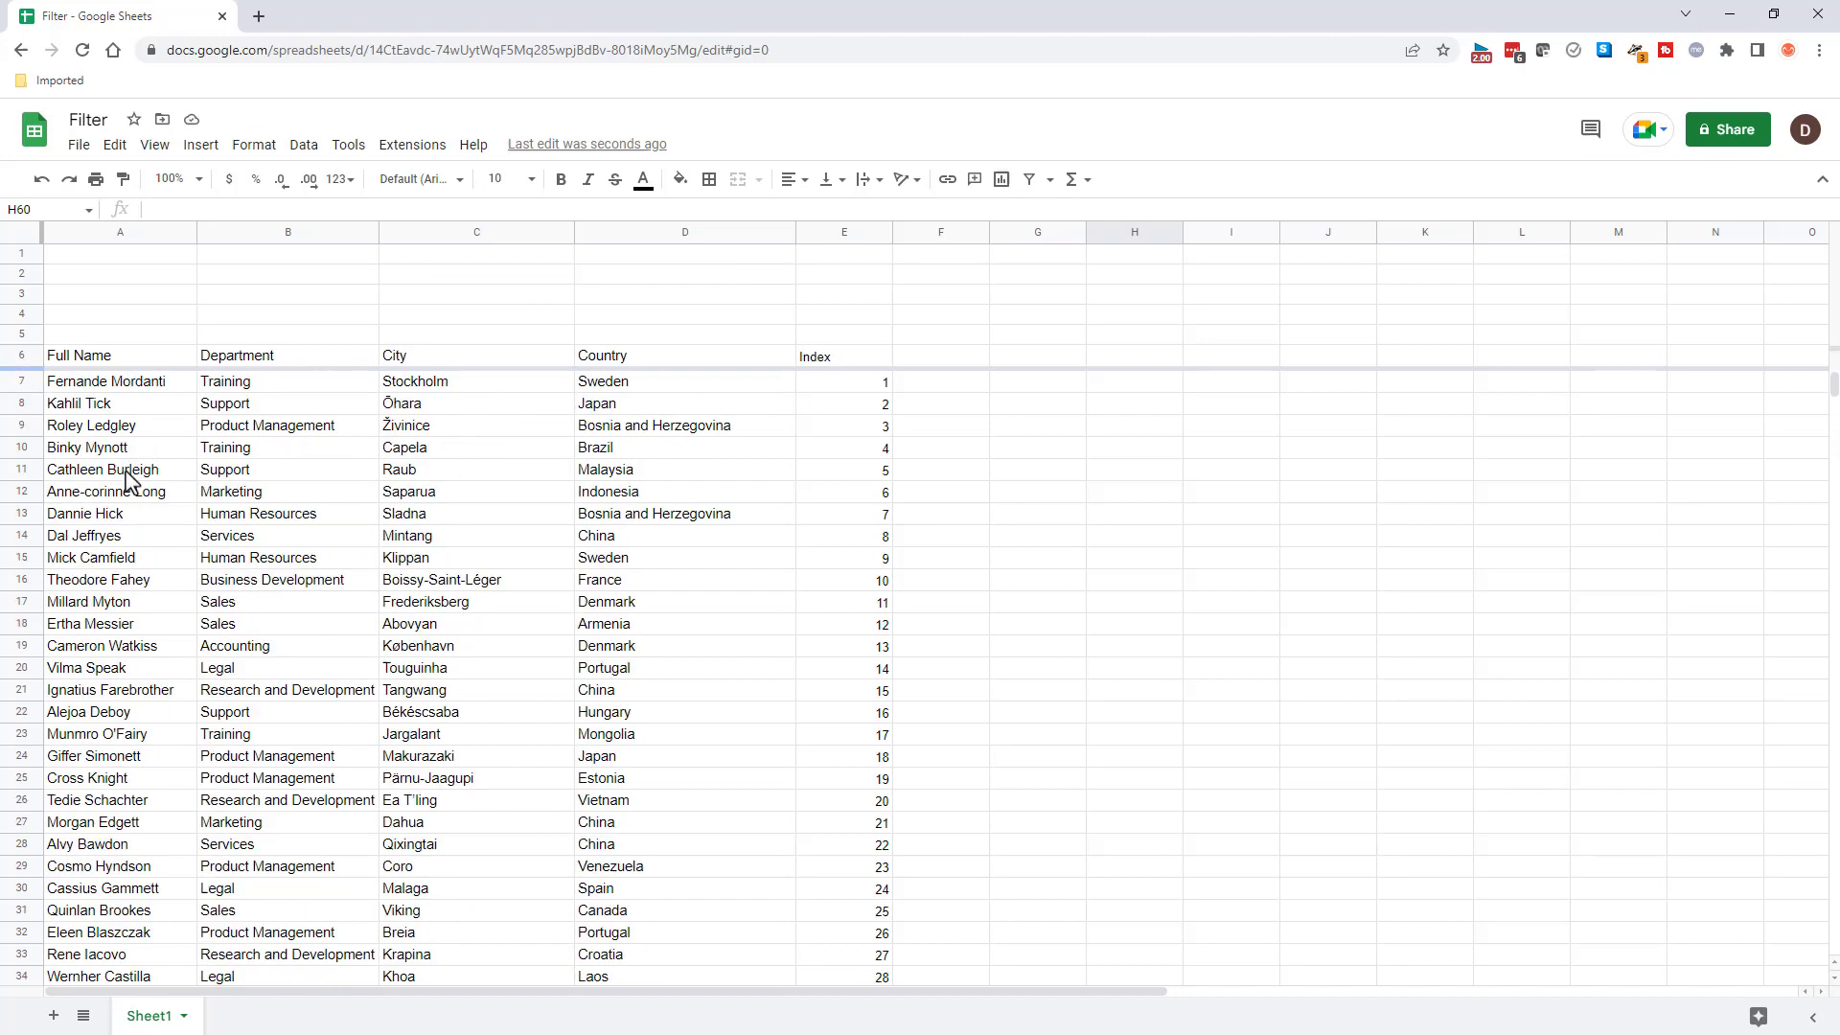
# Delete both slicers and open the row menu for the five blank top rows.
pyautogui.click(19, 357)
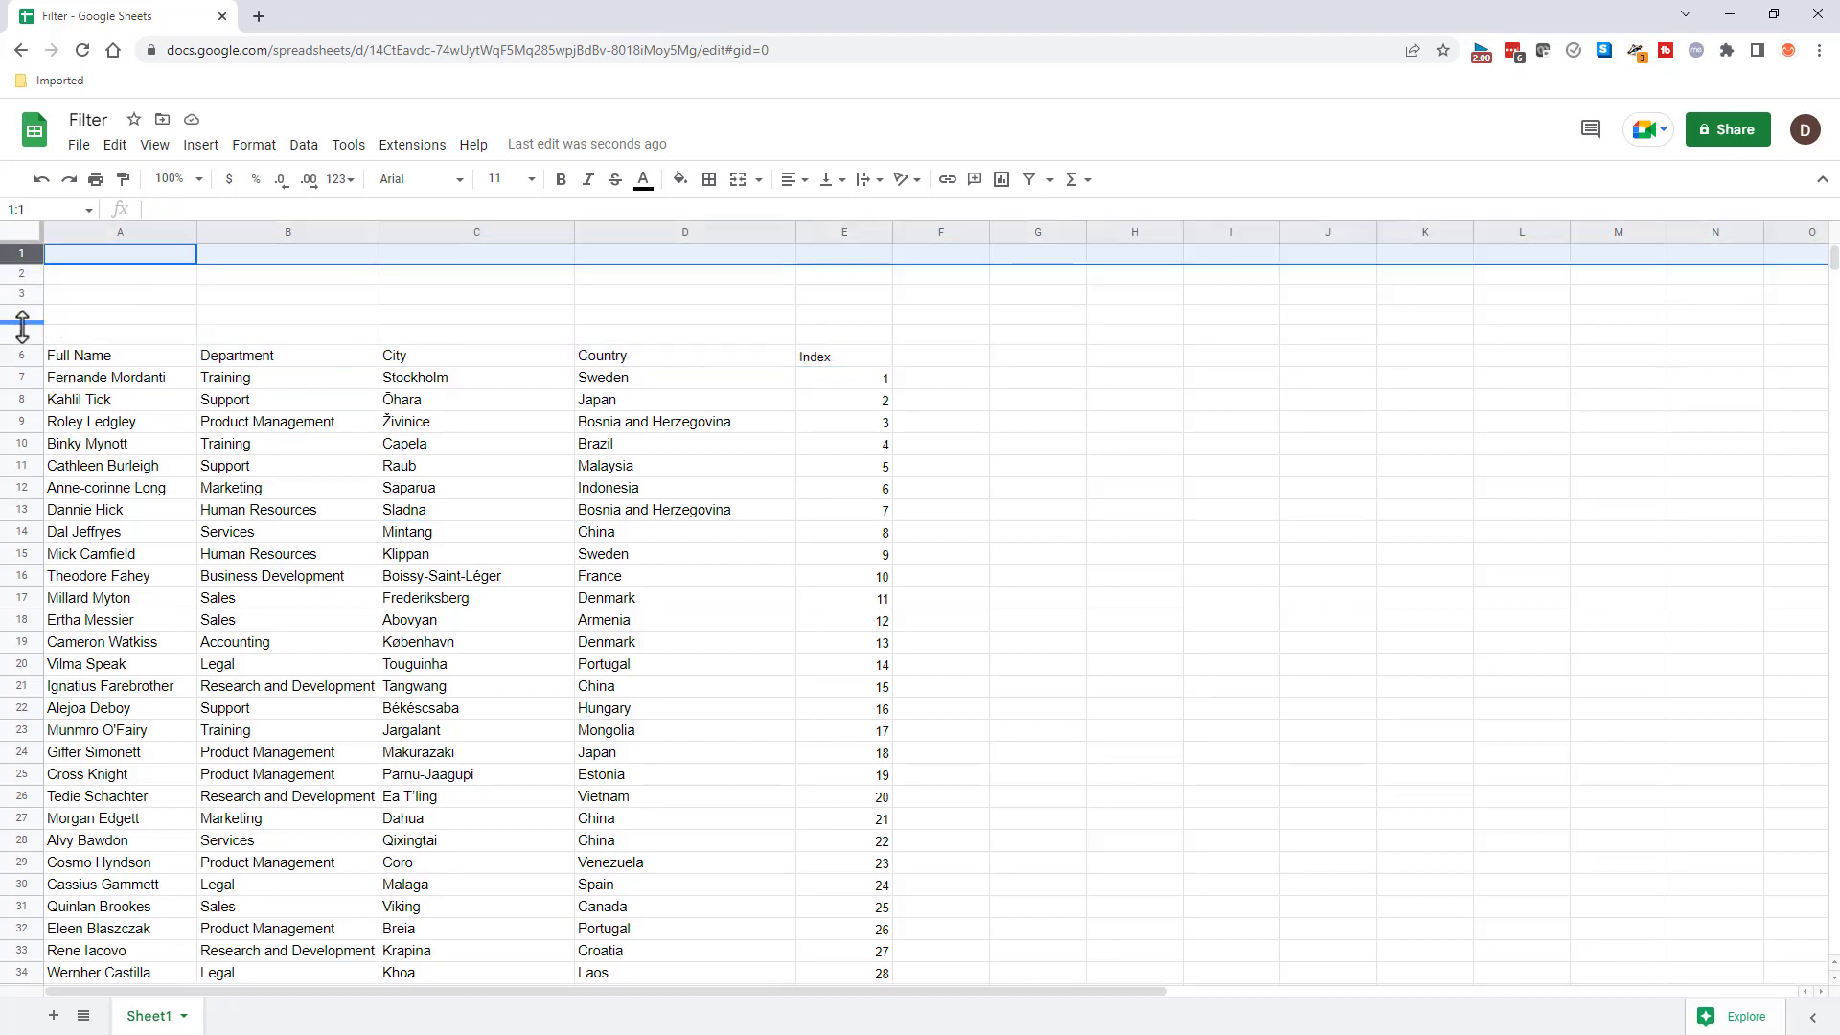
pyautogui.rightClick(21, 322)
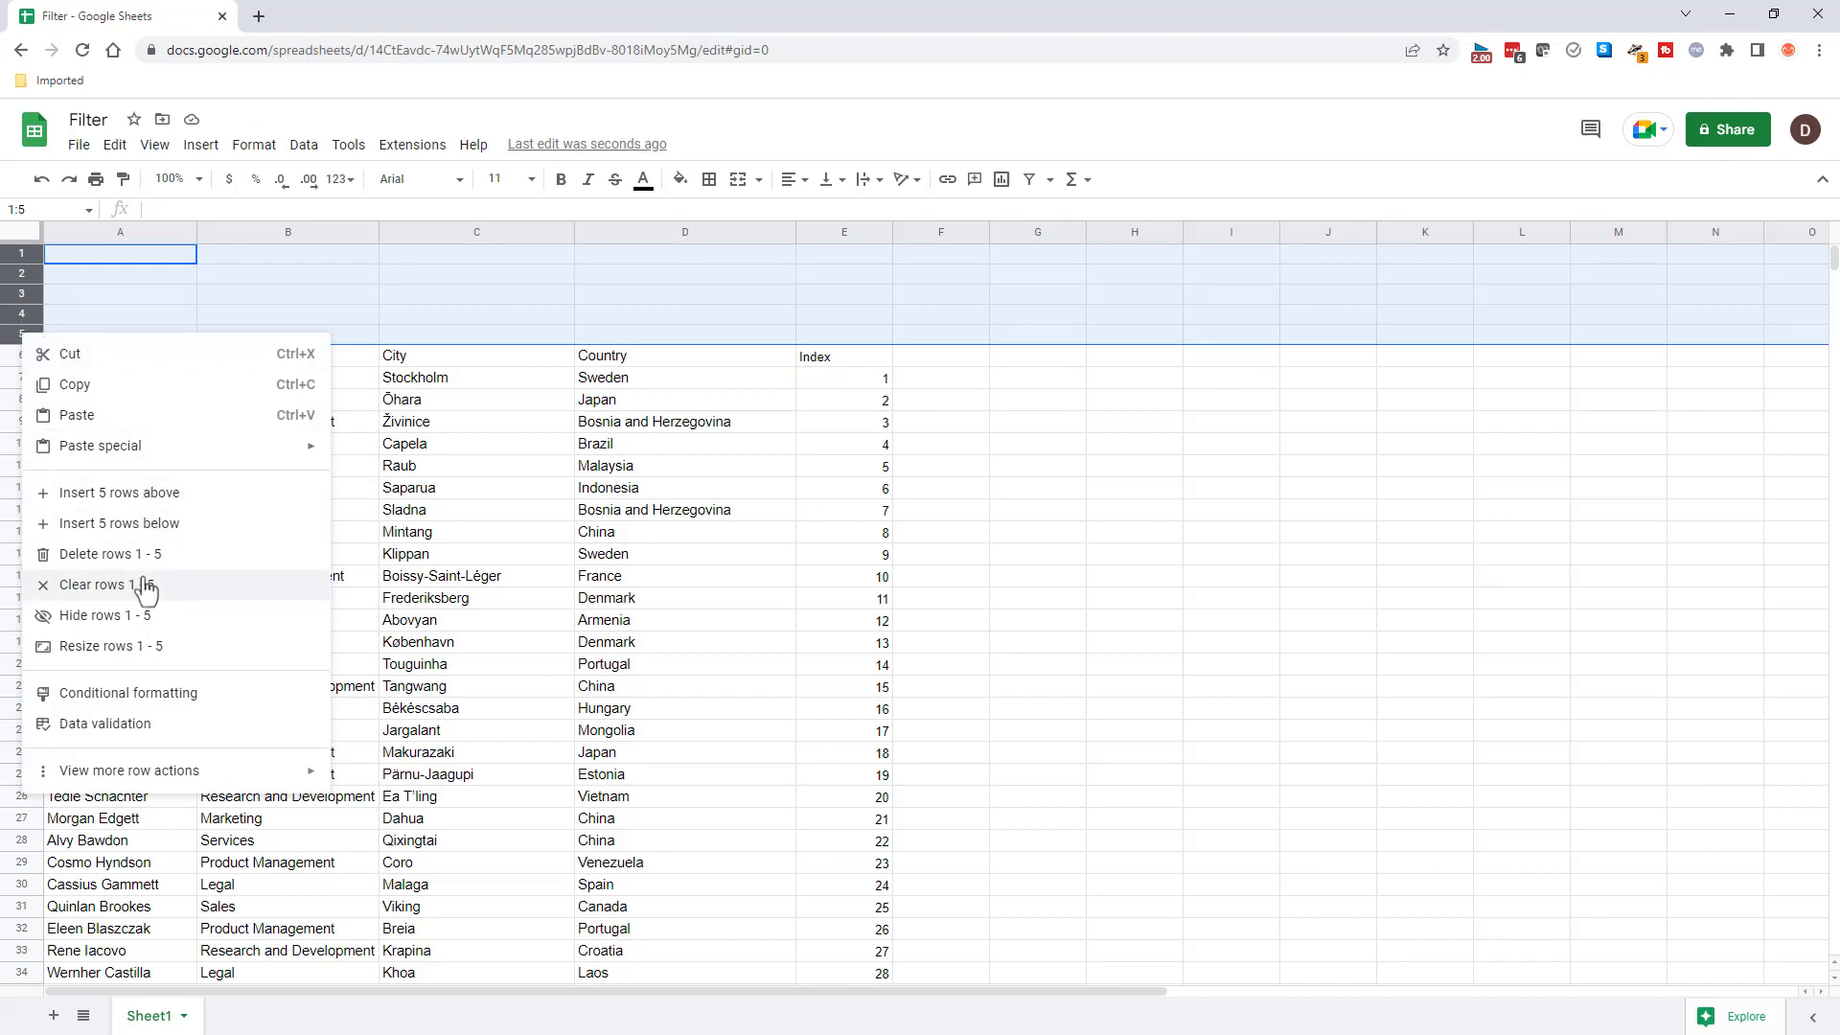